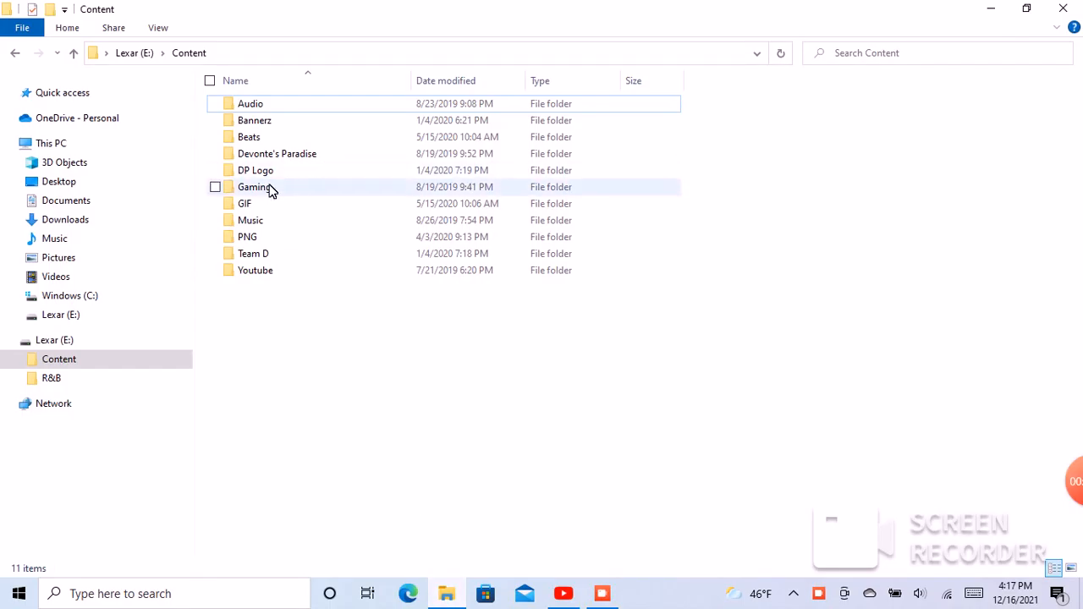
# - Open the Gaming folder, then its 5. Switch folder of year subfolders
pyautogui.doubleClick(256, 186)
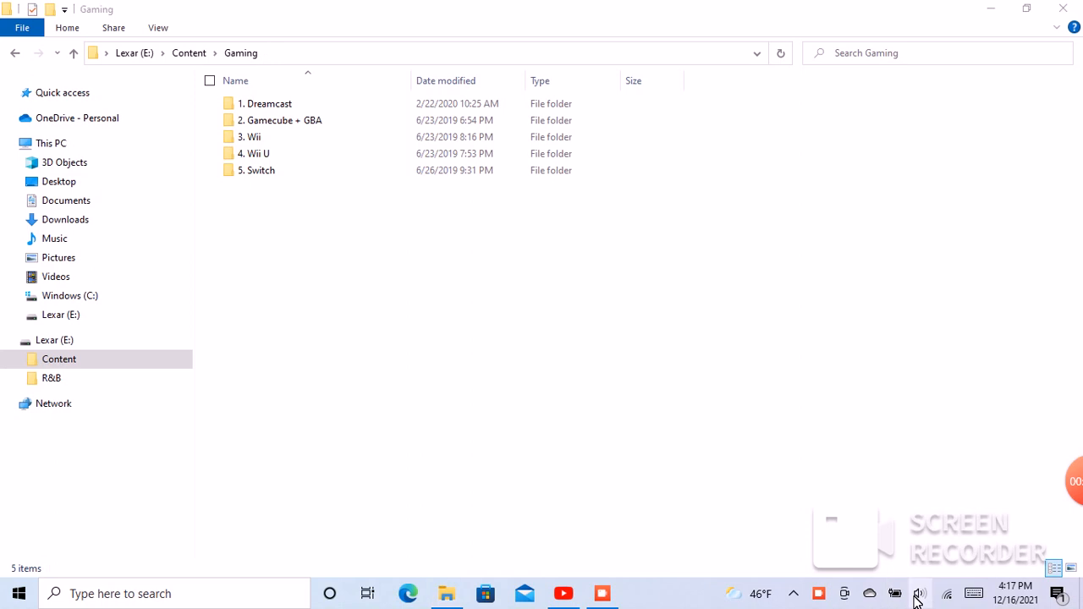
pyautogui.click(918, 593)
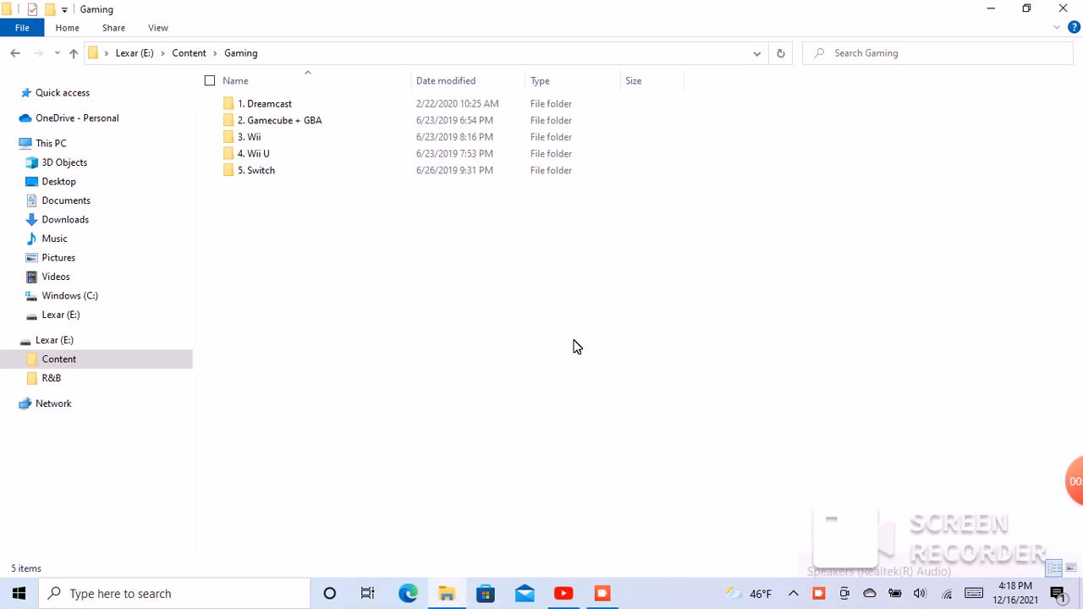
pyautogui.click(257, 170)
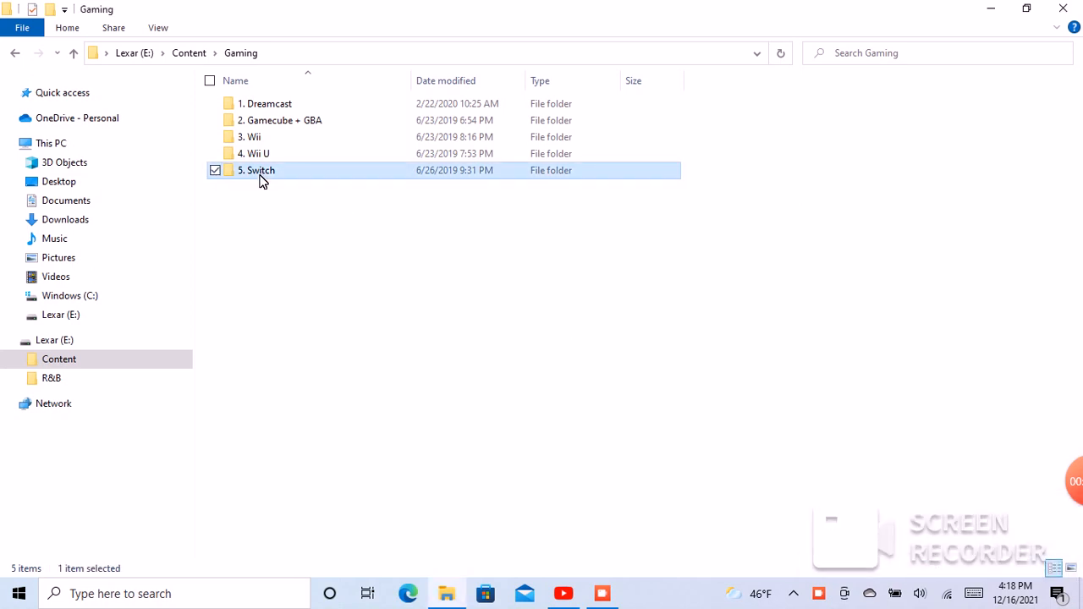
pyautogui.doubleClick(255, 170)
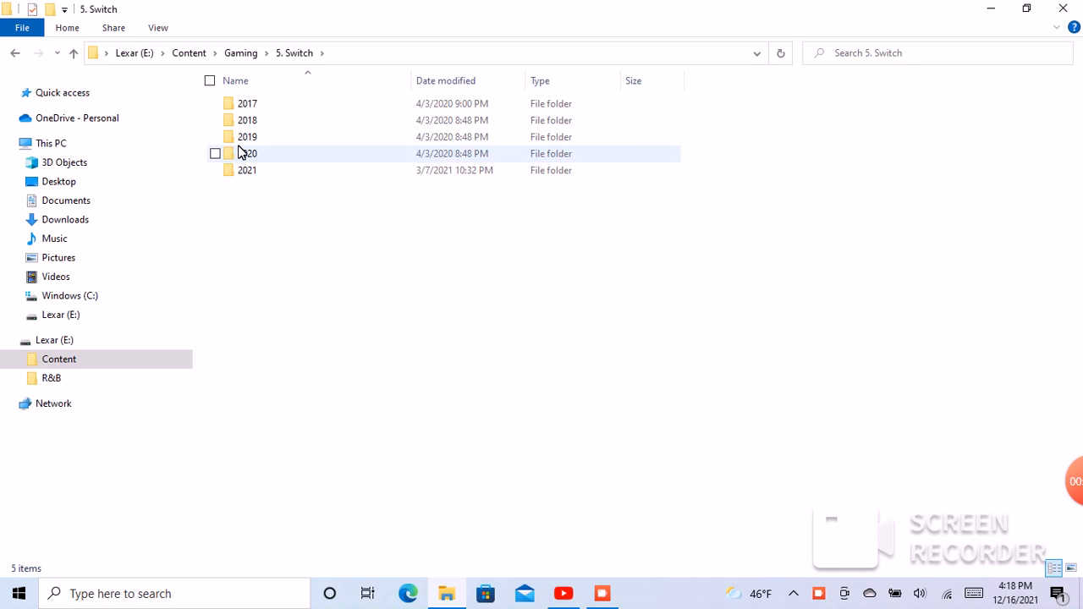
# - Open the 2019 folder and scroll down through its Switch cover thumbnails
pyautogui.doubleClick(247, 136)
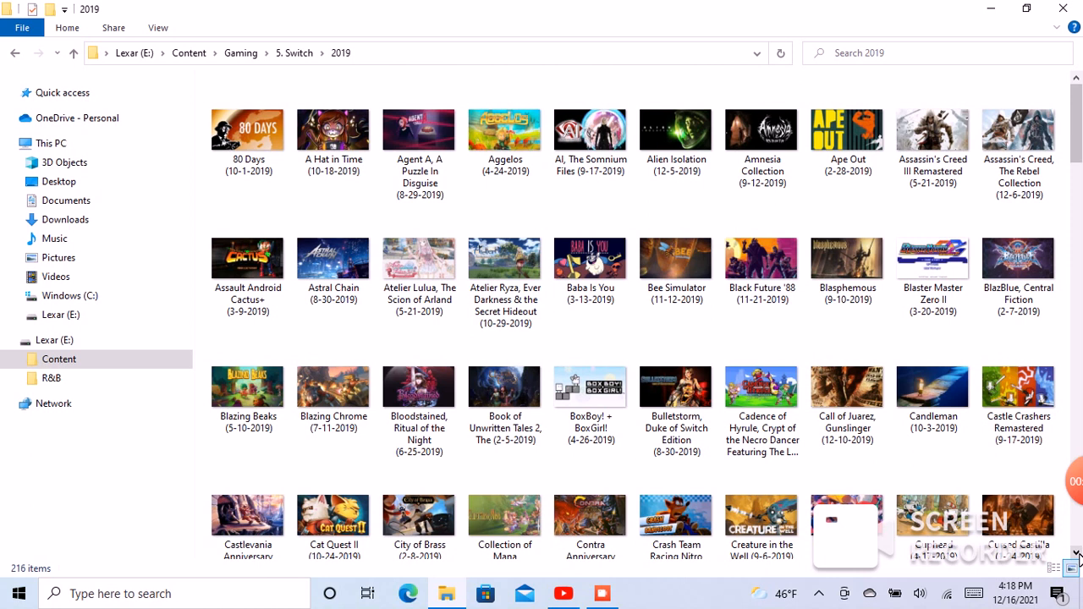
pyautogui.scroll(-3)
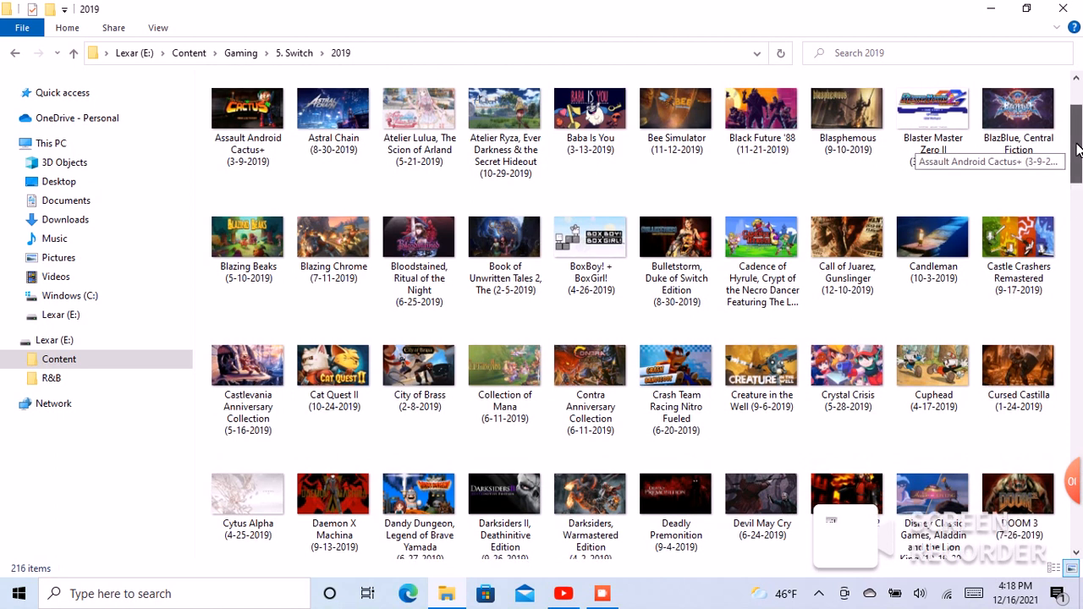
pyautogui.scroll(3)
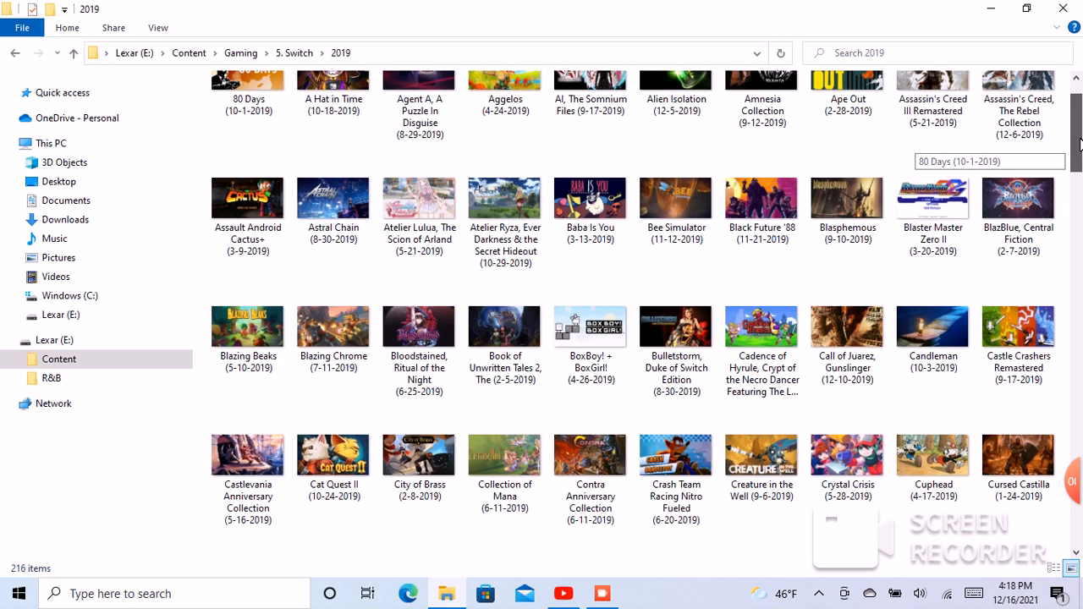
pyautogui.scroll(-3)
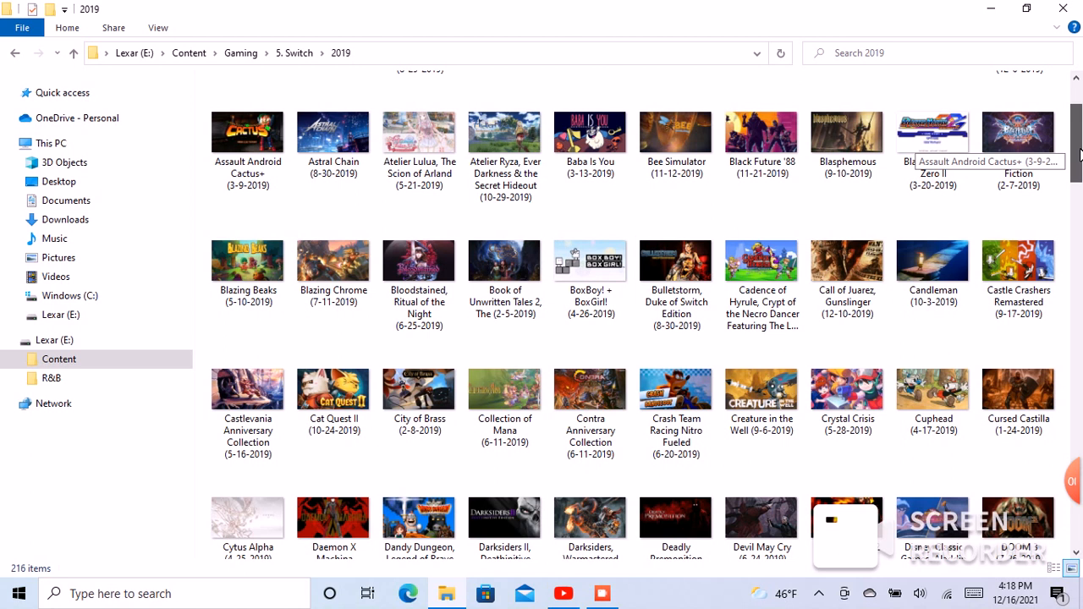
pyautogui.scroll(-3)
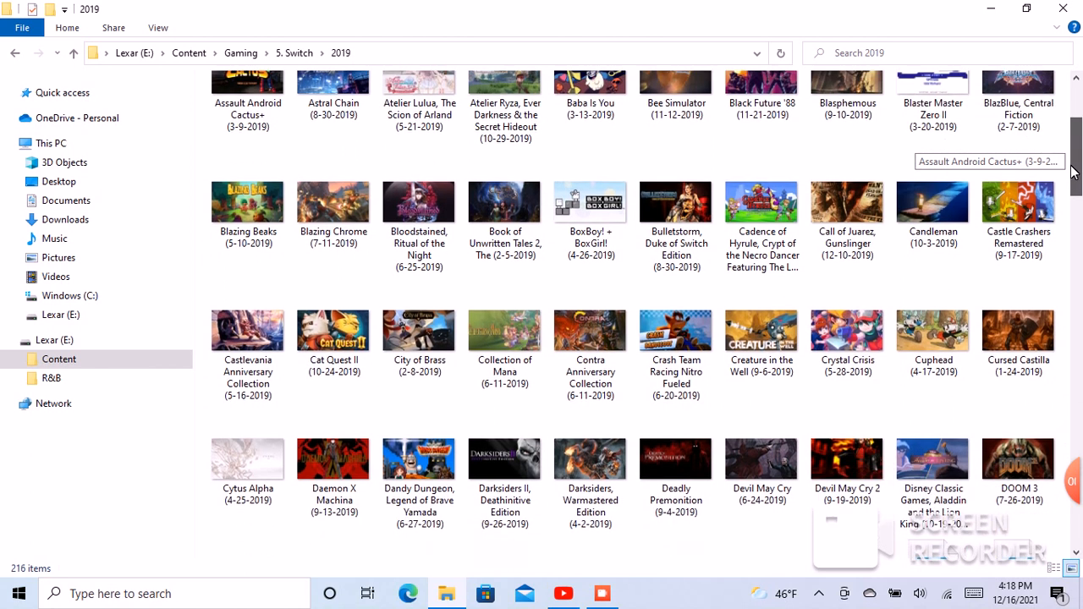
pyautogui.scroll(-3)
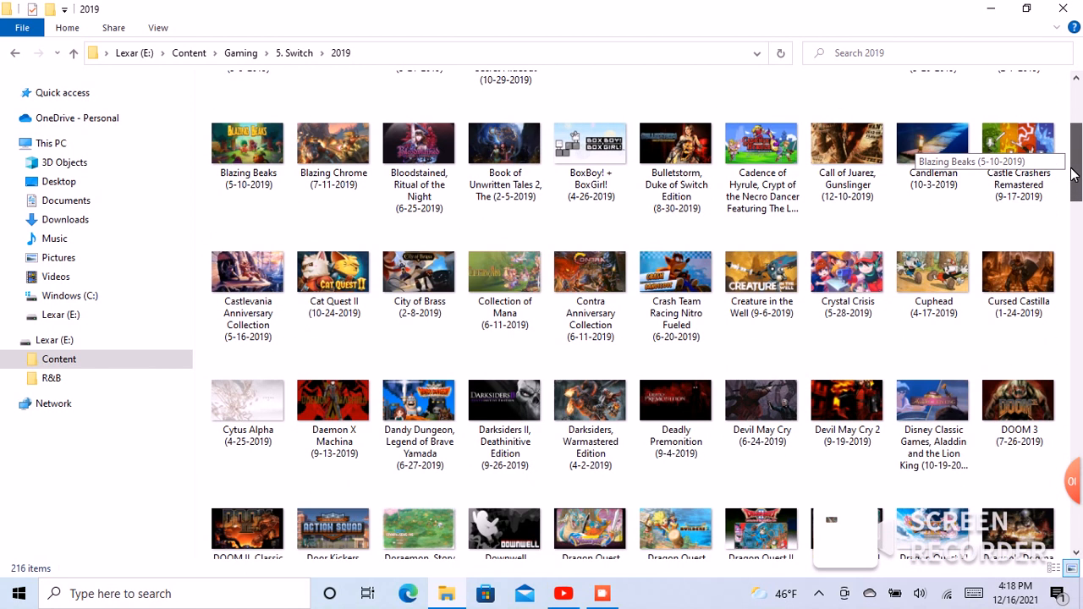
pyautogui.scroll(-3)
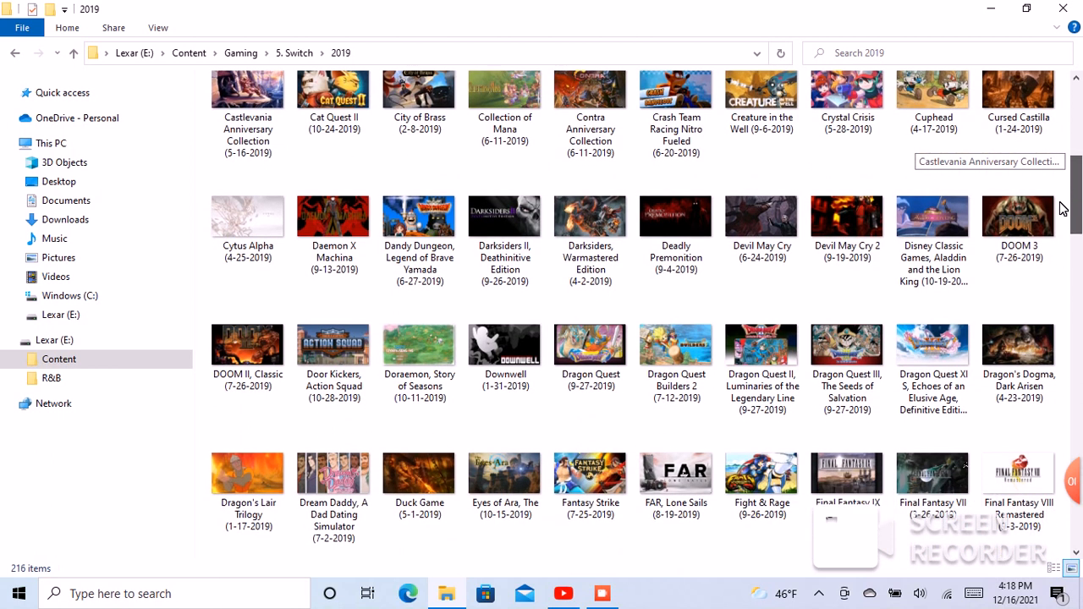
pyautogui.scroll(-3)
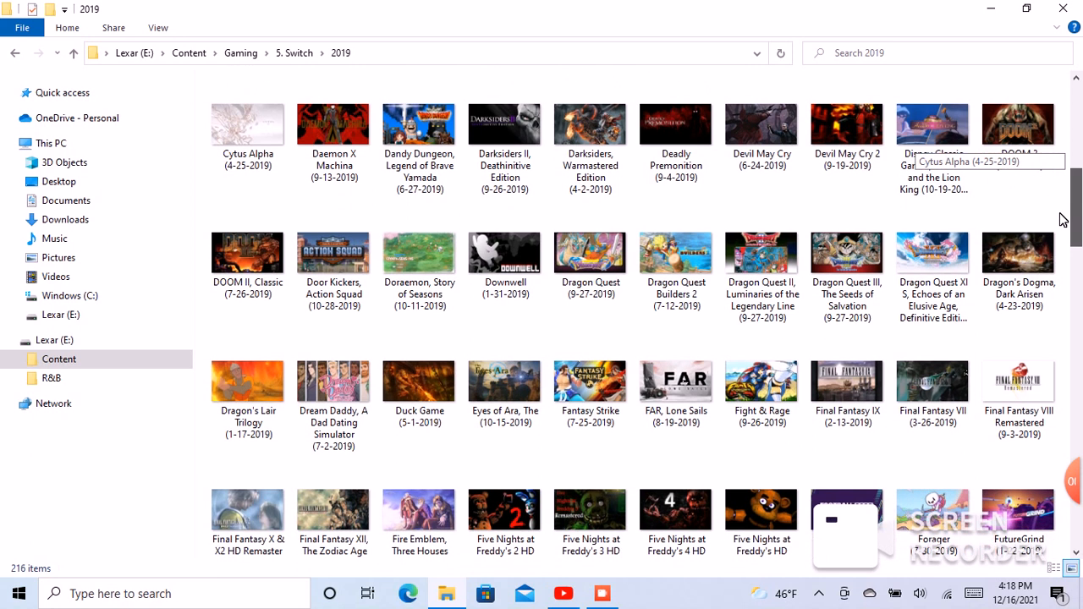
pyautogui.moveTo(1058, 218)
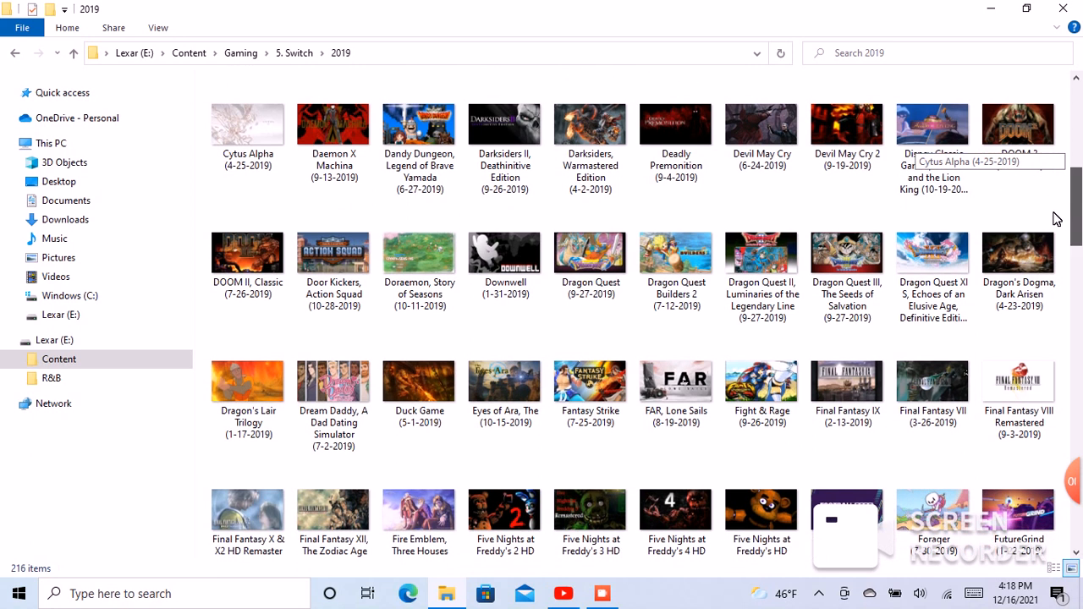
pyautogui.click(1019, 176)
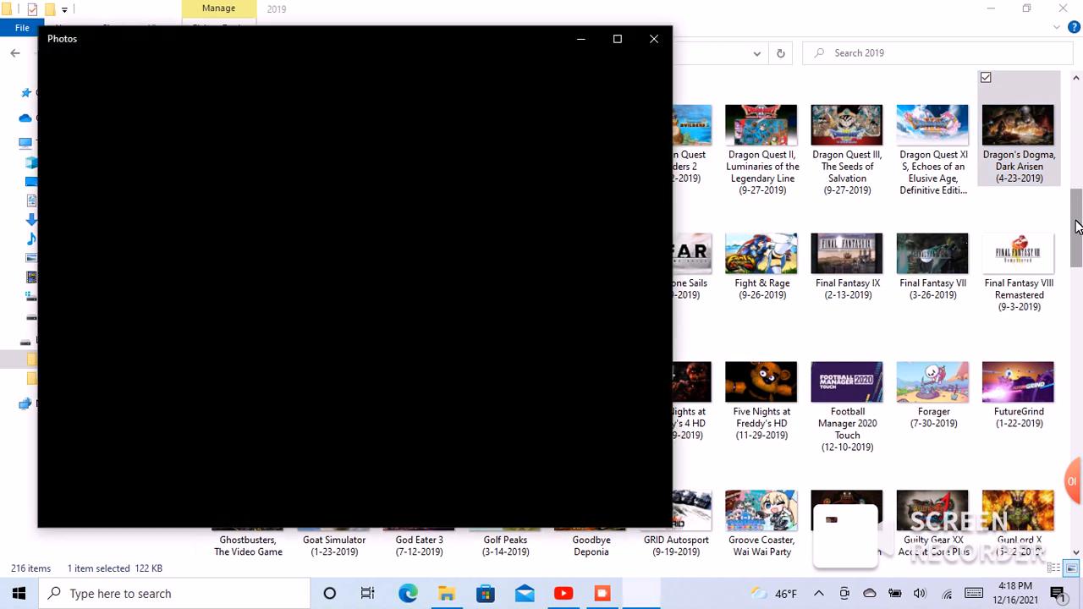
pyautogui.moveTo(653, 39)
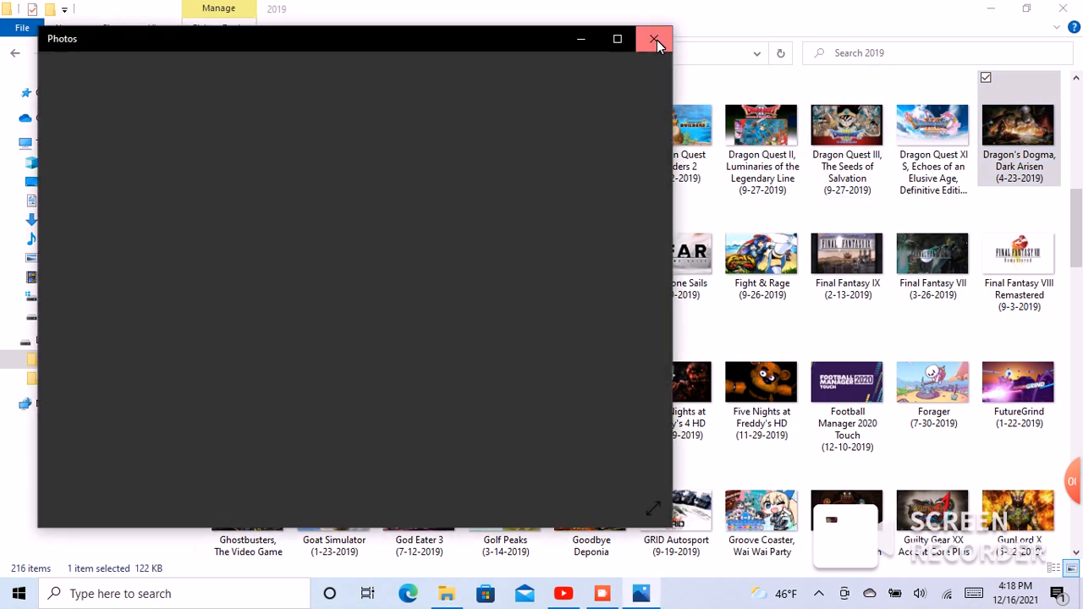
pyautogui.click(654, 39)
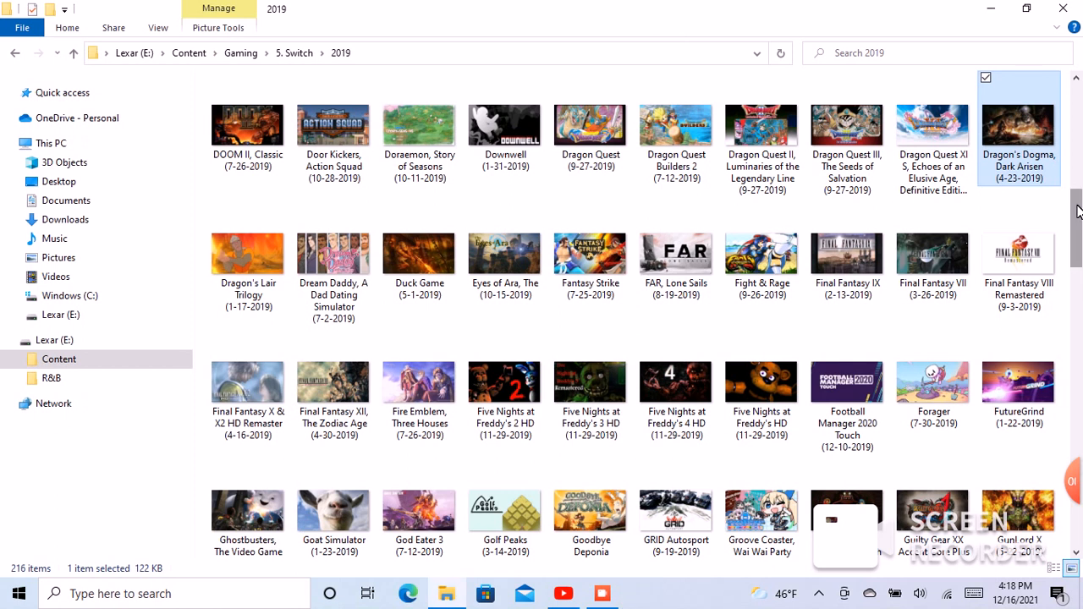
# - Scroll the 2019 covers further down, from Red Strings Club to Super Mario Maker 2
pyautogui.scroll(-3)
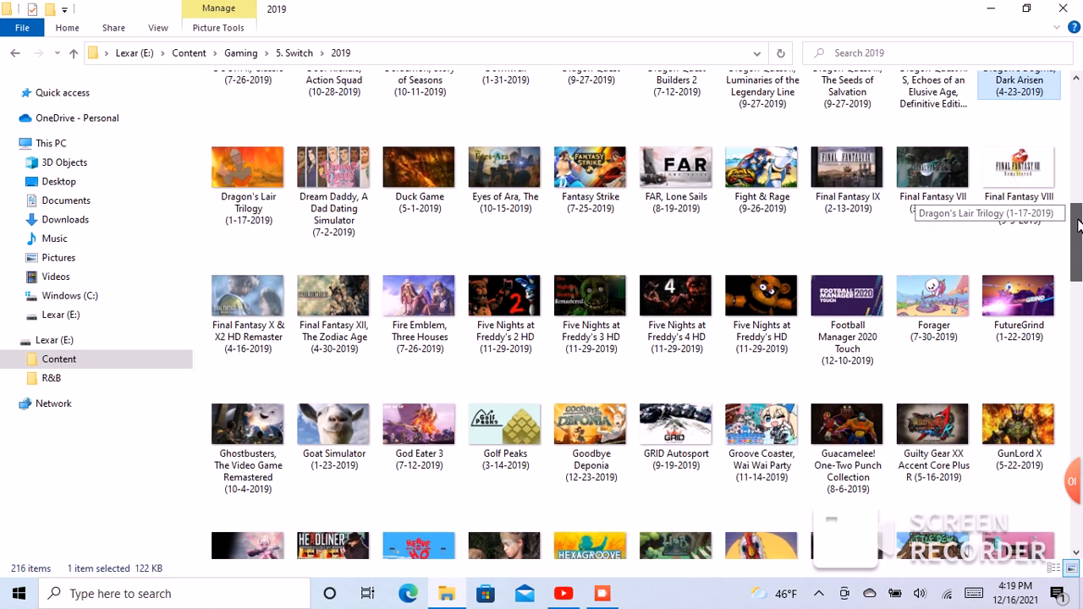
pyautogui.scroll(-3)
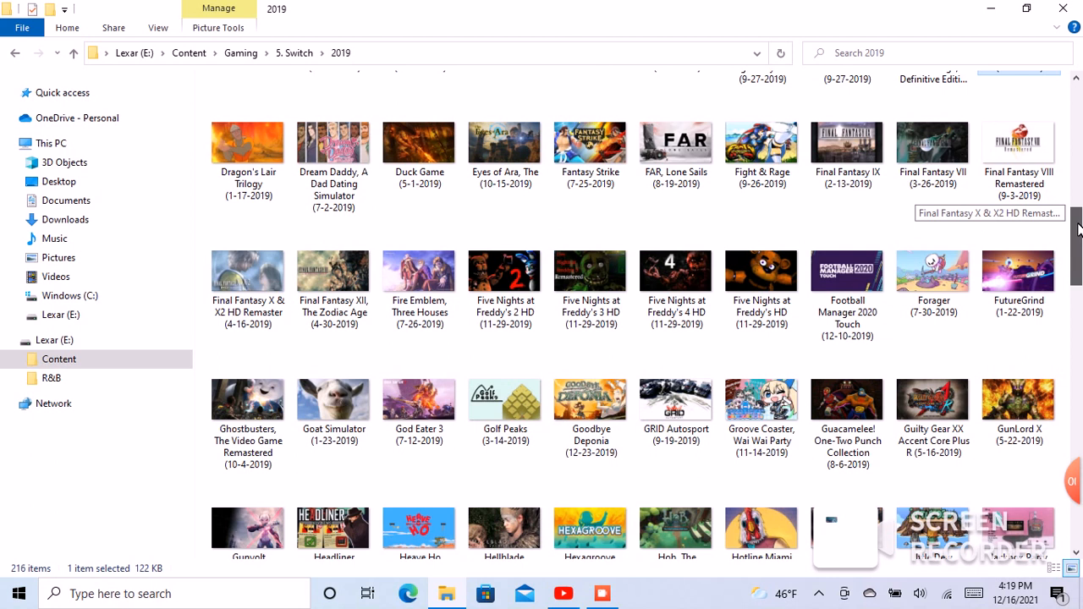
pyautogui.scroll(-3)
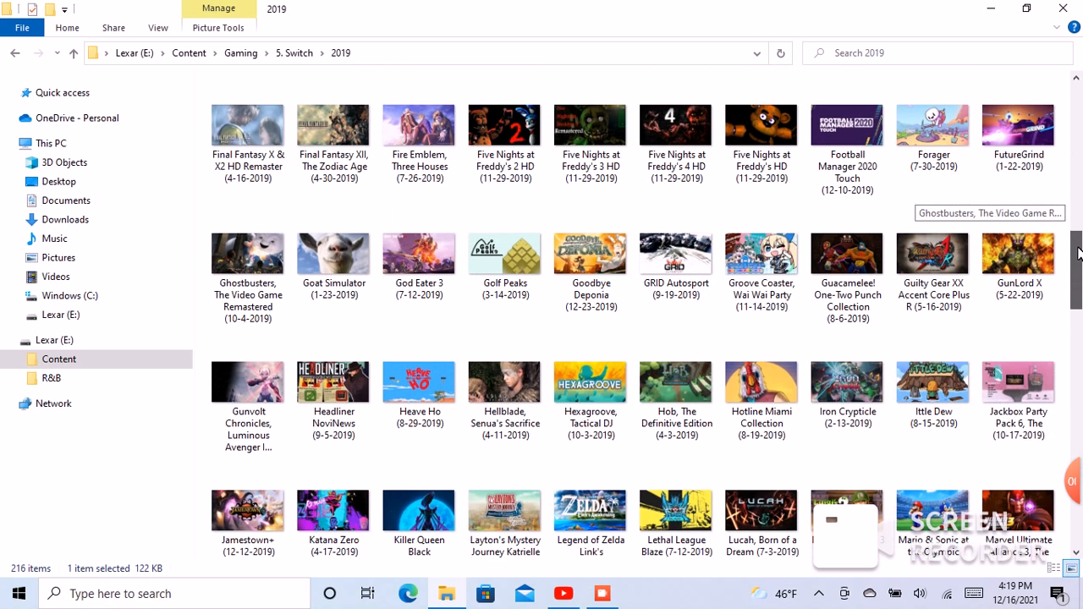
pyautogui.scroll(-3)
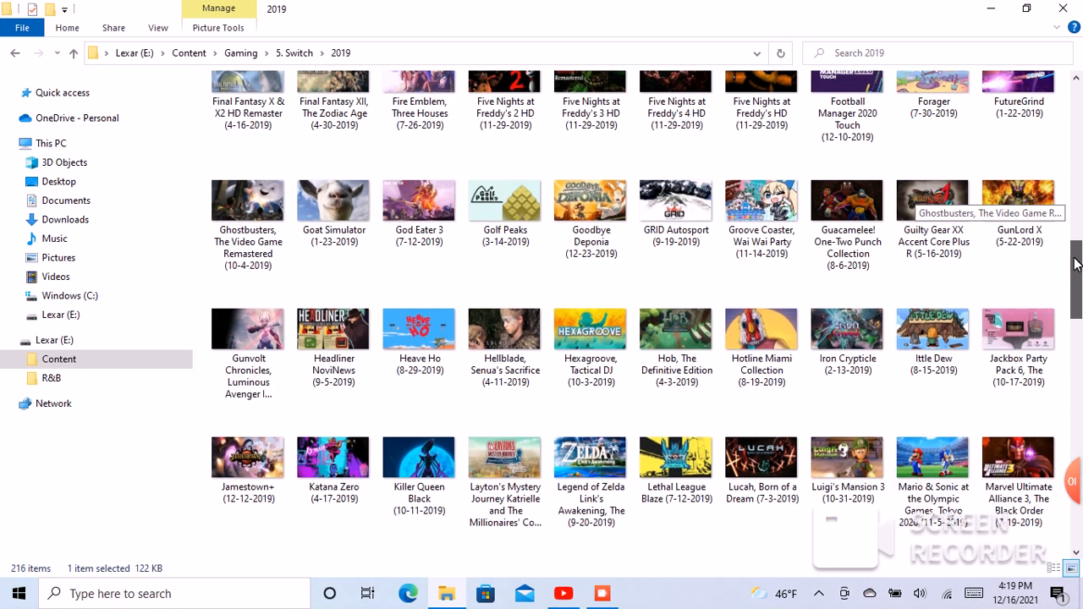
pyautogui.scroll(-3)
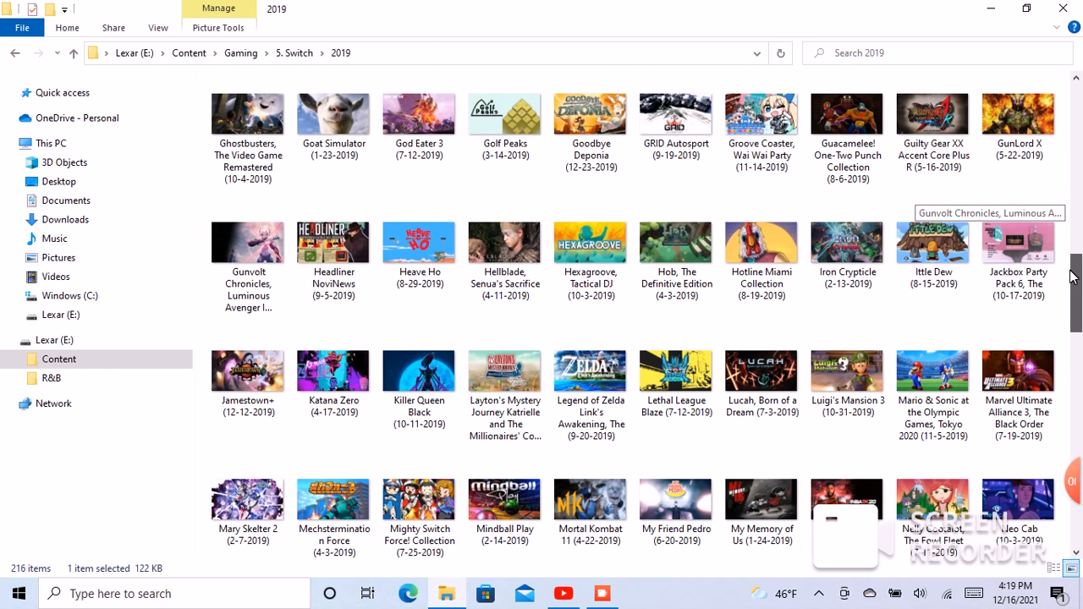
pyautogui.scroll(-3)
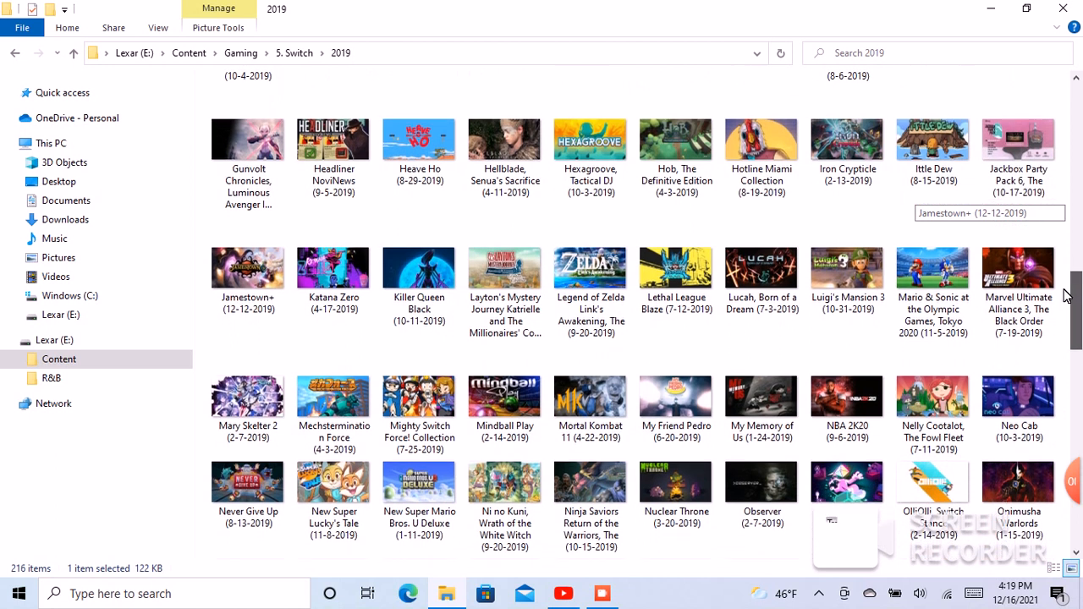
pyautogui.scroll(-3)
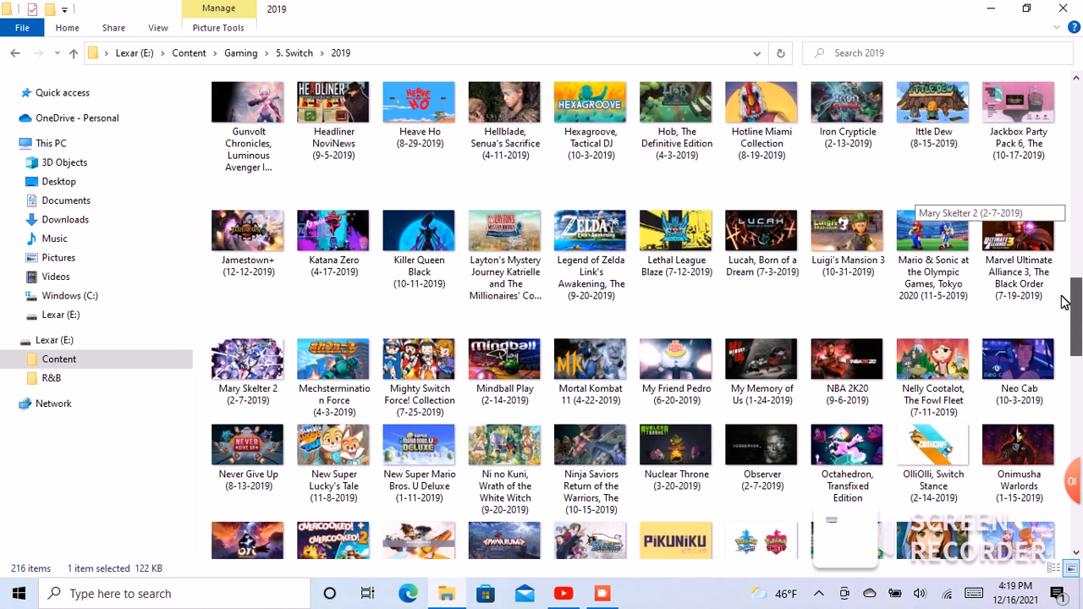
pyautogui.scroll(-3)
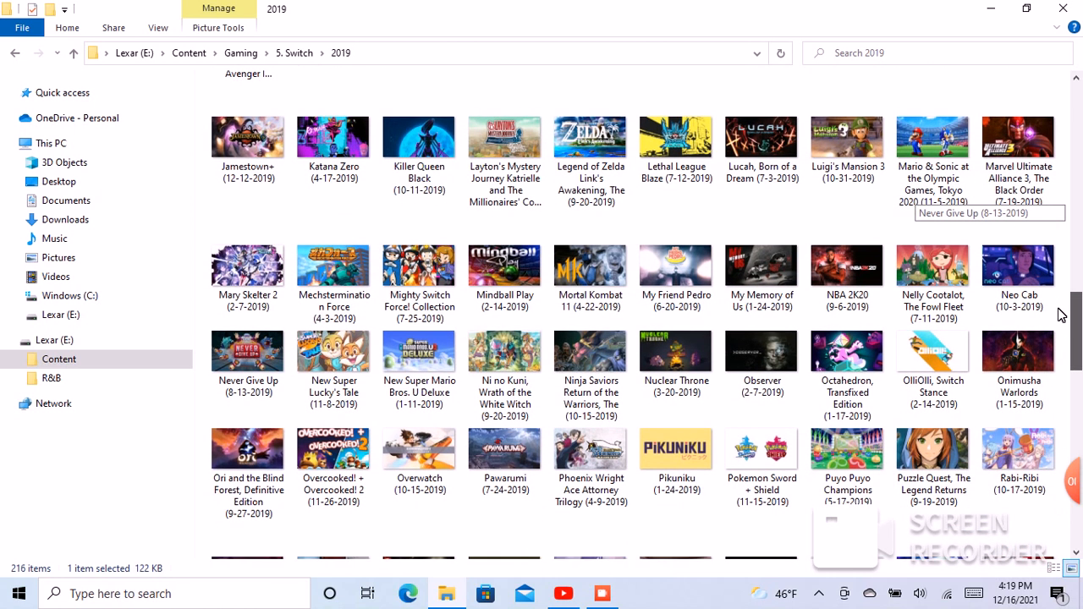
pyautogui.scroll(-3)
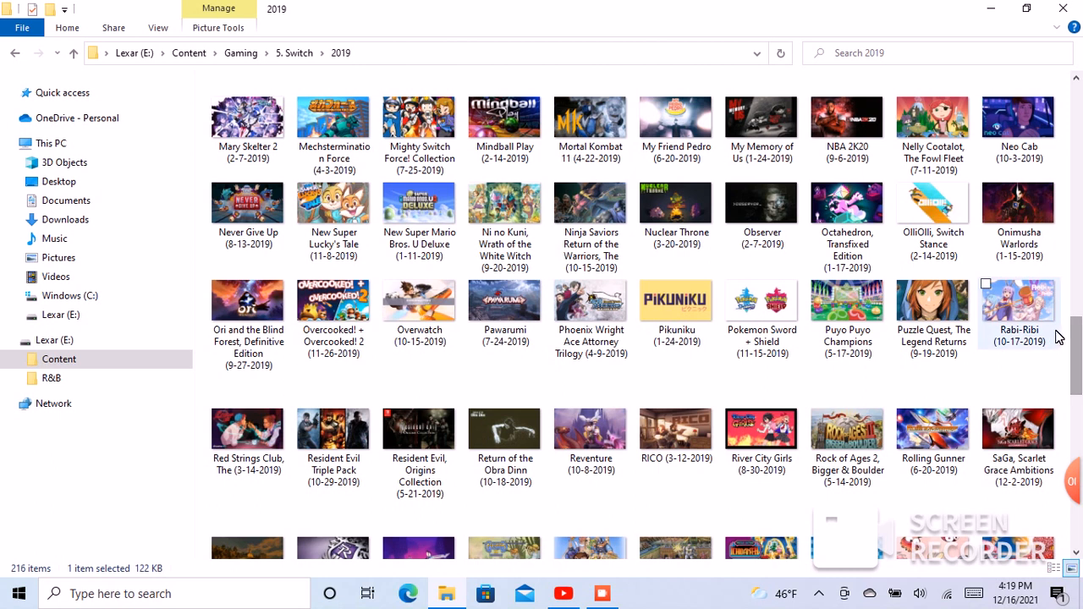
pyautogui.scroll(-3)
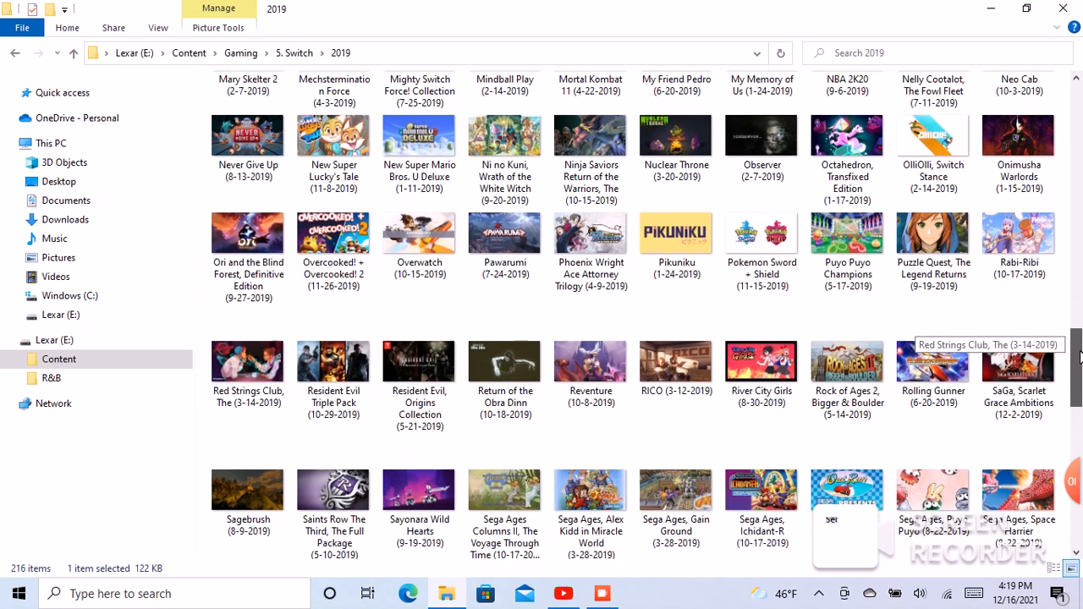
pyautogui.scroll(-3)
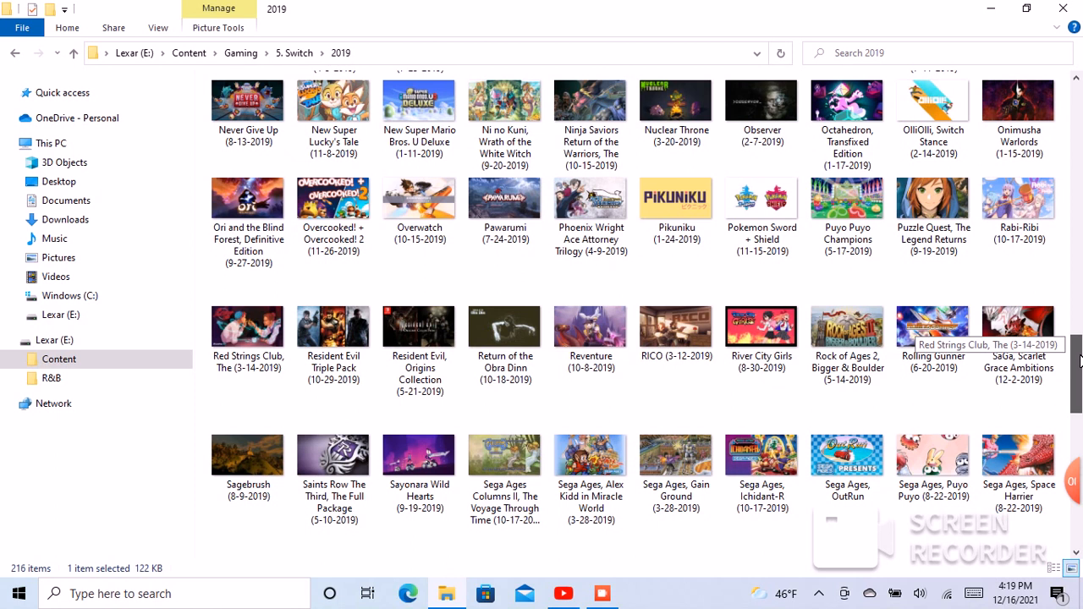
pyautogui.scroll(-3)
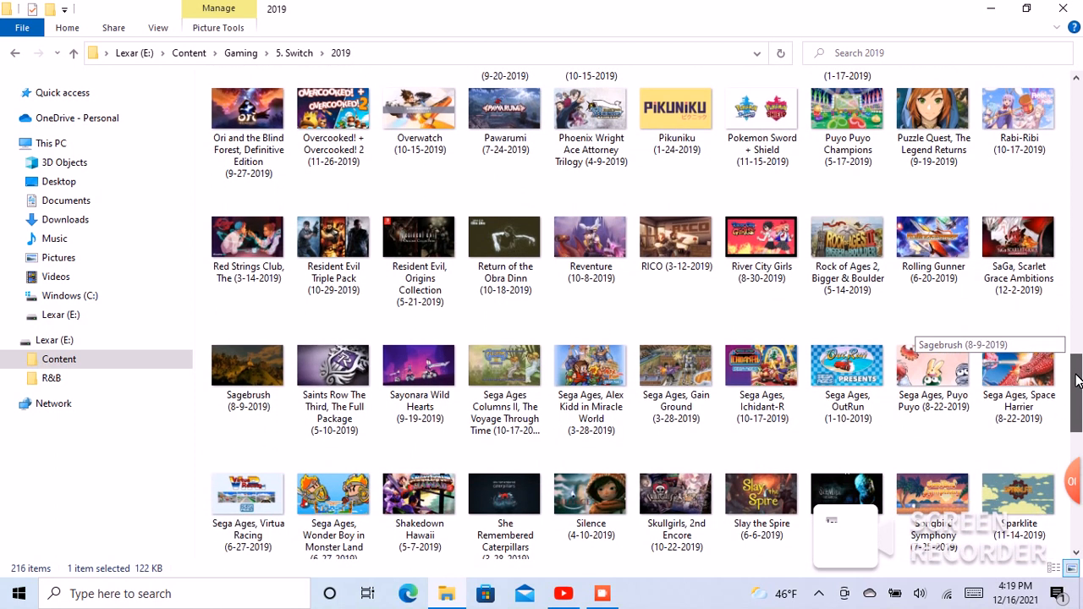
pyautogui.scroll(-3)
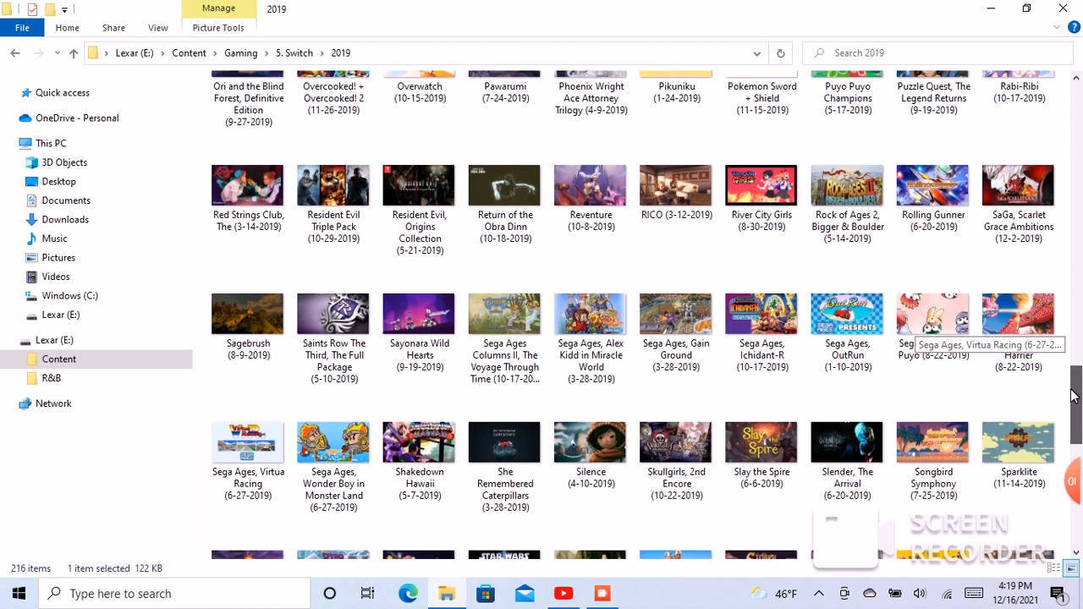
pyautogui.scroll(-3)
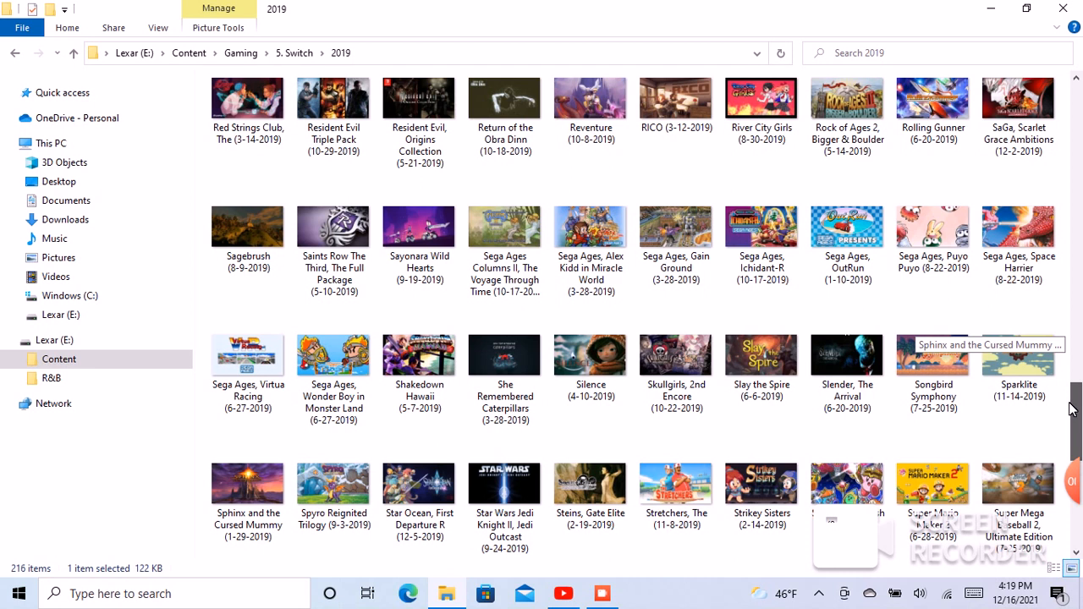
pyautogui.scroll(-3)
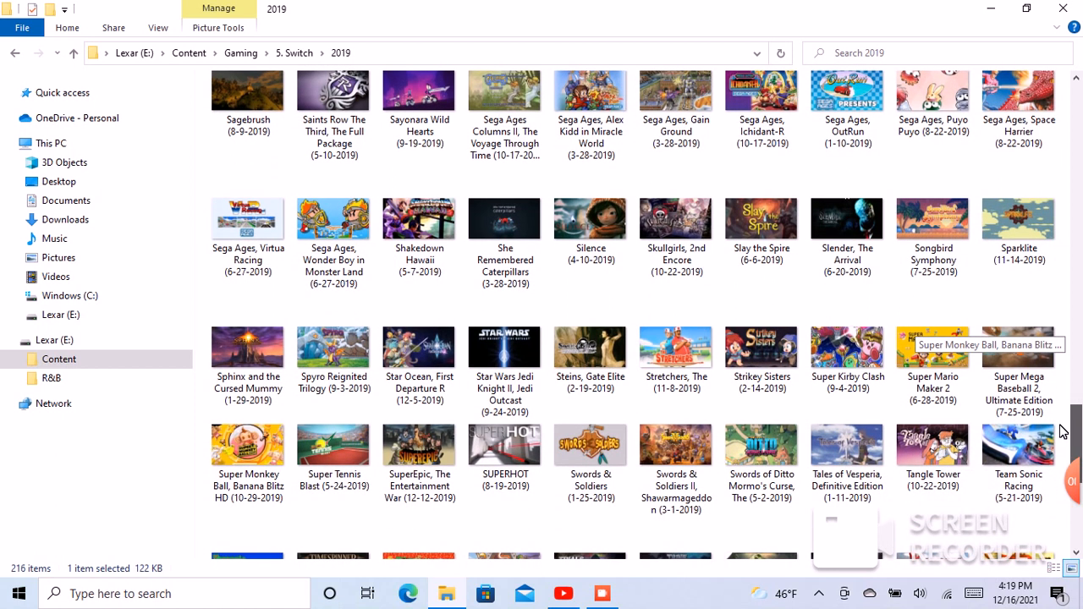
pyautogui.scroll(-3)
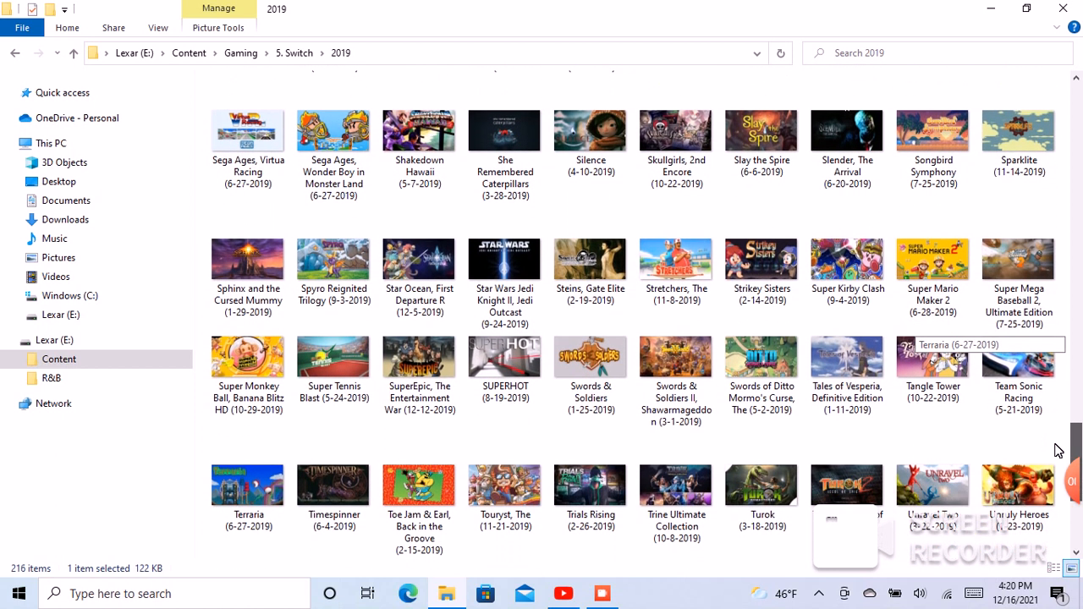
pyautogui.scroll(-3)
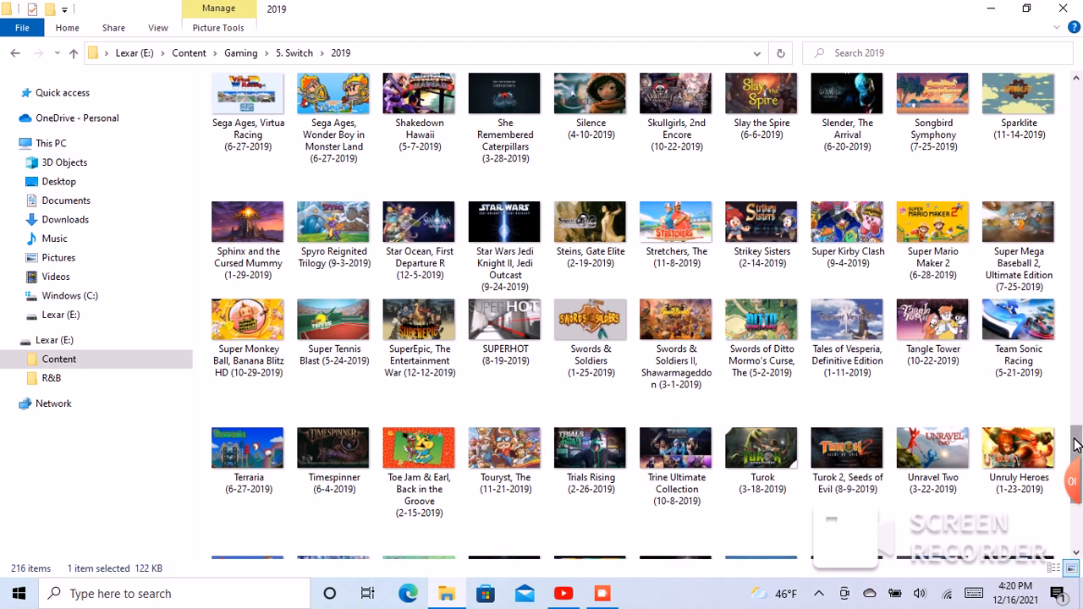
pyautogui.scroll(-3)
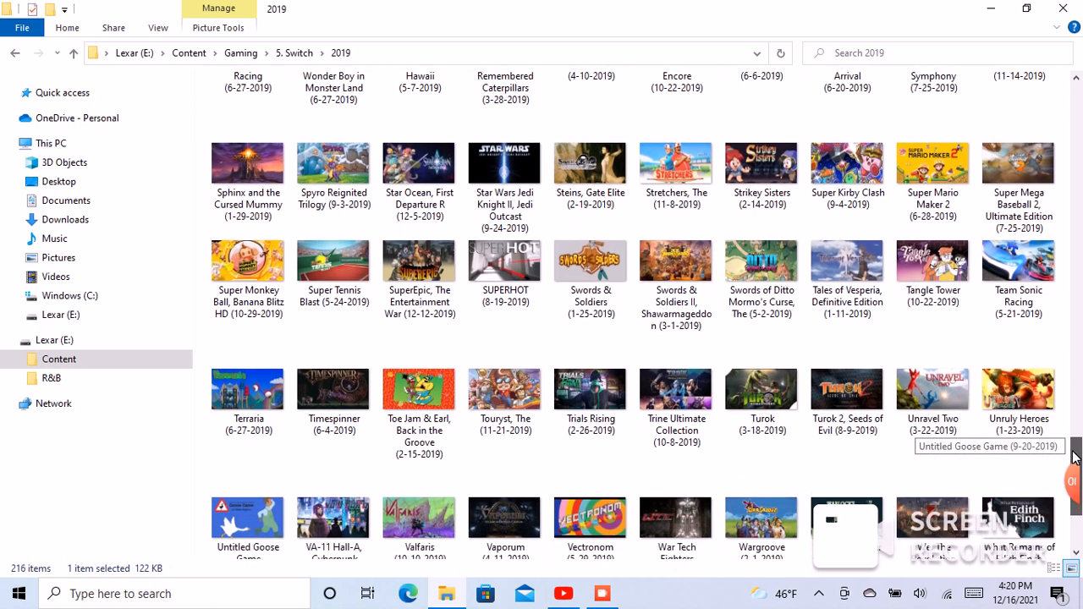
pyautogui.scroll(-3)
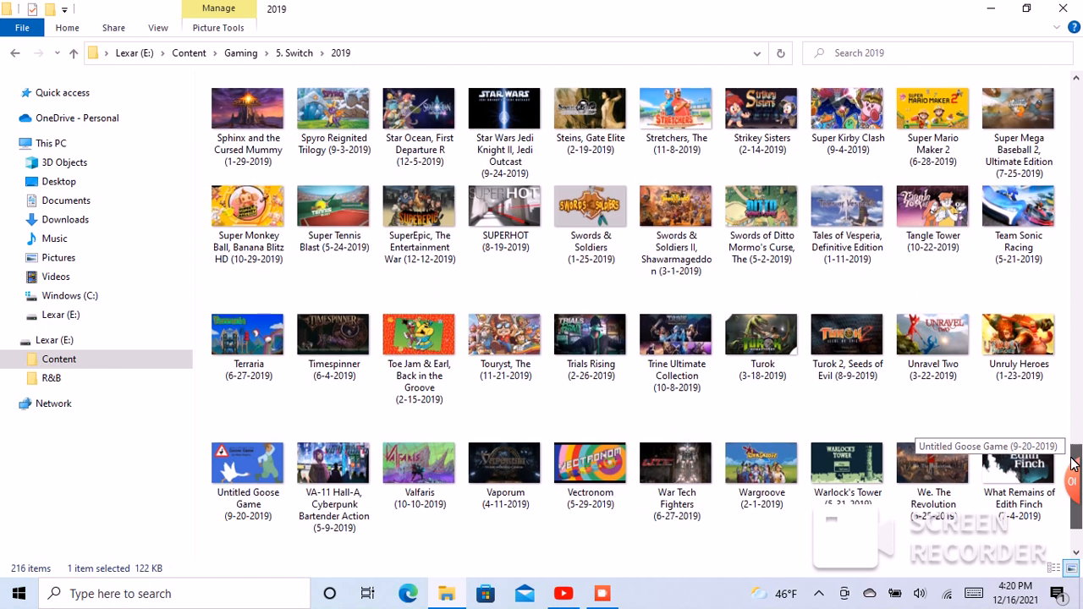
pyautogui.scroll(-3)
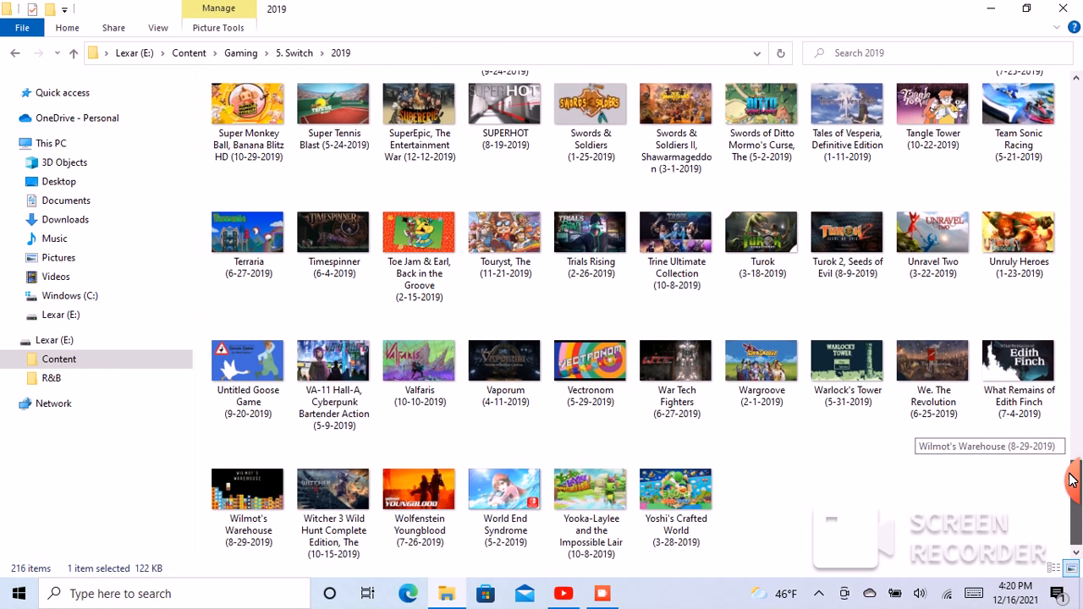
pyautogui.scroll(-3)
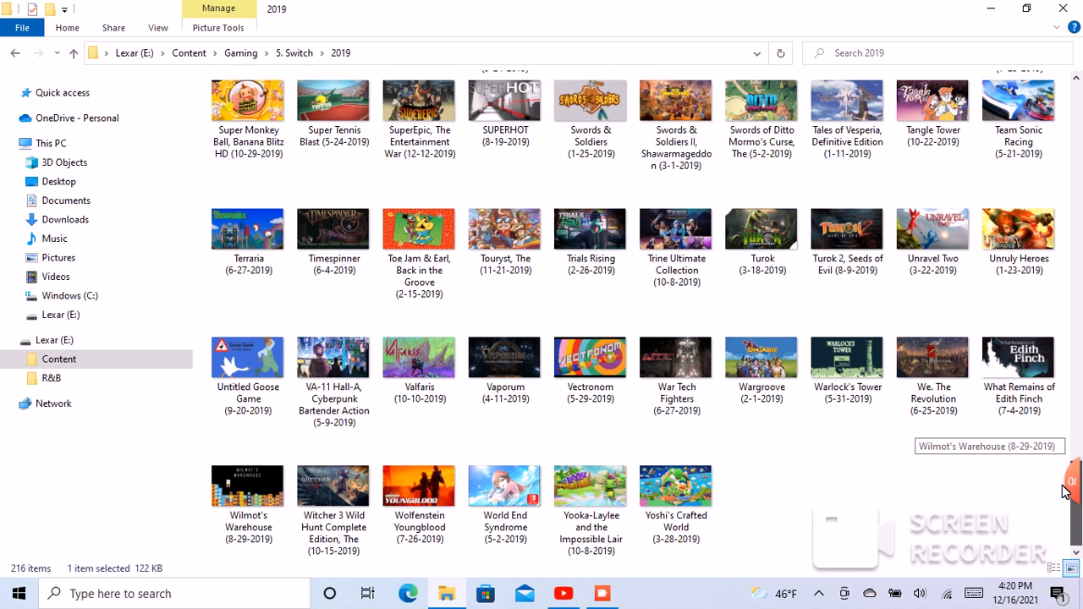
pyautogui.moveTo(900, 545)
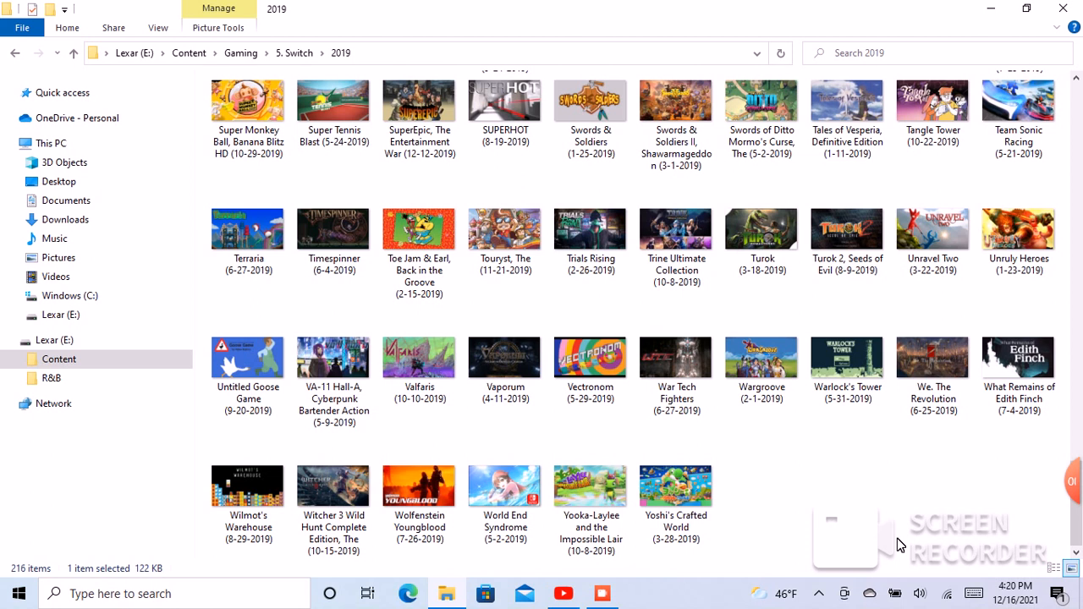
pyautogui.moveTo(4, 70)
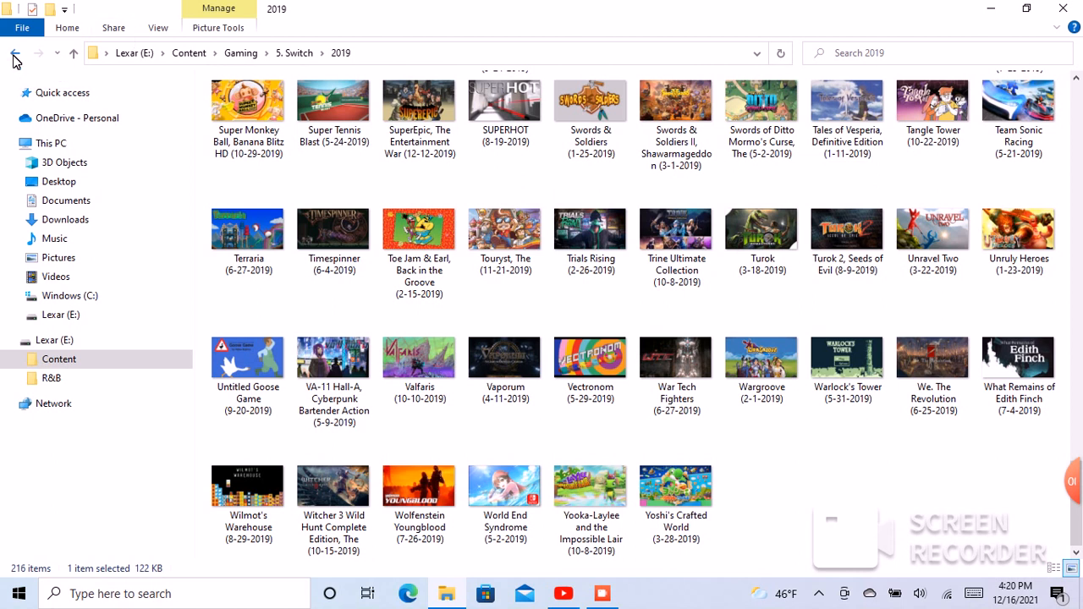
# - Go back to 5. Switch, adjust the volume, and open the 2020 folder
pyautogui.click(14, 53)
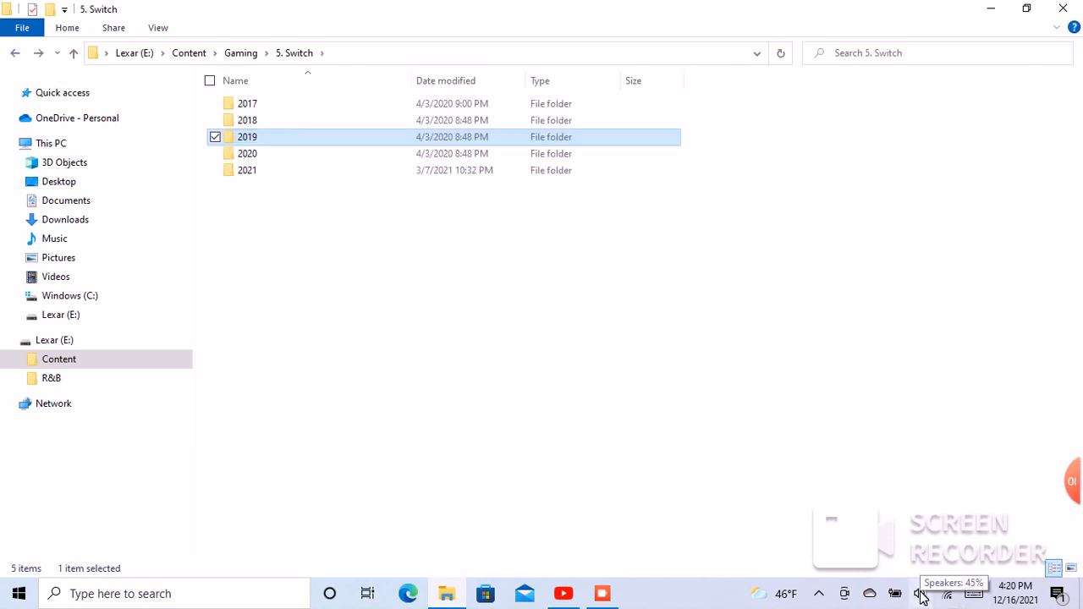
pyautogui.click(919, 593)
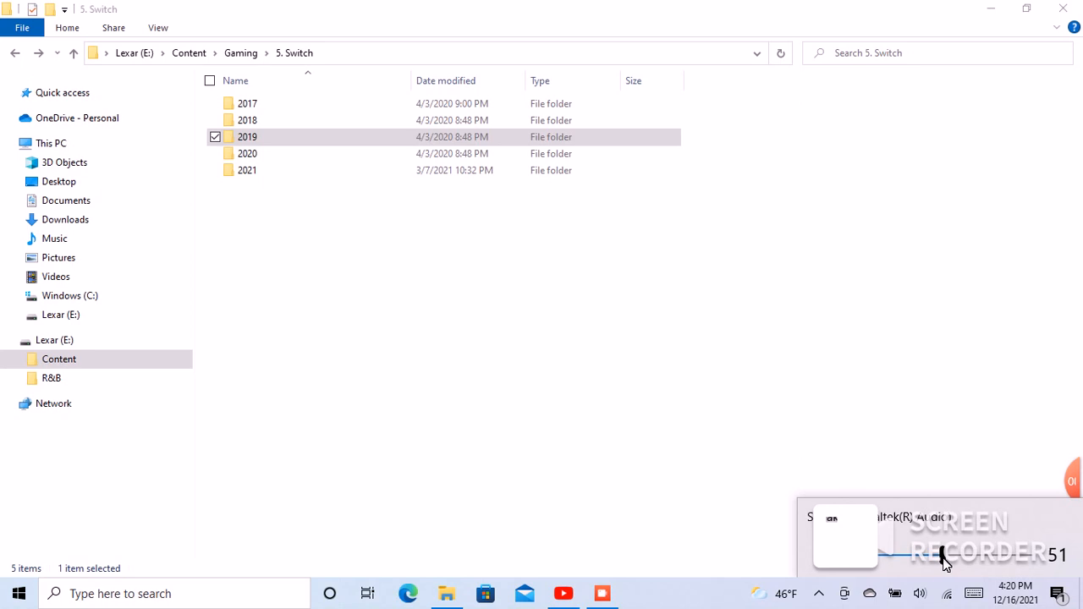
pyautogui.moveTo(581, 329)
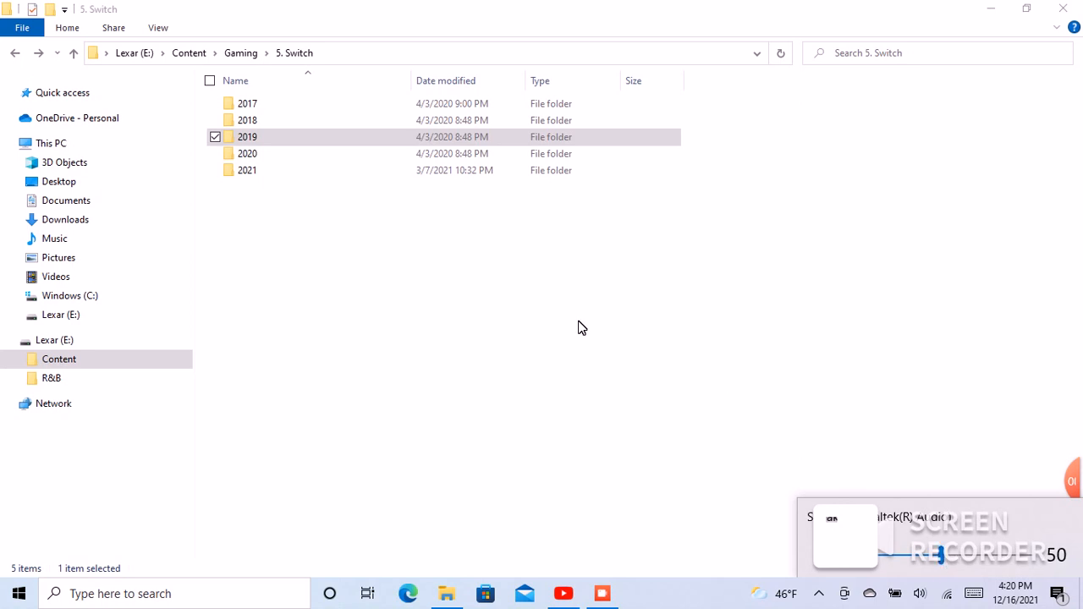
pyautogui.click(247, 153)
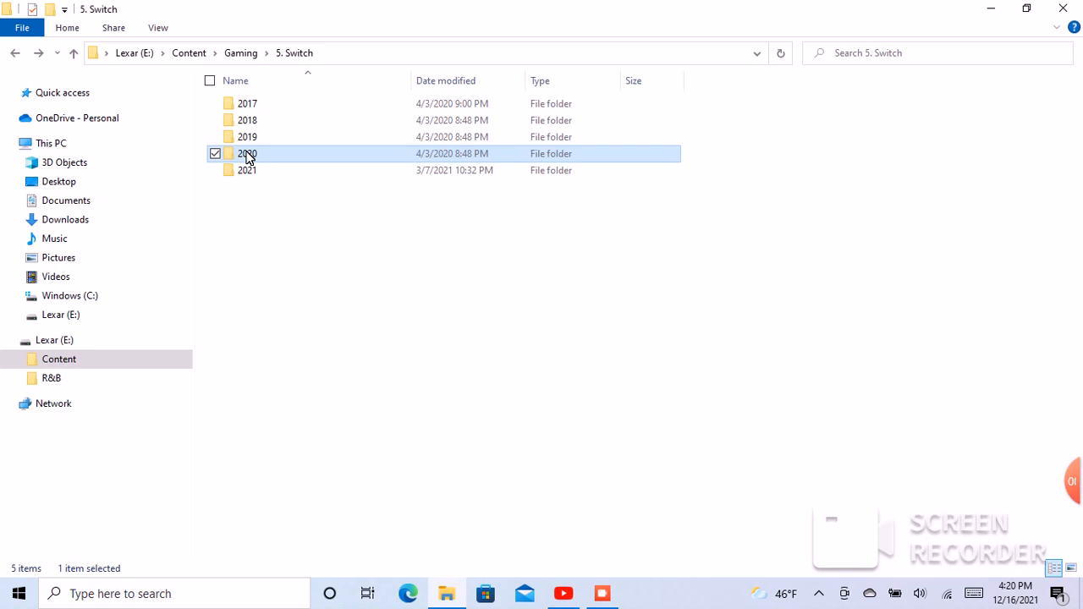
pyautogui.doubleClick(247, 154)
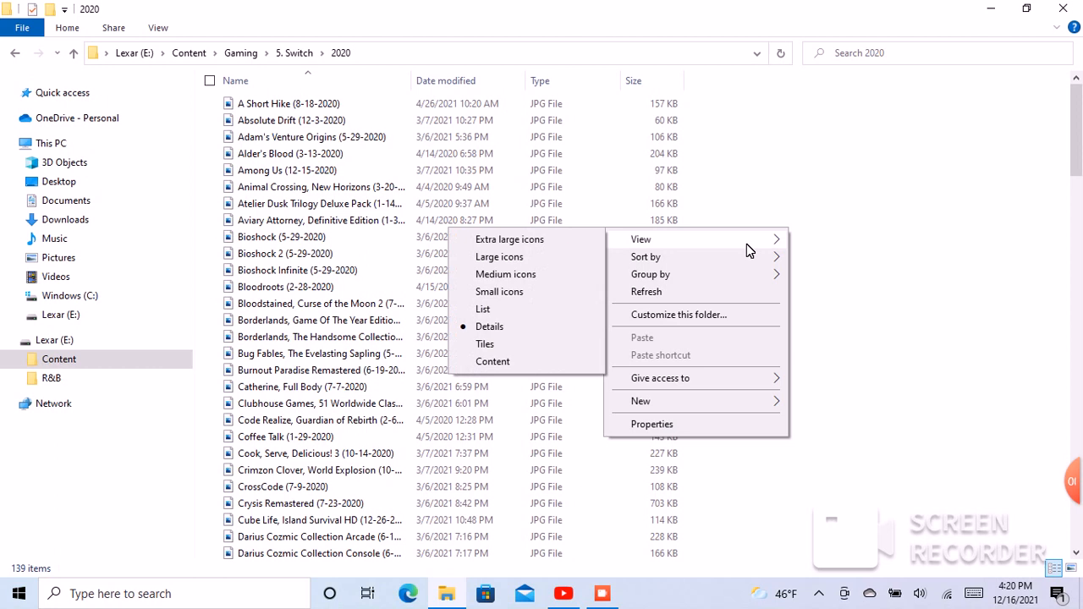
pyautogui.moveTo(532, 254)
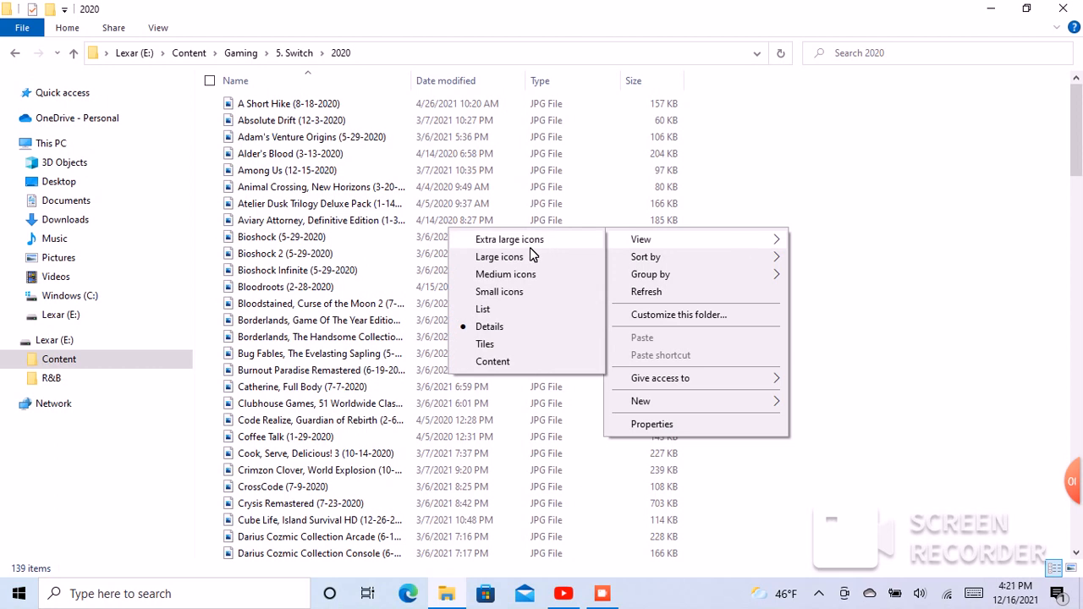
# - Show the 2020 folder as extra-large icons and start browsing the covers
pyautogui.click(499, 257)
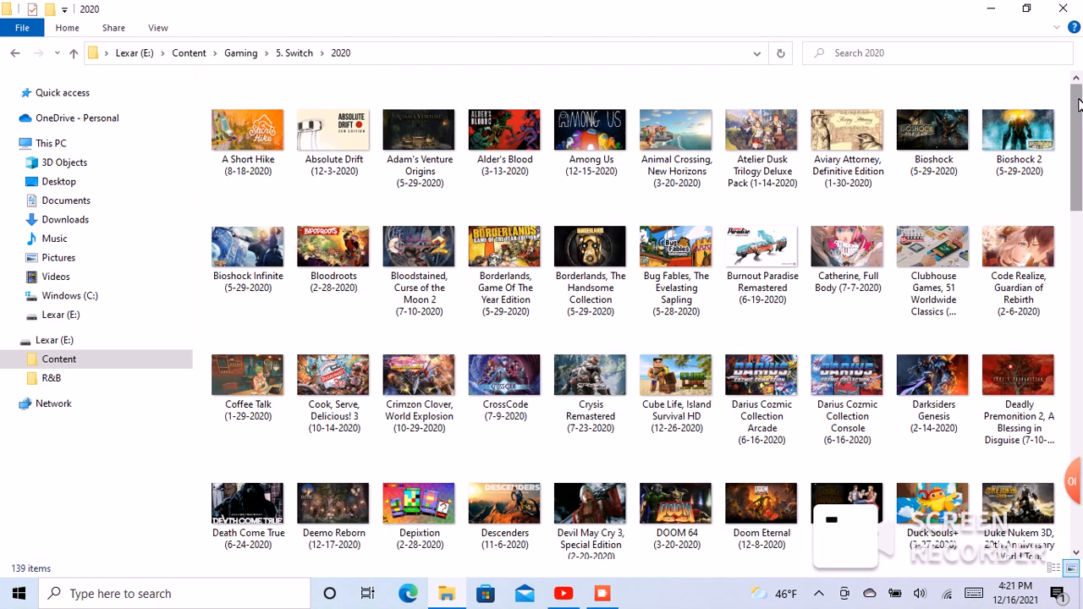
pyautogui.scroll(-3)
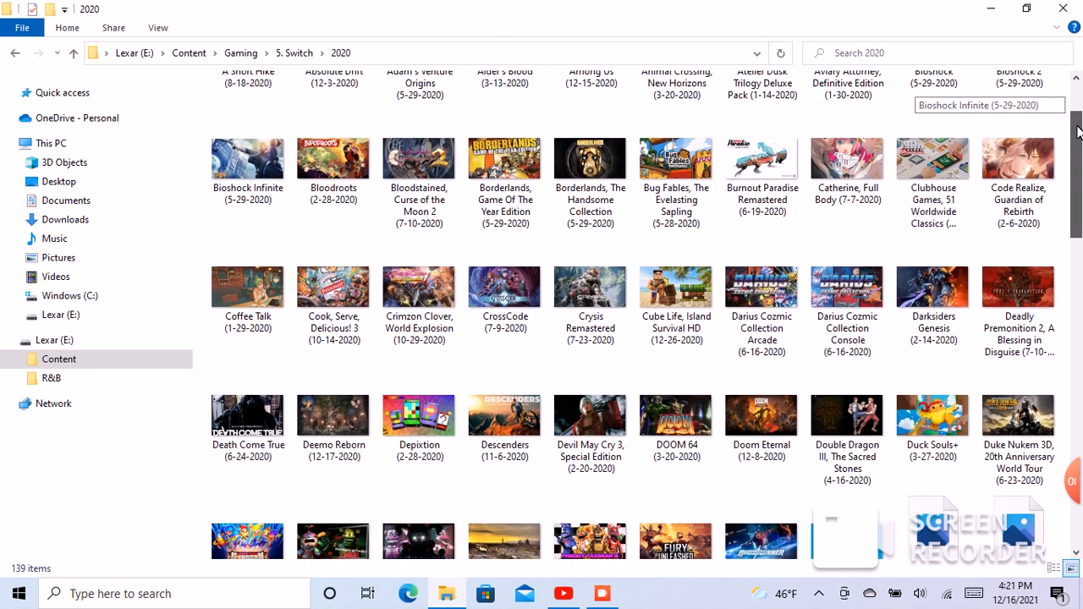
pyautogui.scroll(-3)
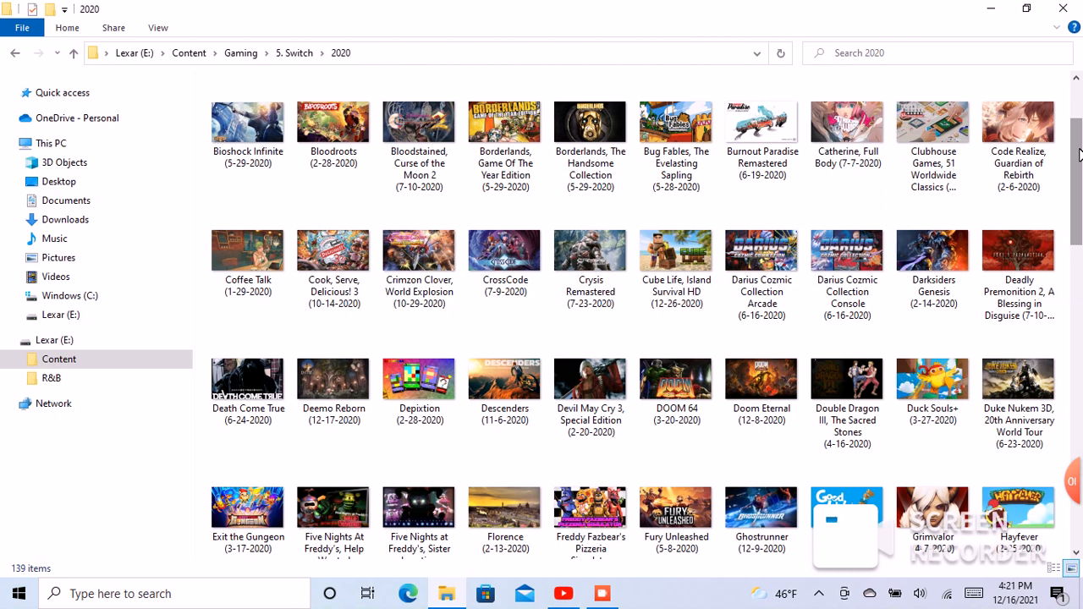
pyautogui.scroll(3)
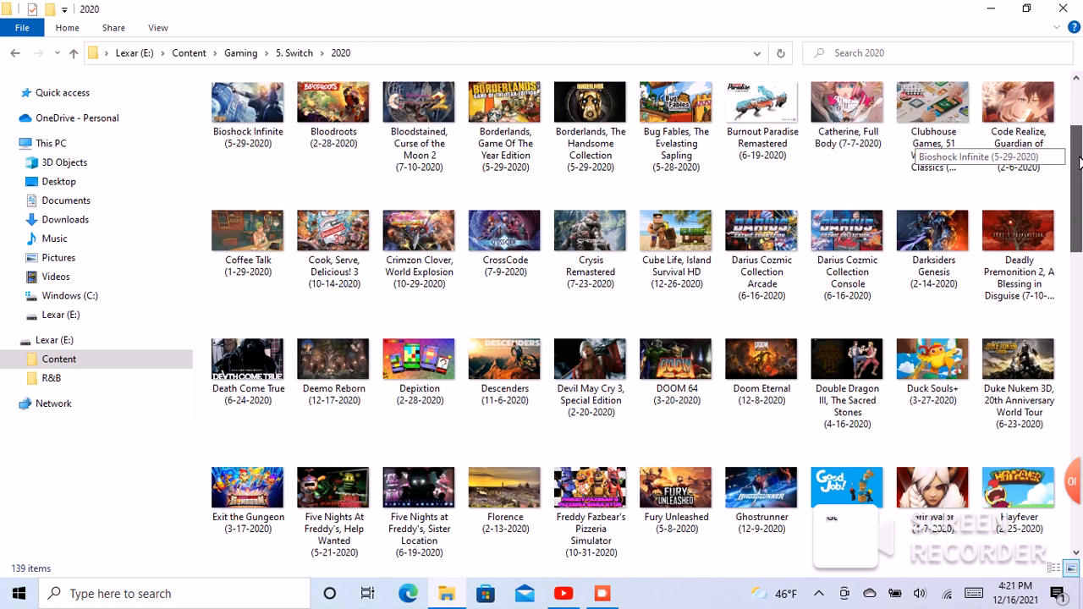
pyautogui.scroll(-3)
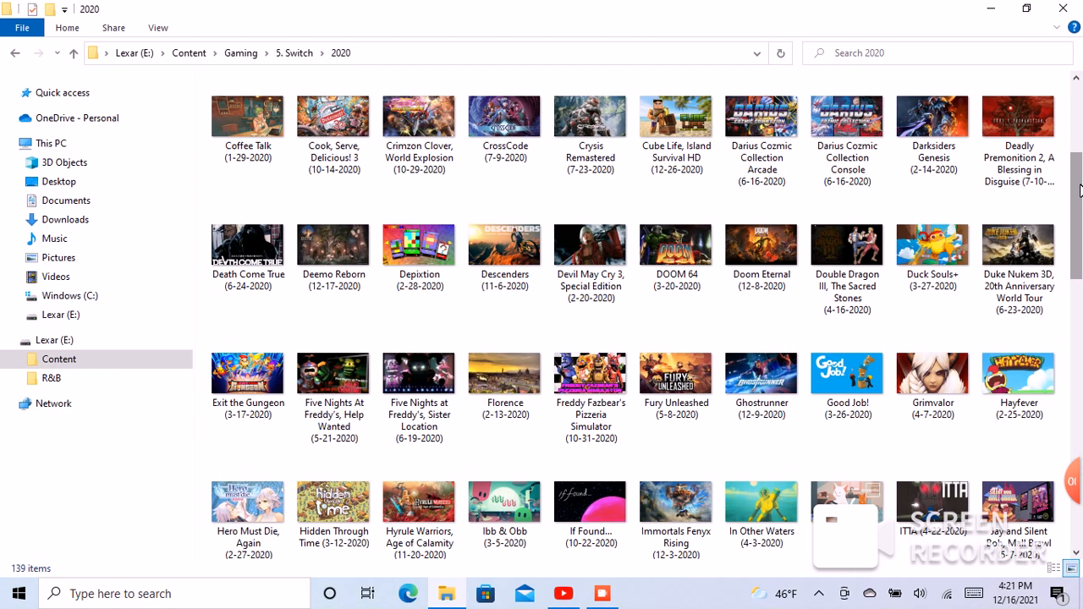
# - Scroll to the last 2020 covers, Wonderful 101 and Xenoblade Chronicles
pyautogui.scroll(-3)
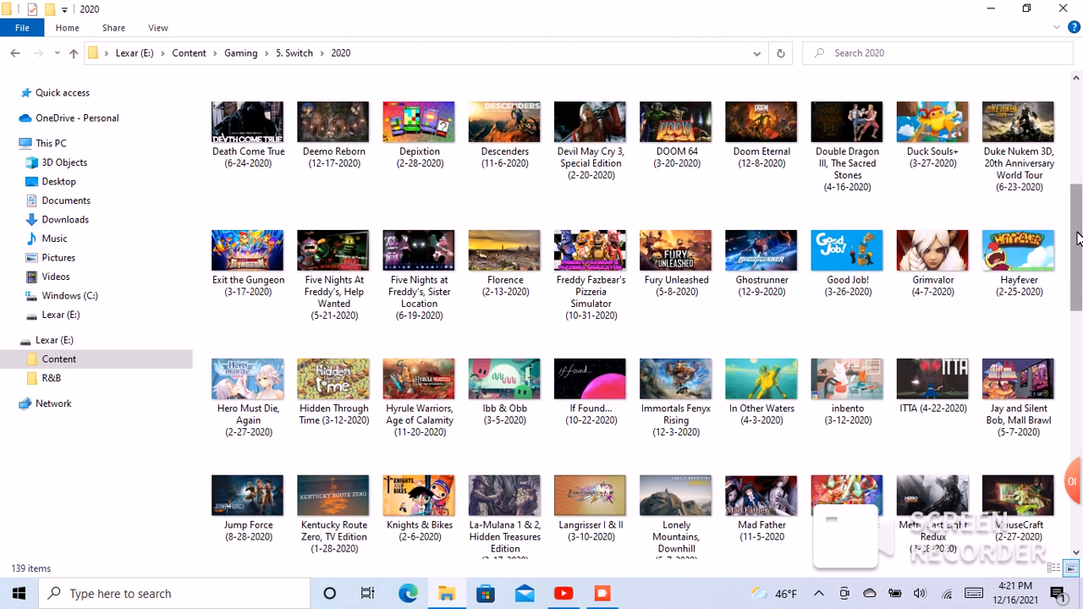
pyautogui.scroll(-3)
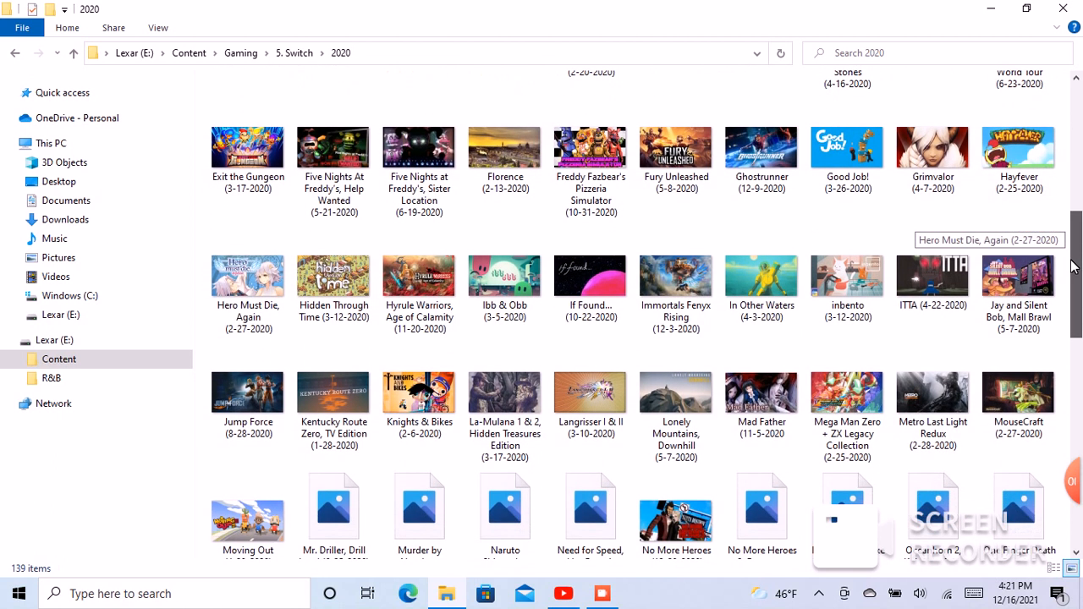
pyautogui.scroll(-3)
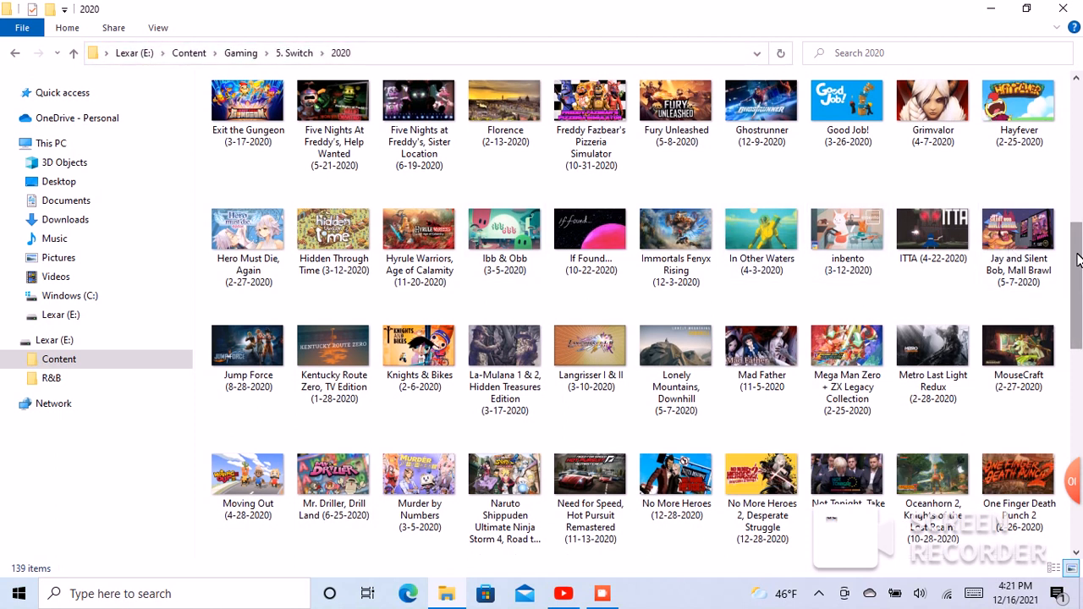
pyautogui.scroll(-3)
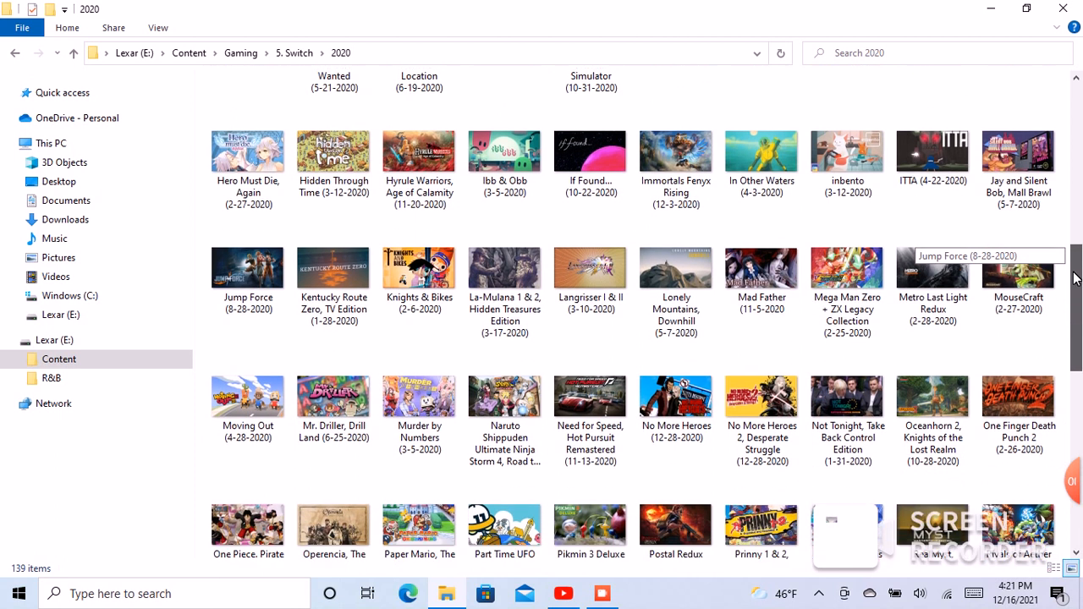
pyautogui.scroll(-3)
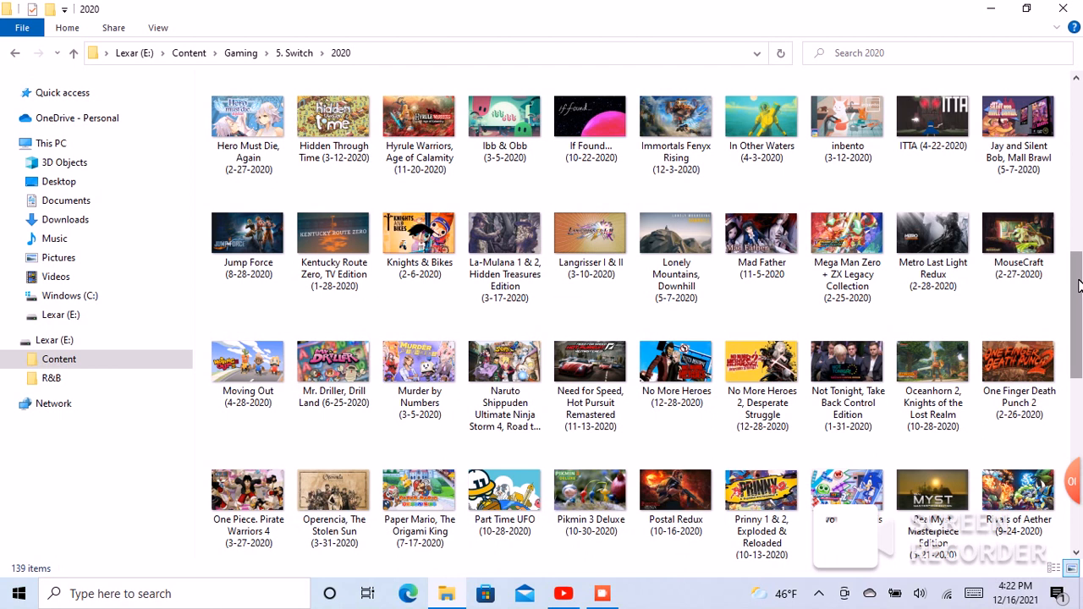
pyautogui.scroll(-3)
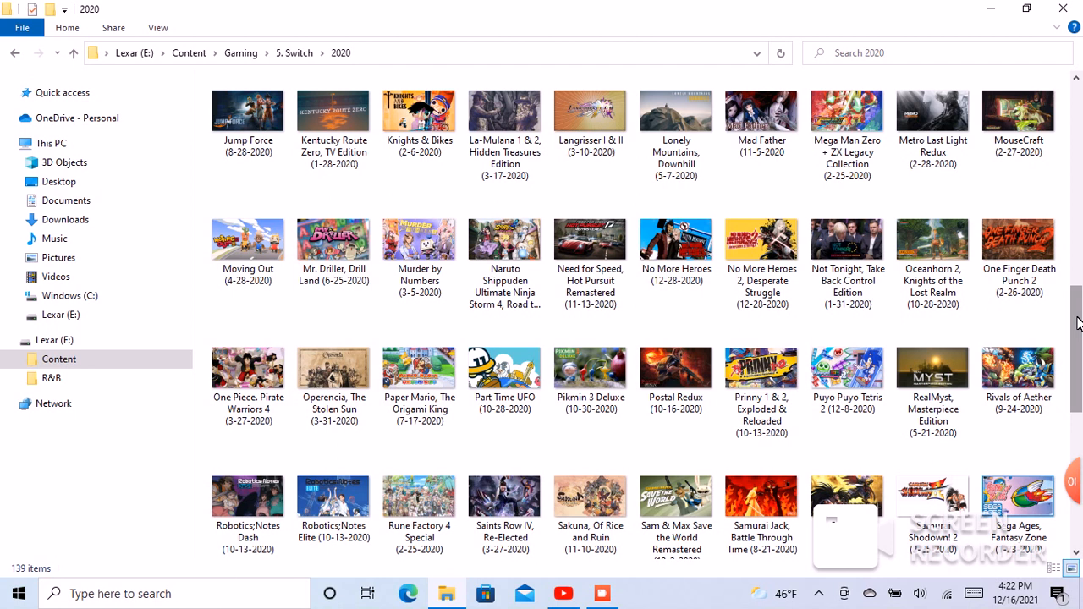
pyautogui.scroll(-3)
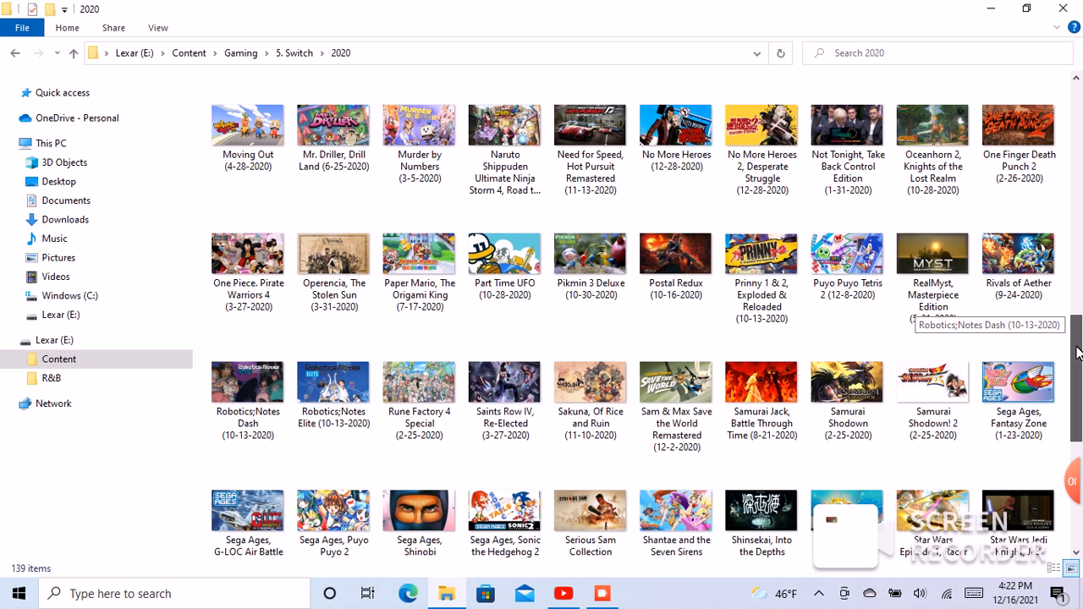
pyautogui.scroll(-3)
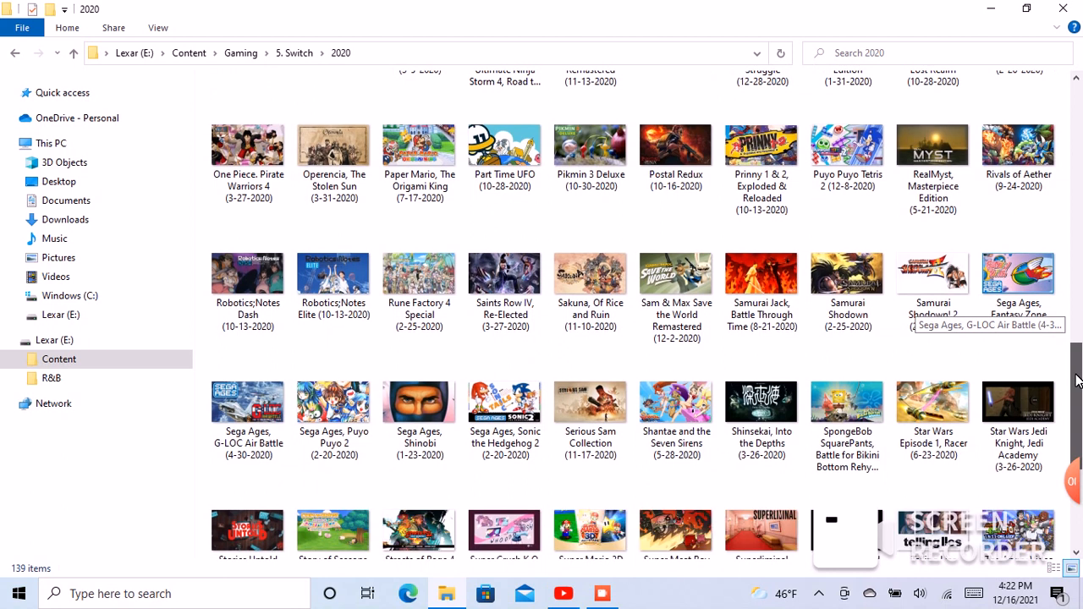
pyautogui.scroll(-3)
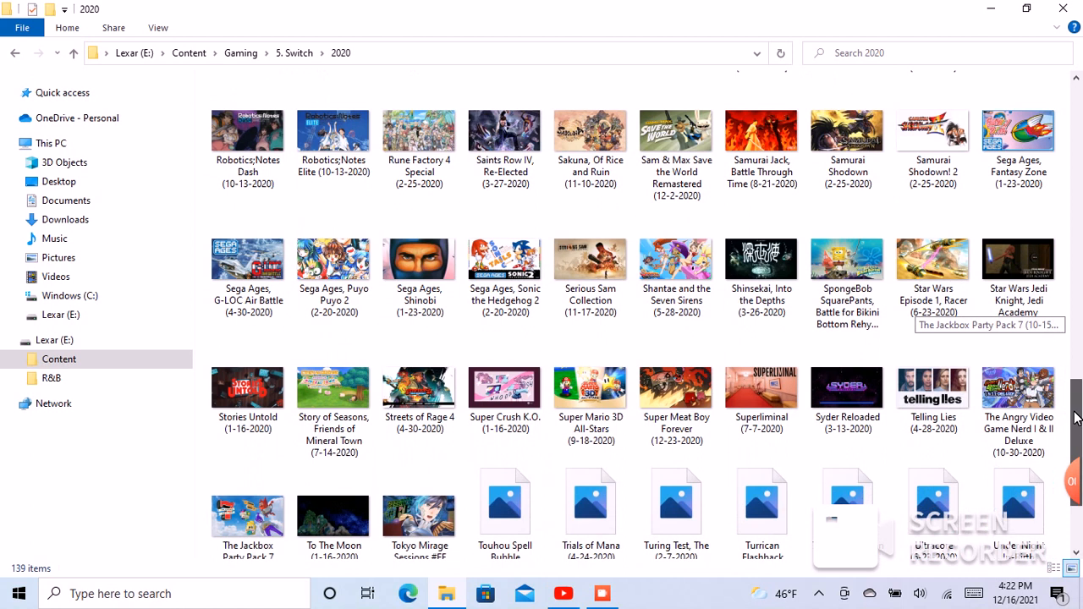
pyautogui.scroll(-3)
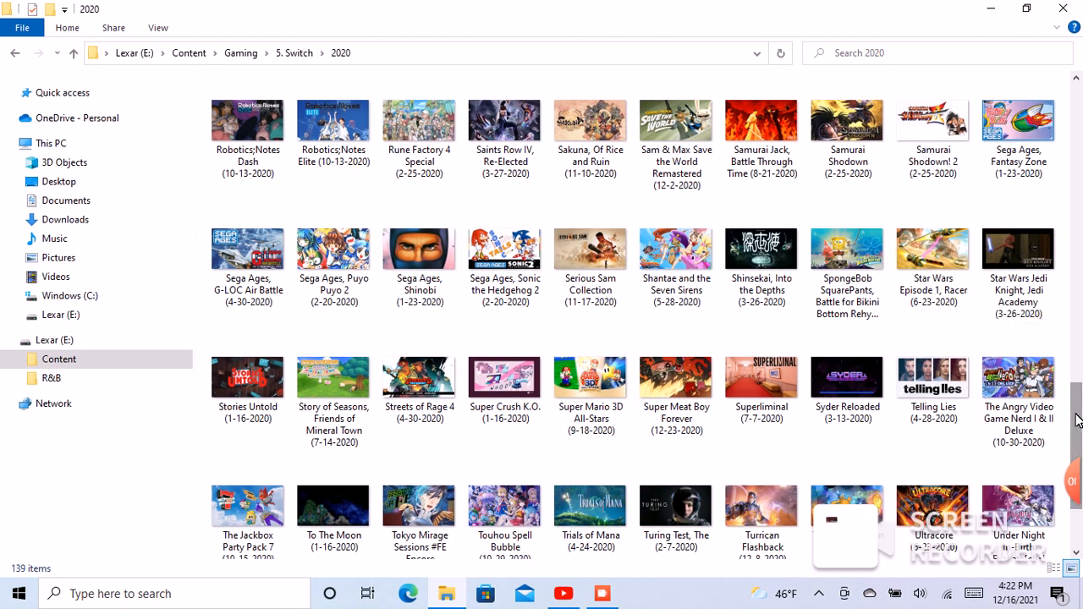
pyautogui.moveTo(1074, 415)
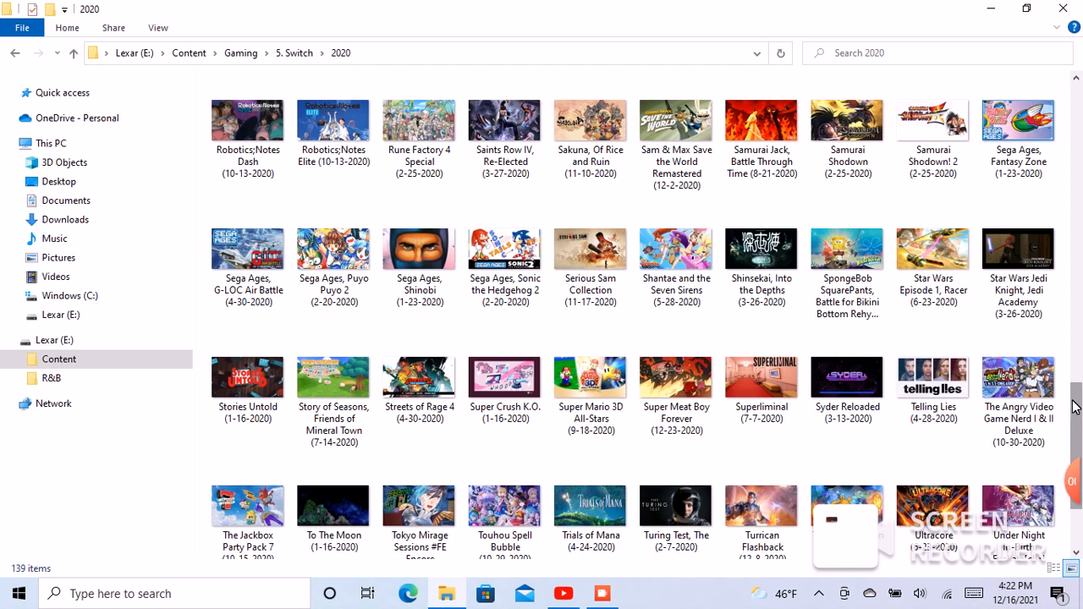
pyautogui.scroll(-3)
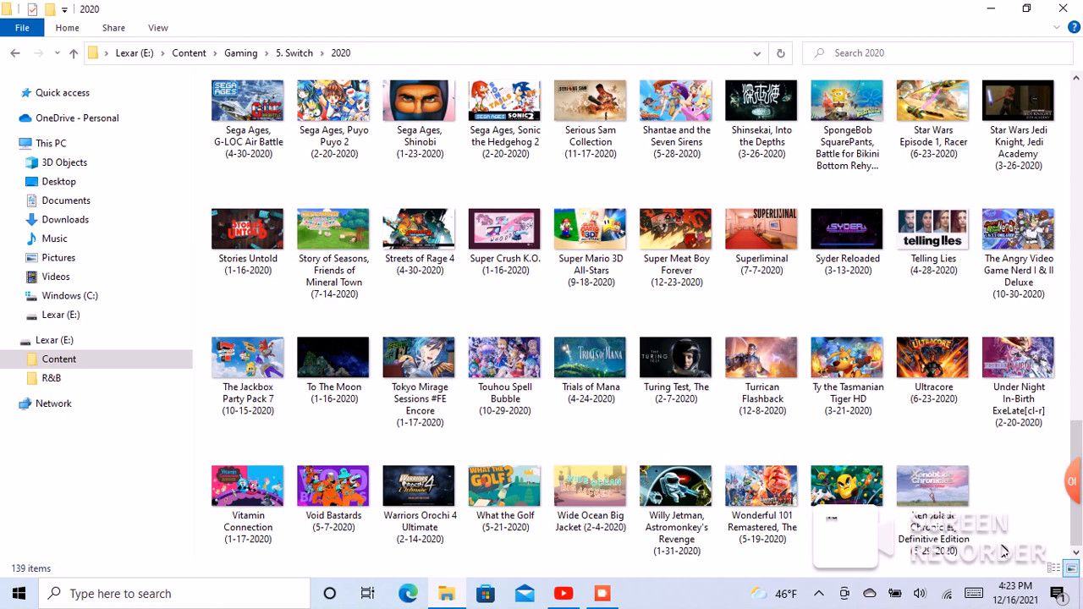
pyautogui.moveTo(507, 353)
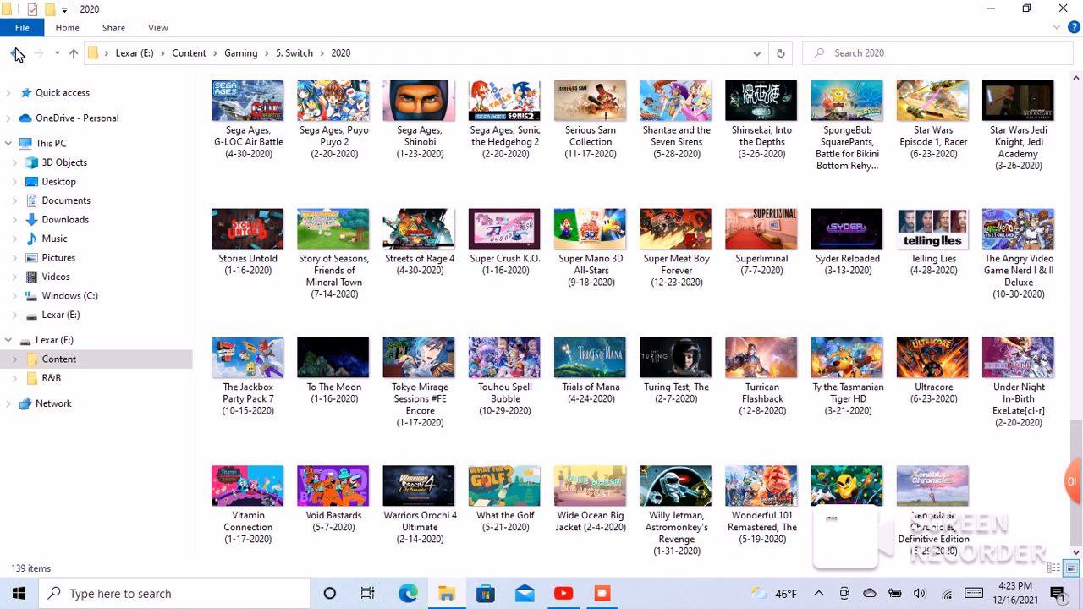
# - Check the empty 2021 folder, then go back up to Content and open GIF
pyautogui.click(73, 52)
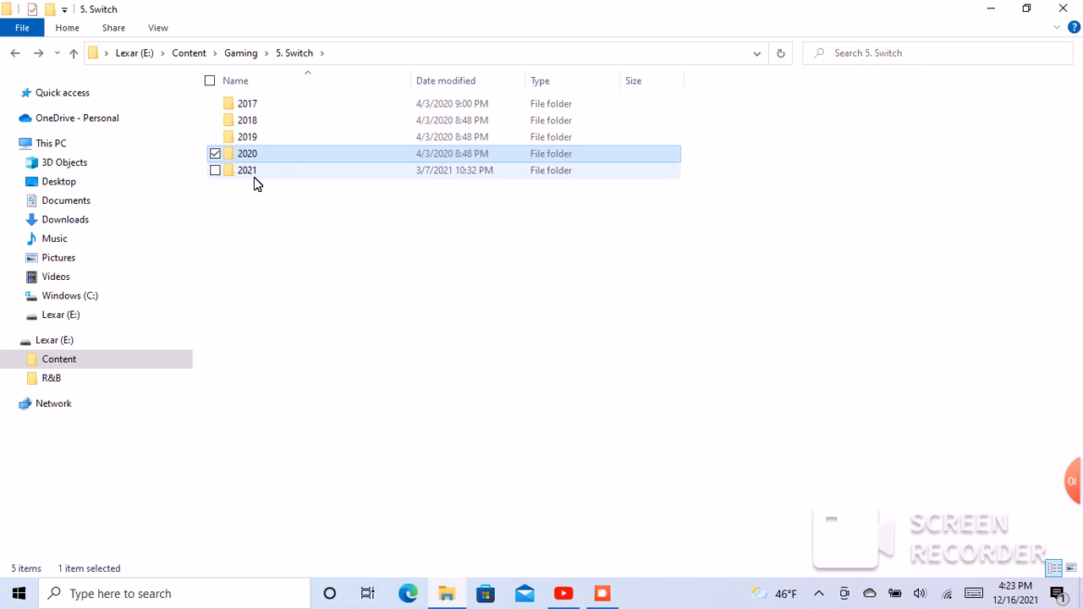
pyautogui.doubleClick(247, 170)
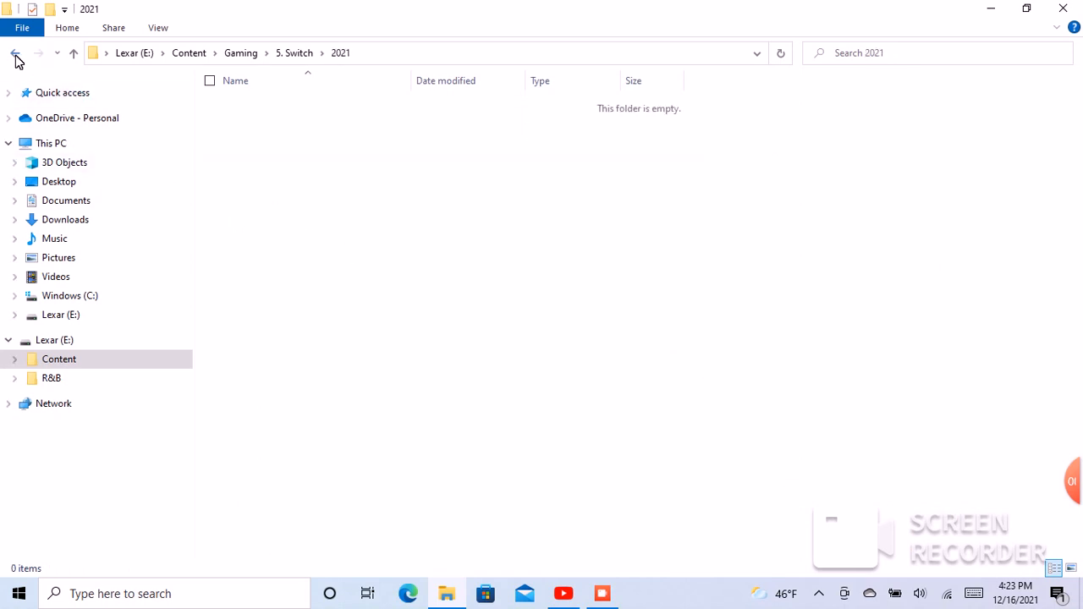
pyautogui.click(15, 53)
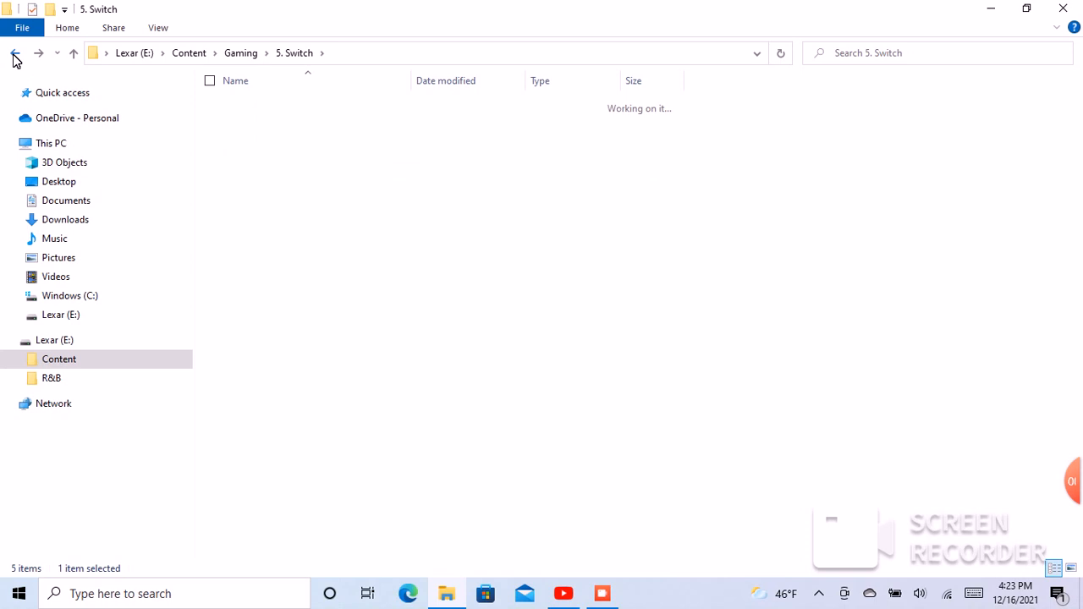
pyautogui.click(14, 53)
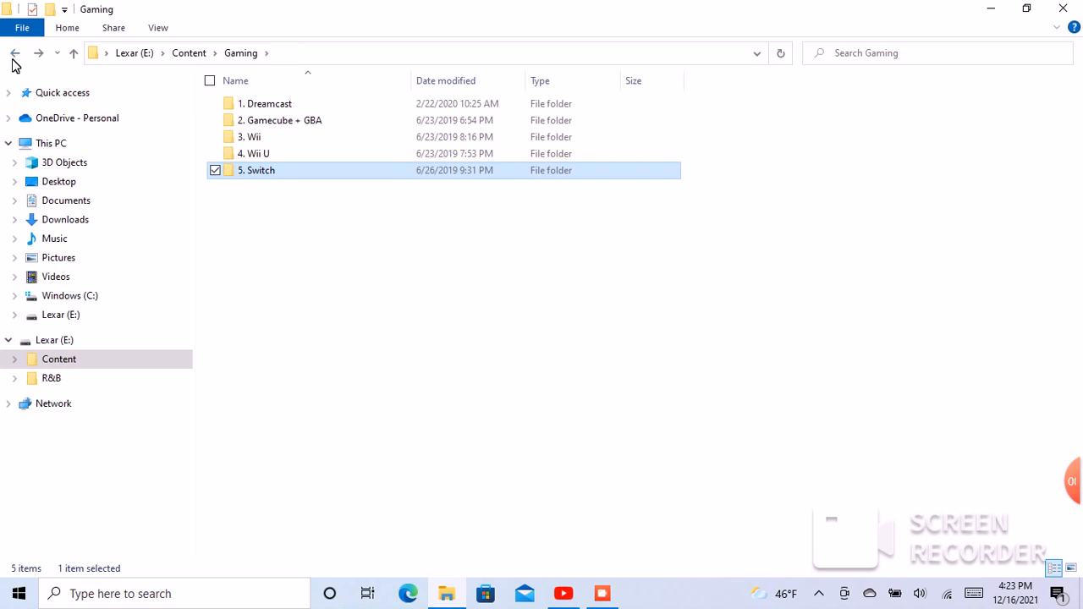
pyautogui.click(14, 52)
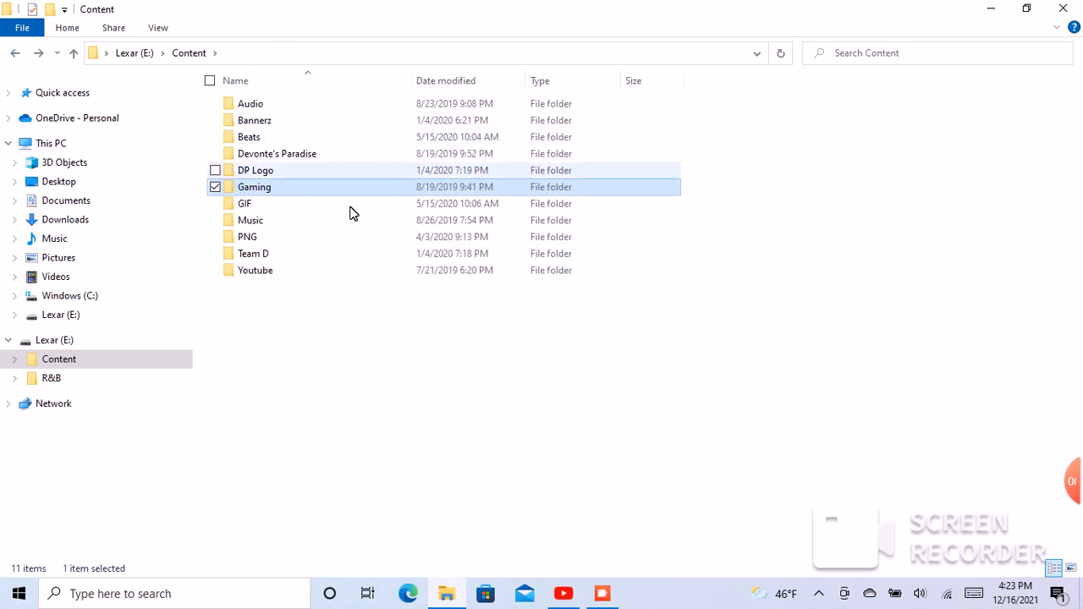
pyautogui.moveTo(245, 203)
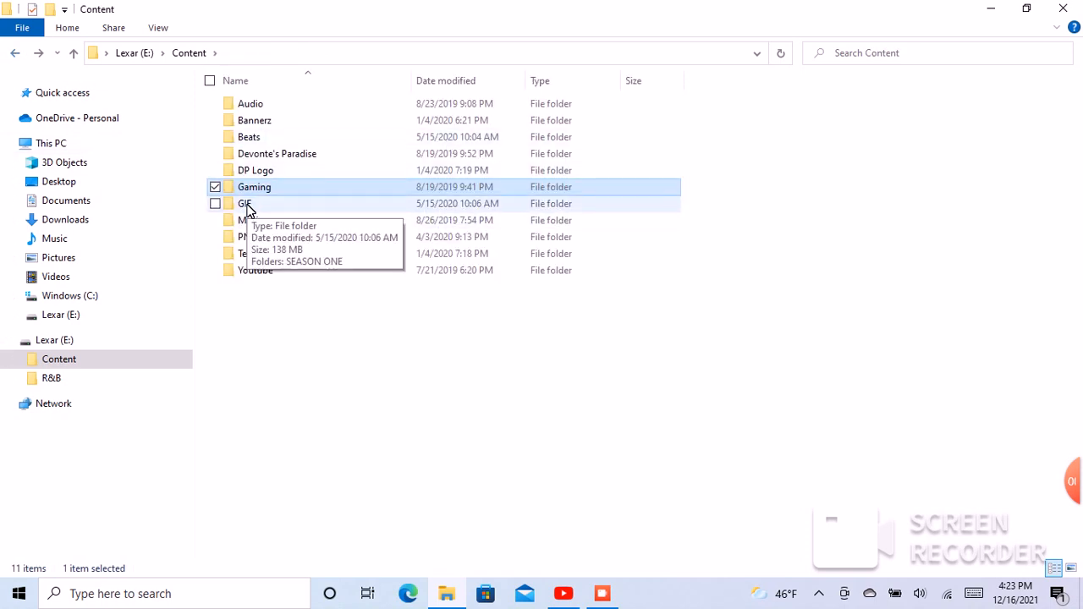
pyautogui.click(246, 203)
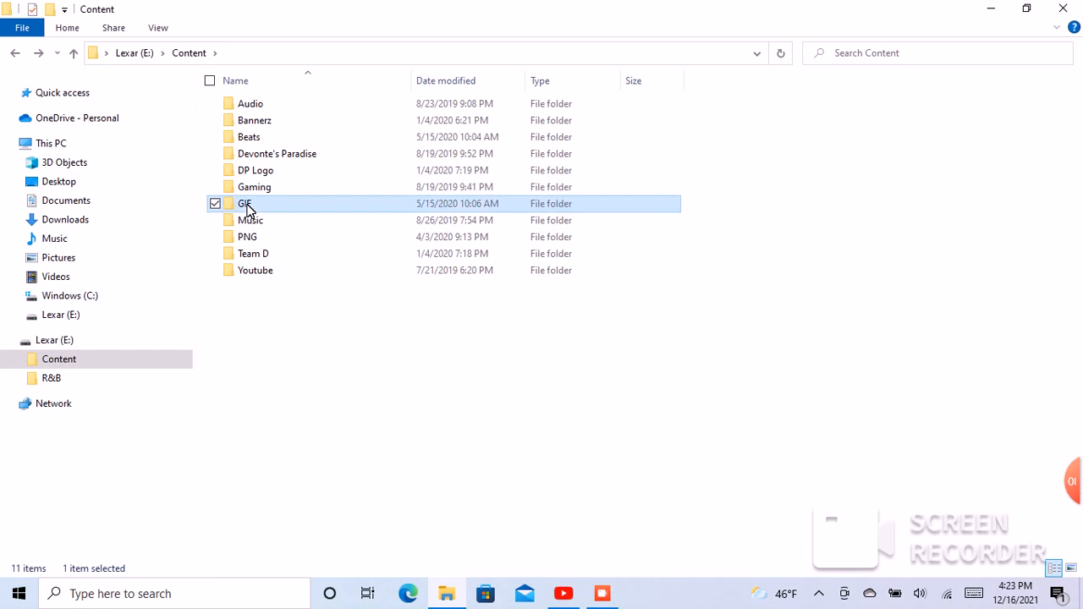
pyautogui.doubleClick(245, 203)
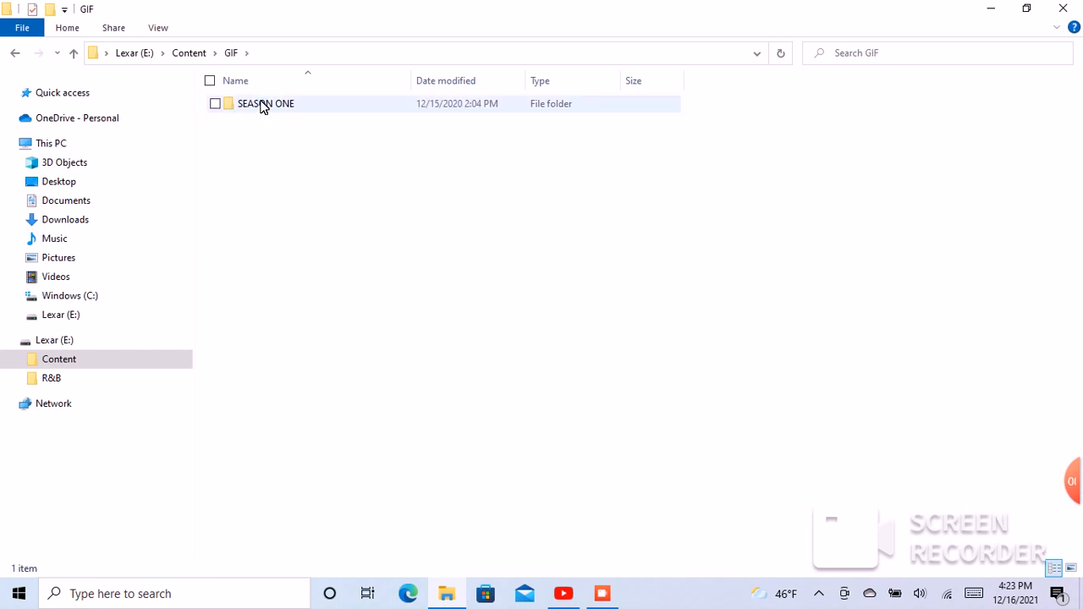
# - Open SEASON ONE, browse its 68 GIFs as large thumbnails, then go back
pyautogui.doubleClick(266, 104)
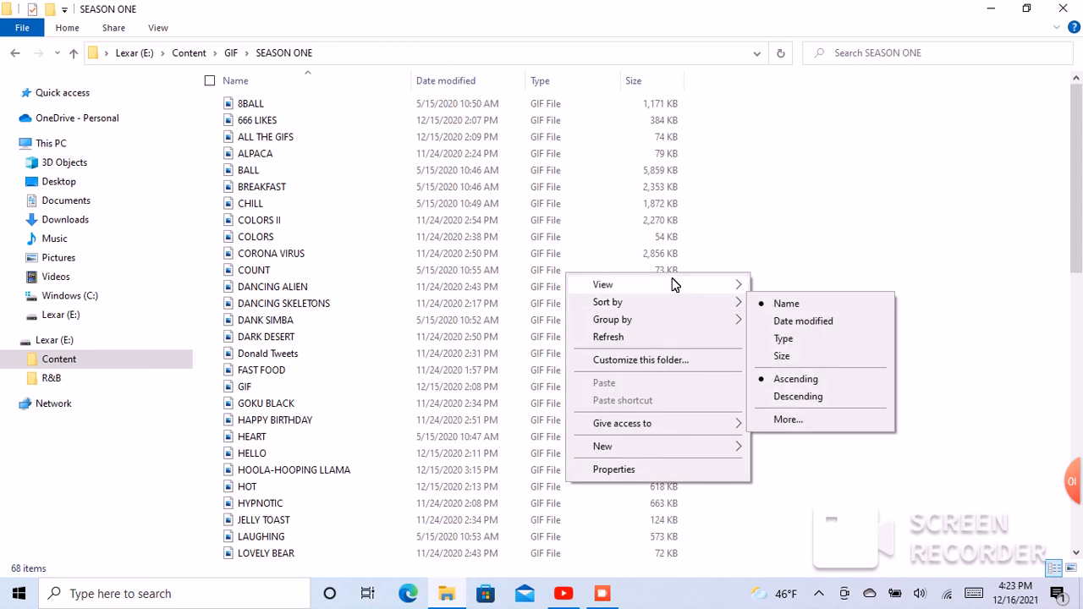
pyautogui.click(795, 311)
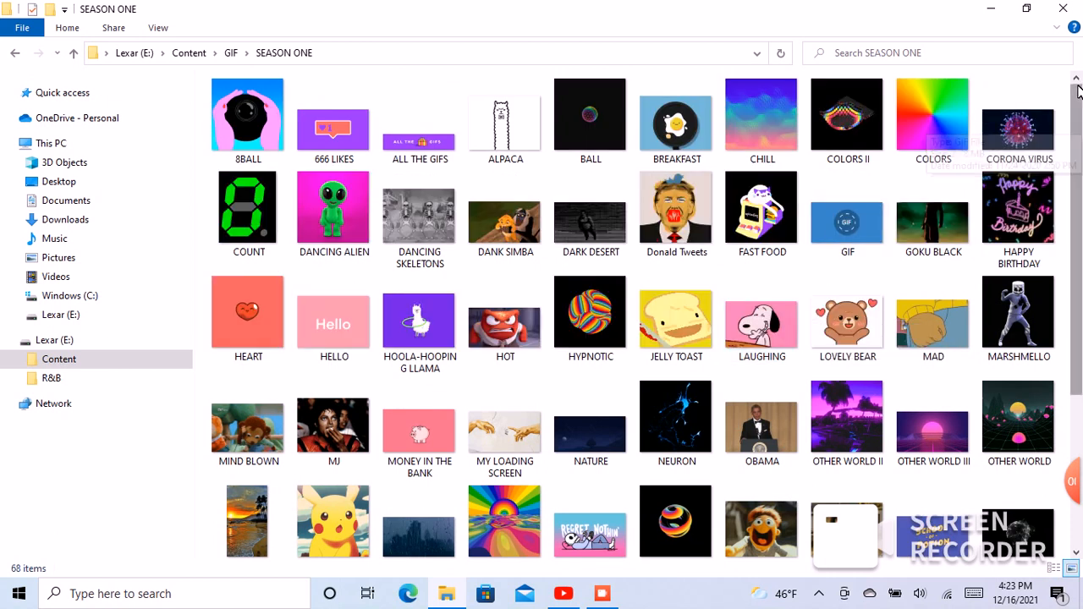
pyautogui.scroll(-3)
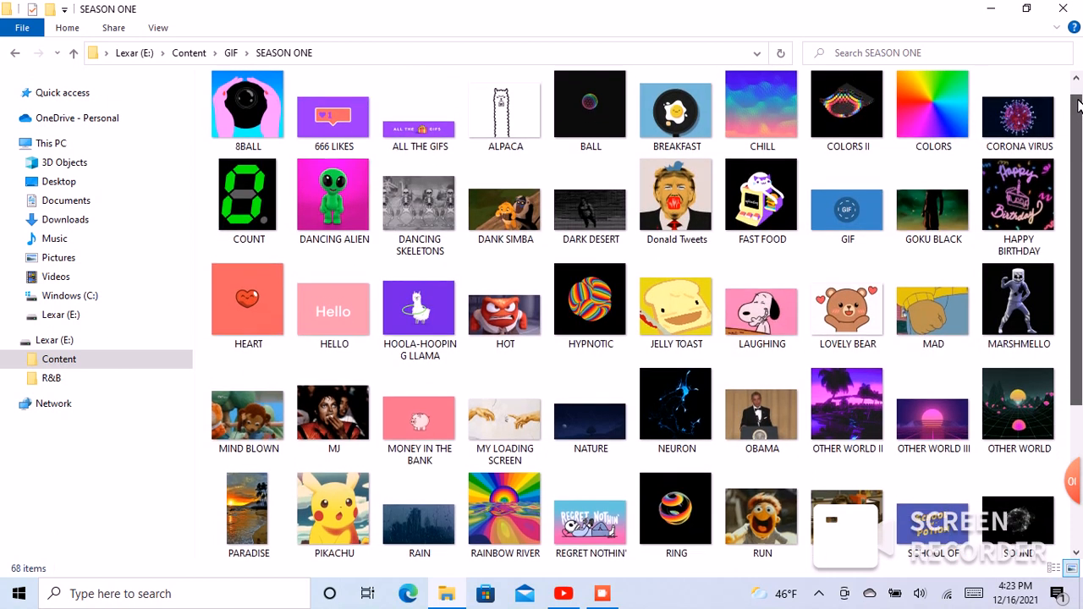
pyautogui.scroll(-3)
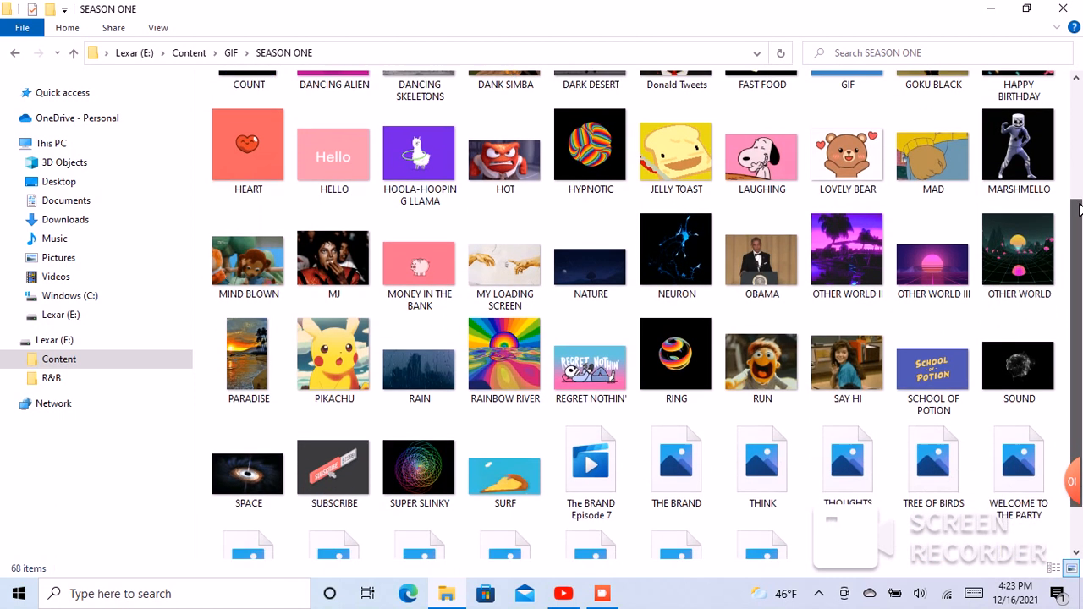
pyautogui.scroll(-3)
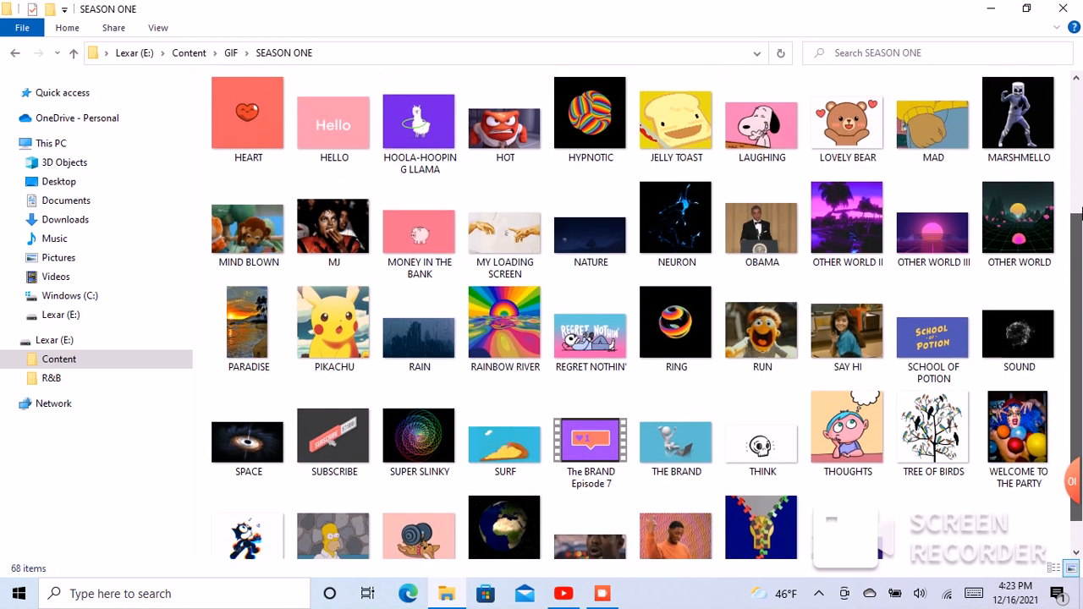
pyautogui.scroll(3)
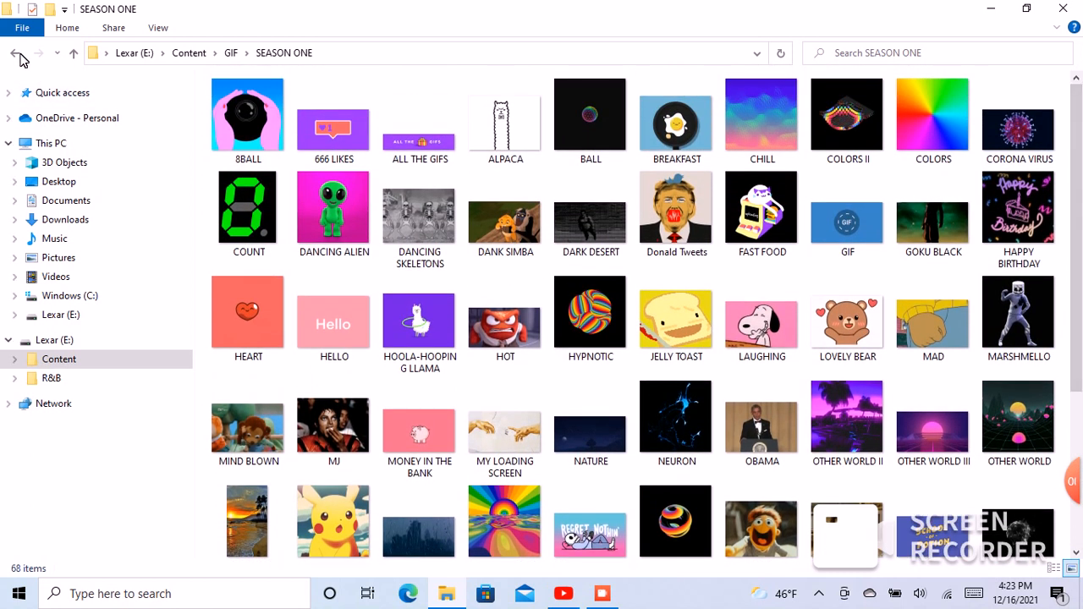
pyautogui.click(13, 53)
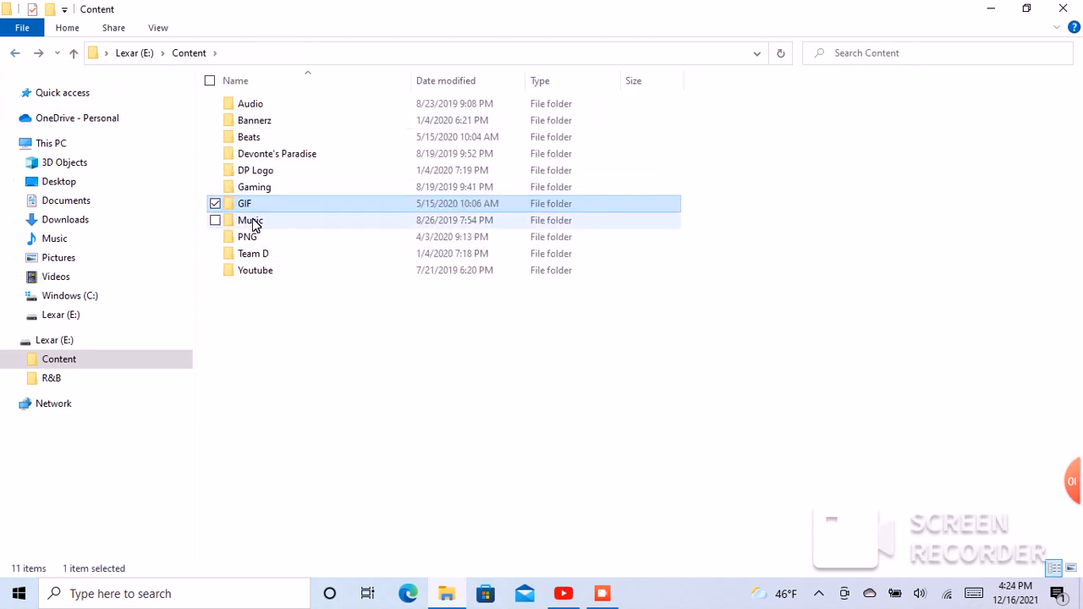
# - Open Music, then 1. Snoop Dogg, and show its covers as thumbnail icons
pyautogui.doubleClick(251, 220)
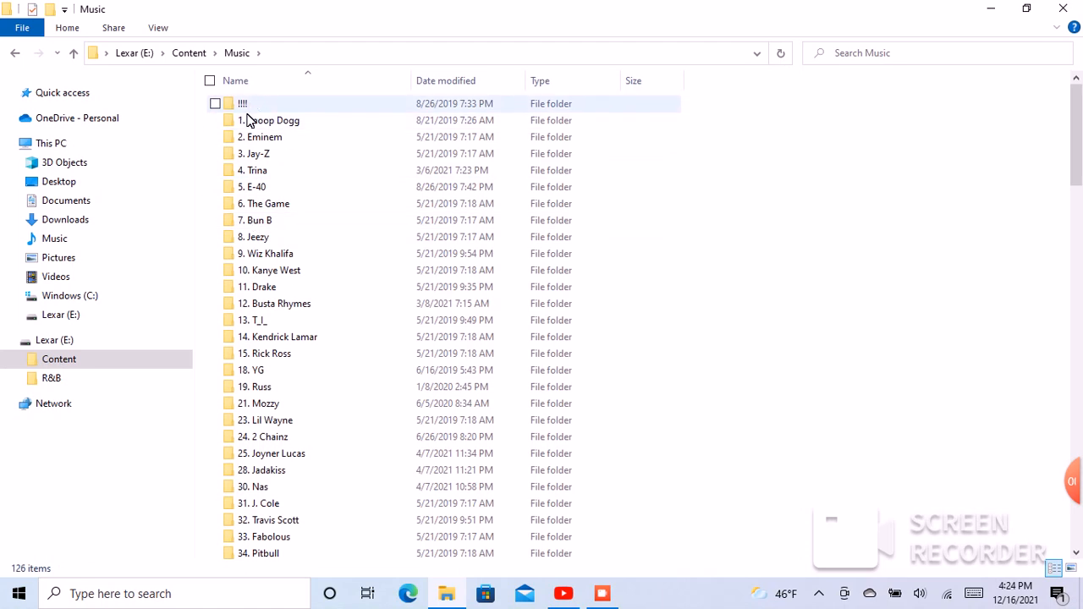
pyautogui.doubleClick(269, 120)
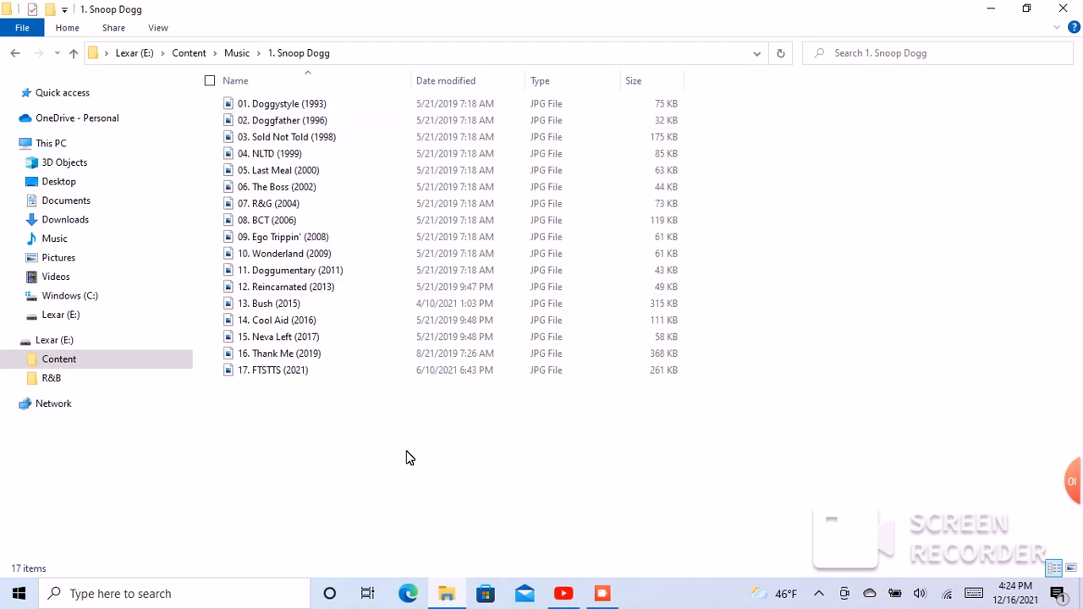
pyautogui.rightClick(410, 457)
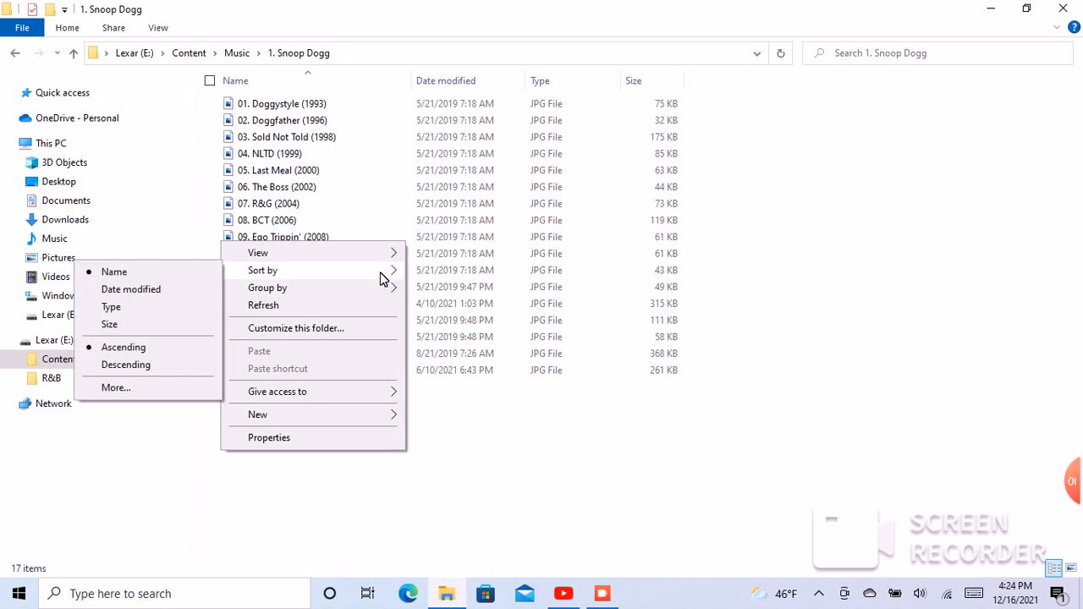
pyautogui.click(258, 252)
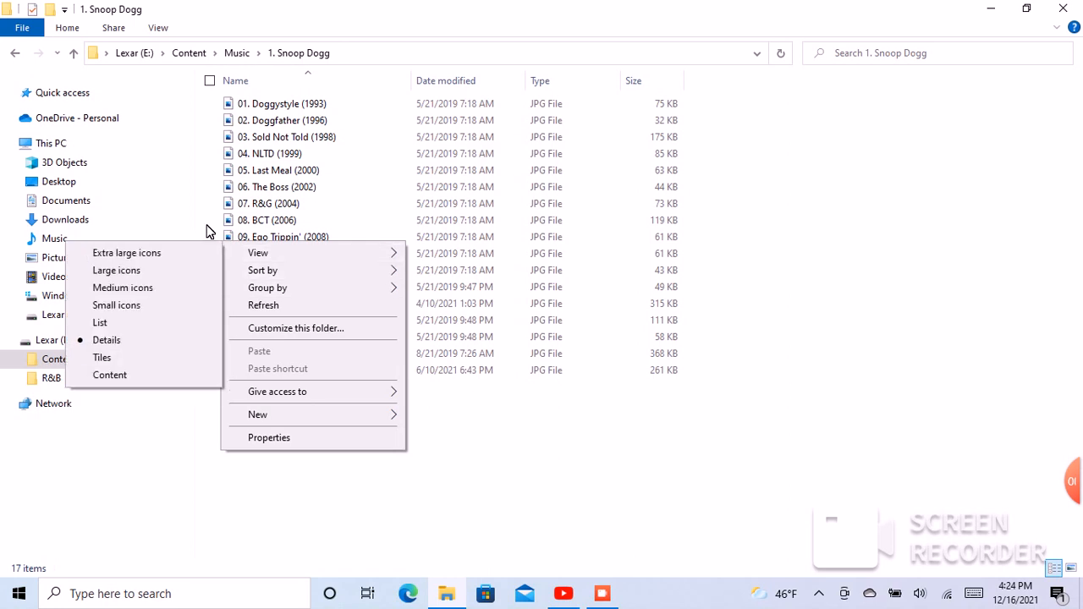
pyautogui.click(116, 269)
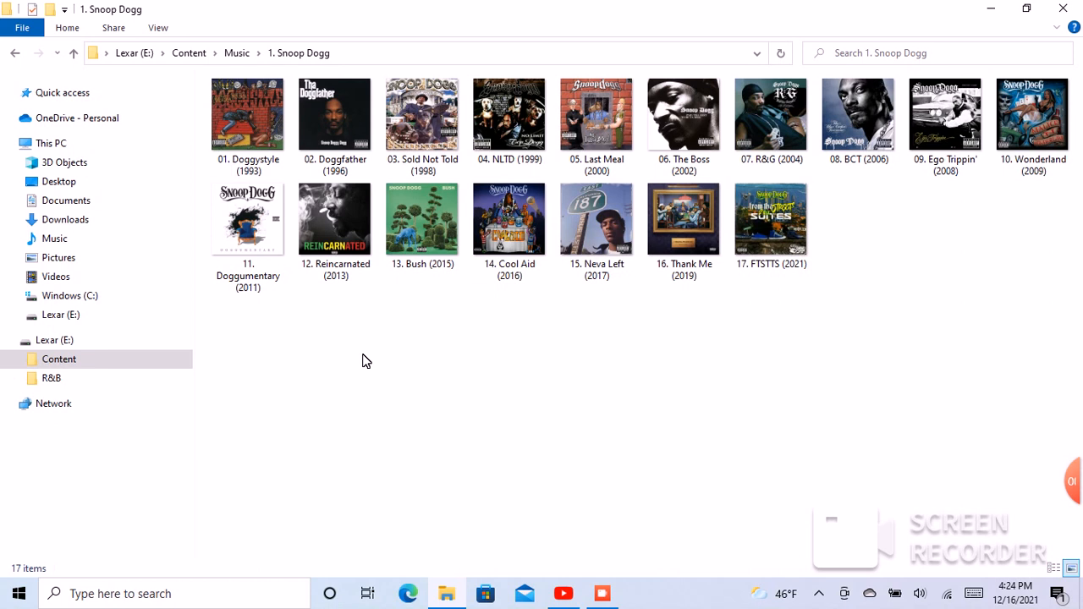
pyautogui.moveTo(403, 373)
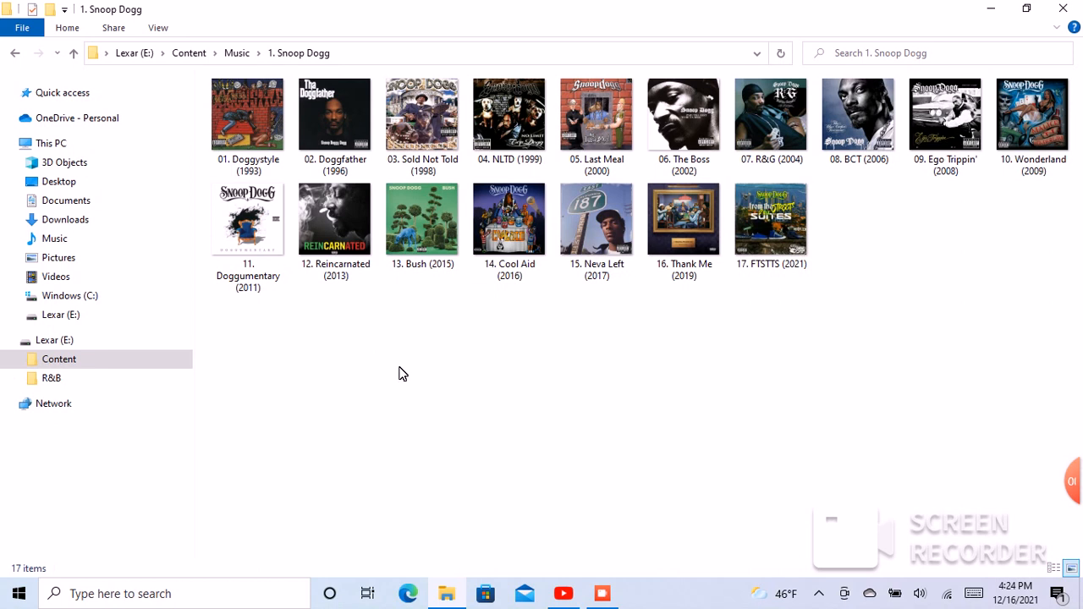
pyautogui.rightClick(403, 373)
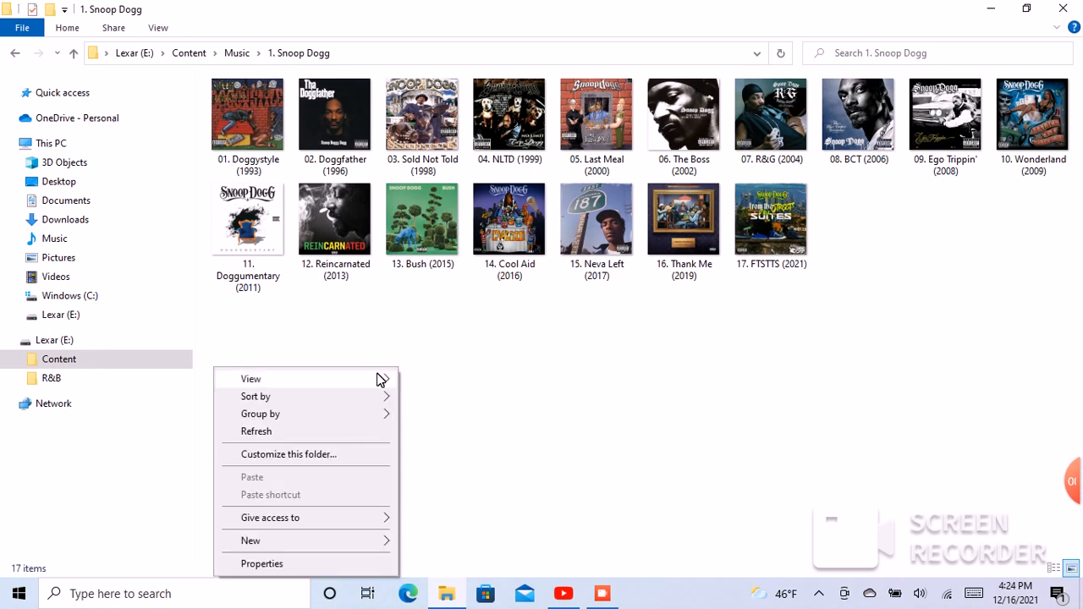
pyautogui.moveTo(235, 381)
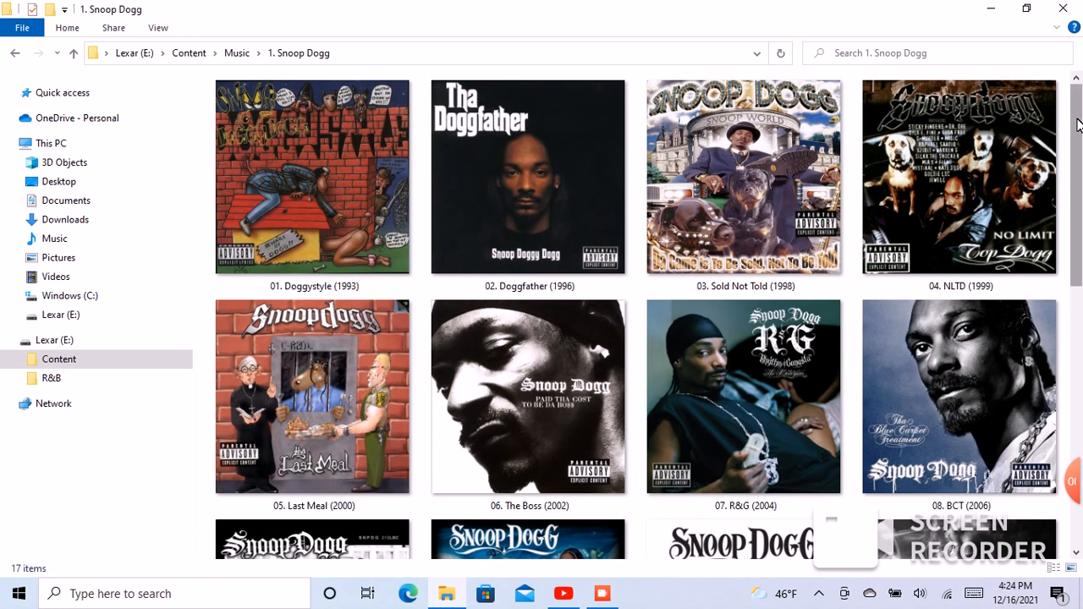
# - Scroll through the 17 Snoop Dogg album covers
pyautogui.scroll(-3)
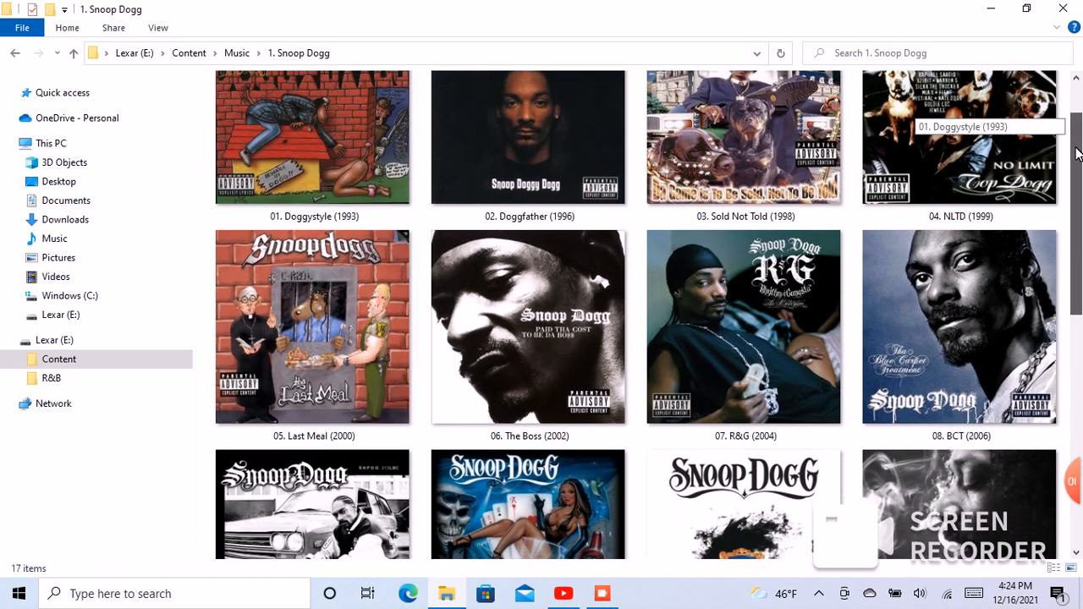
pyautogui.scroll(-3)
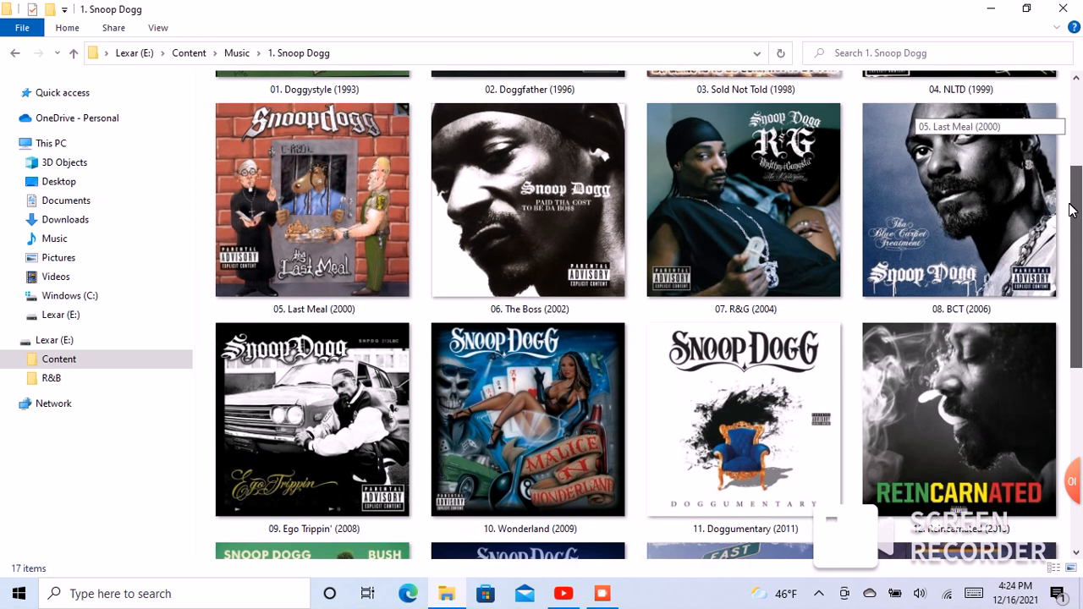
pyautogui.scroll(-3)
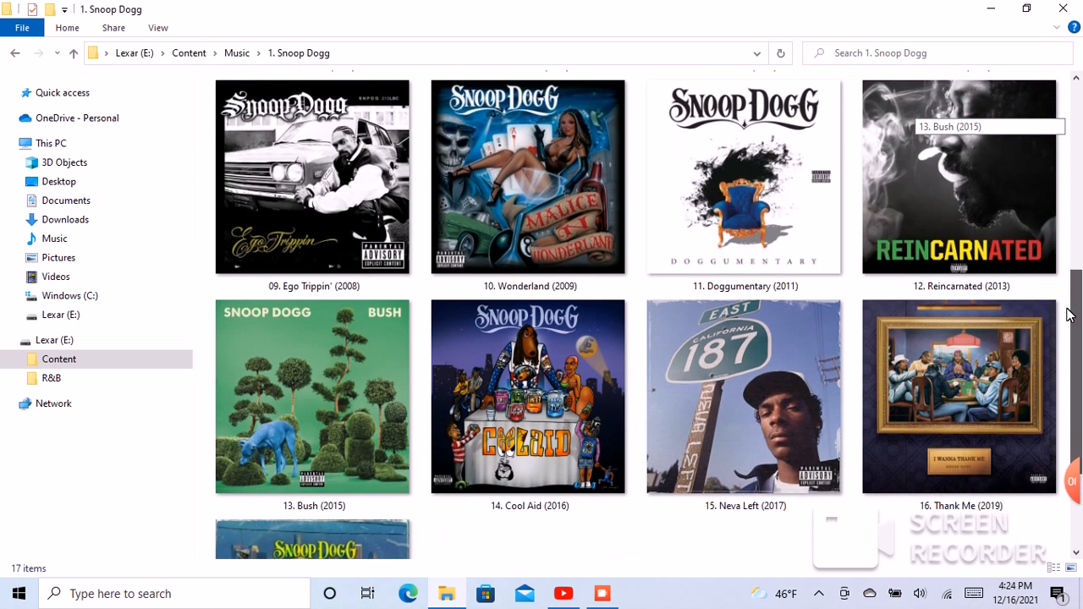
pyautogui.scroll(-3)
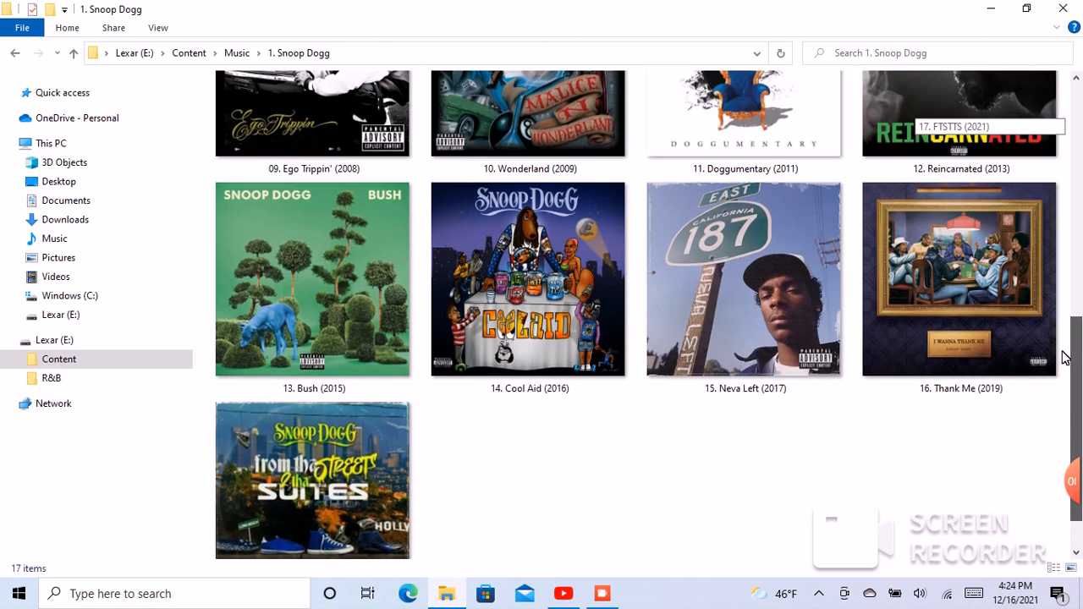
pyautogui.scroll(3)
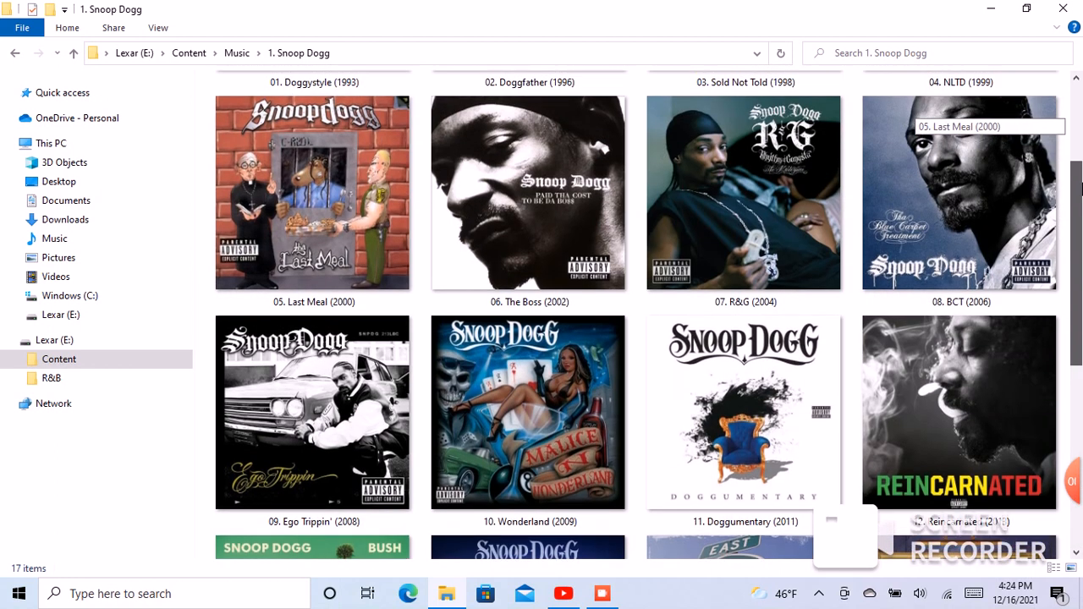
pyautogui.scroll(3)
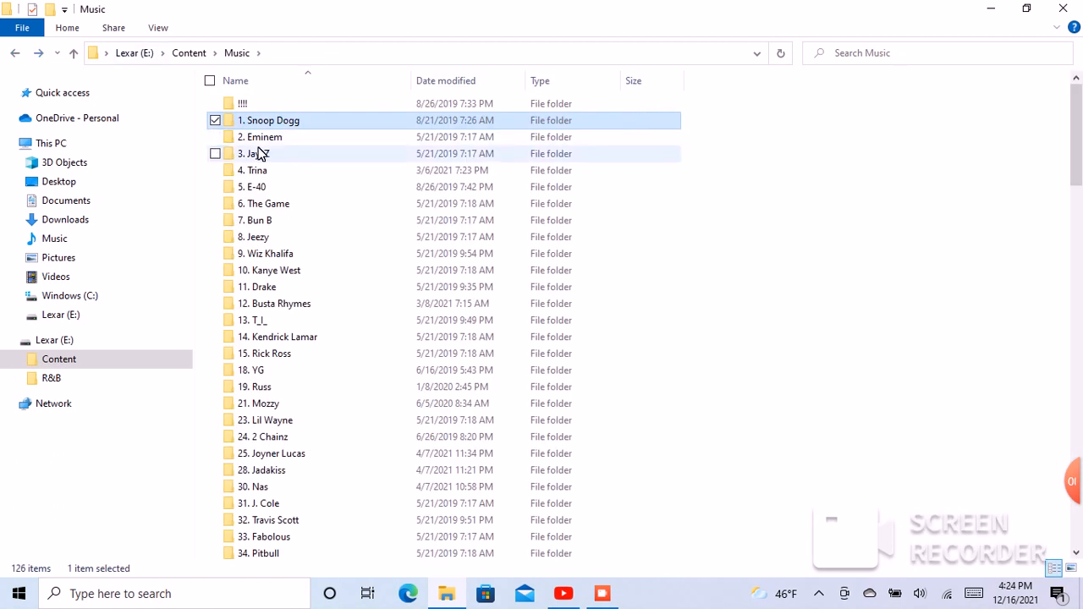
# - Open 2. Eminem, set Extra large icons, and browse its 11 album covers
pyautogui.doubleClick(262, 136)
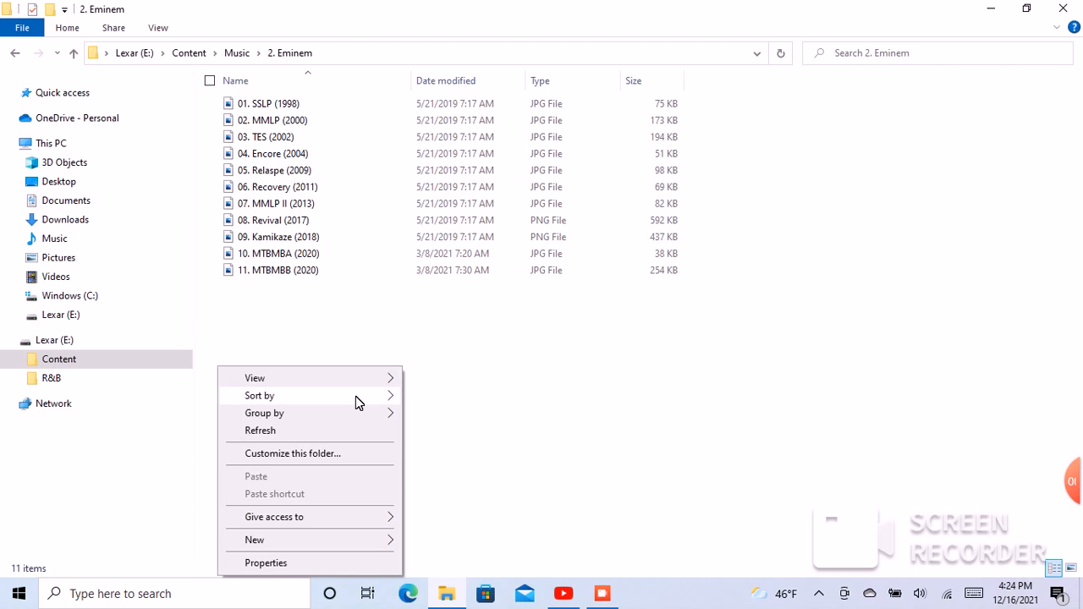
pyautogui.moveTo(255, 378)
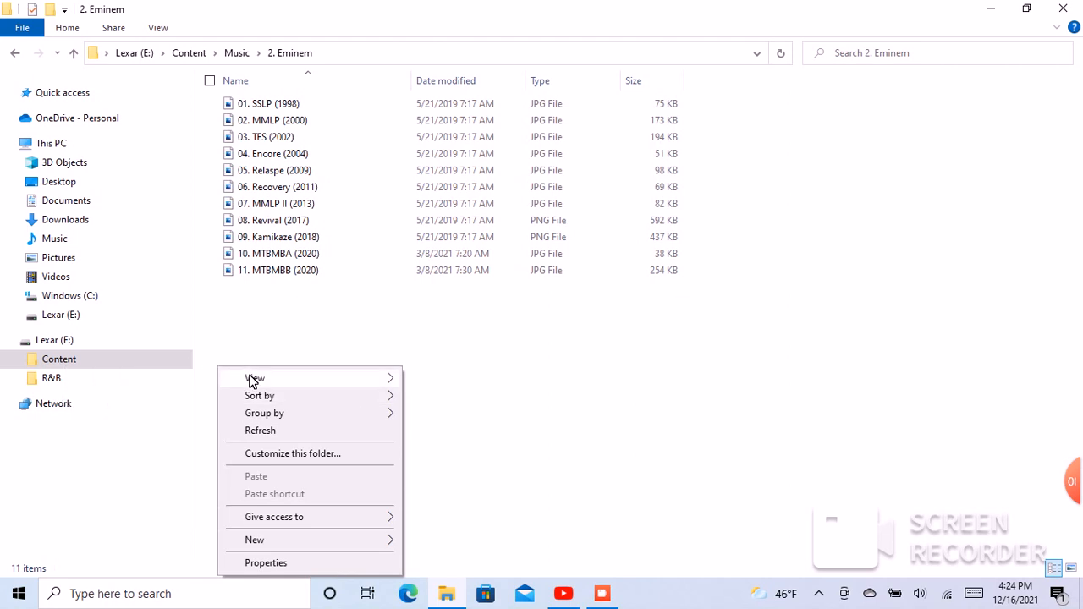
pyautogui.click(254, 378)
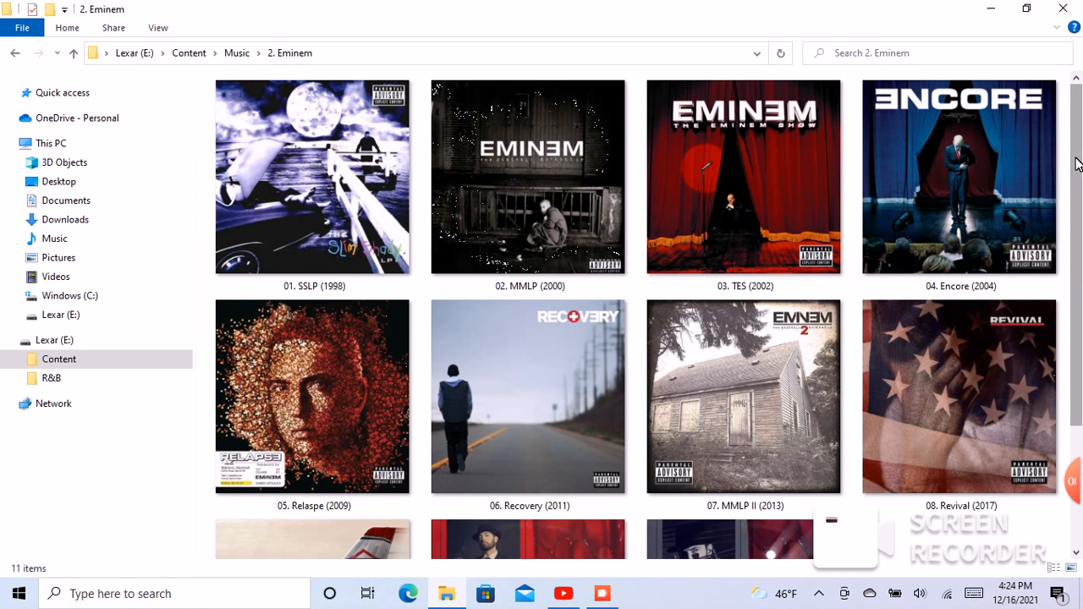
pyautogui.scroll(-3)
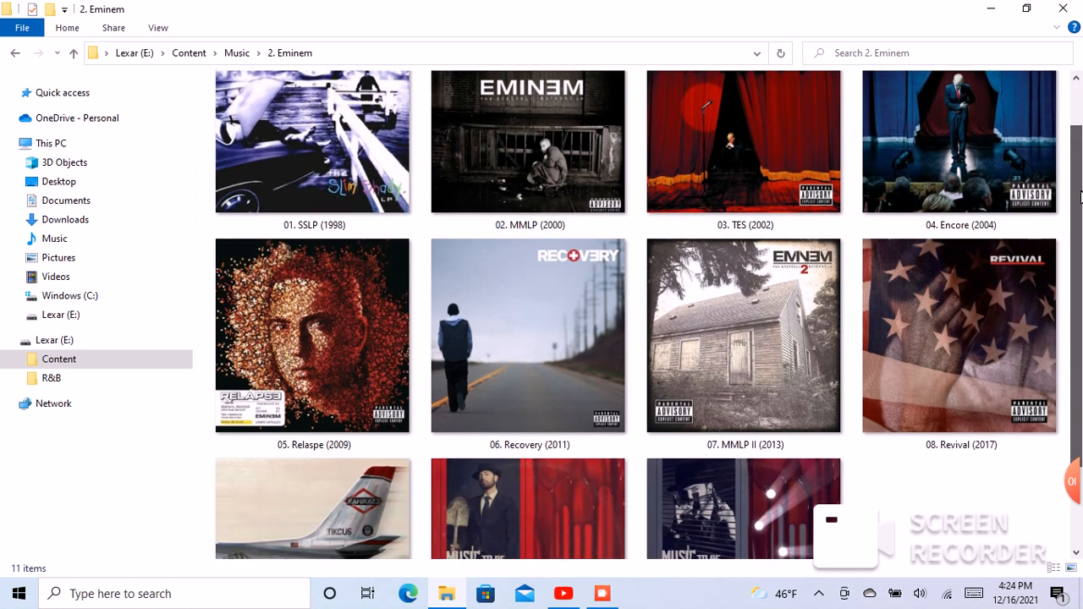
pyautogui.scroll(-3)
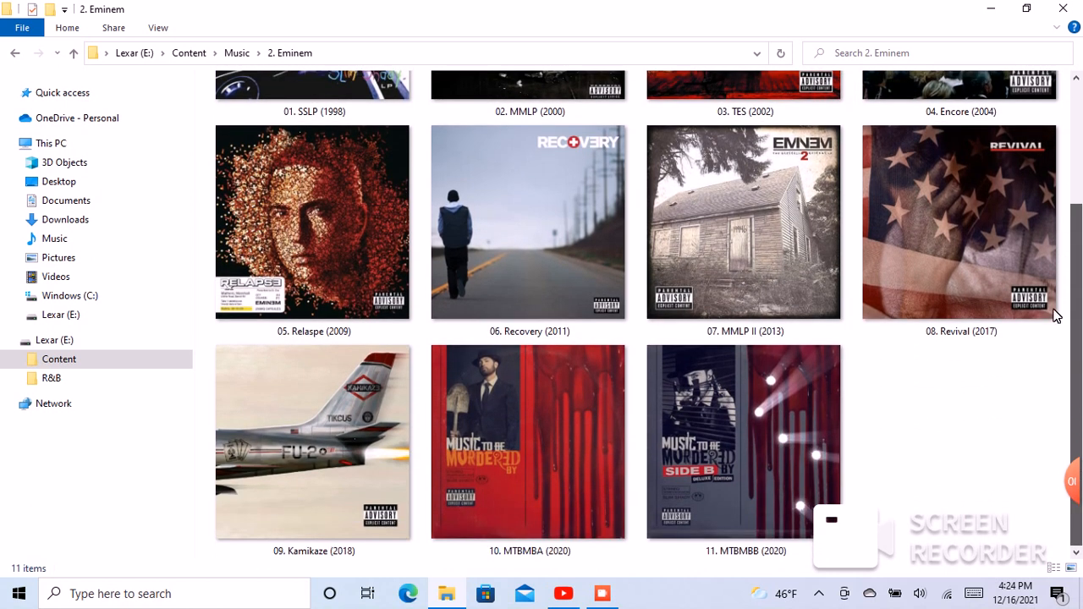
pyautogui.scroll(3)
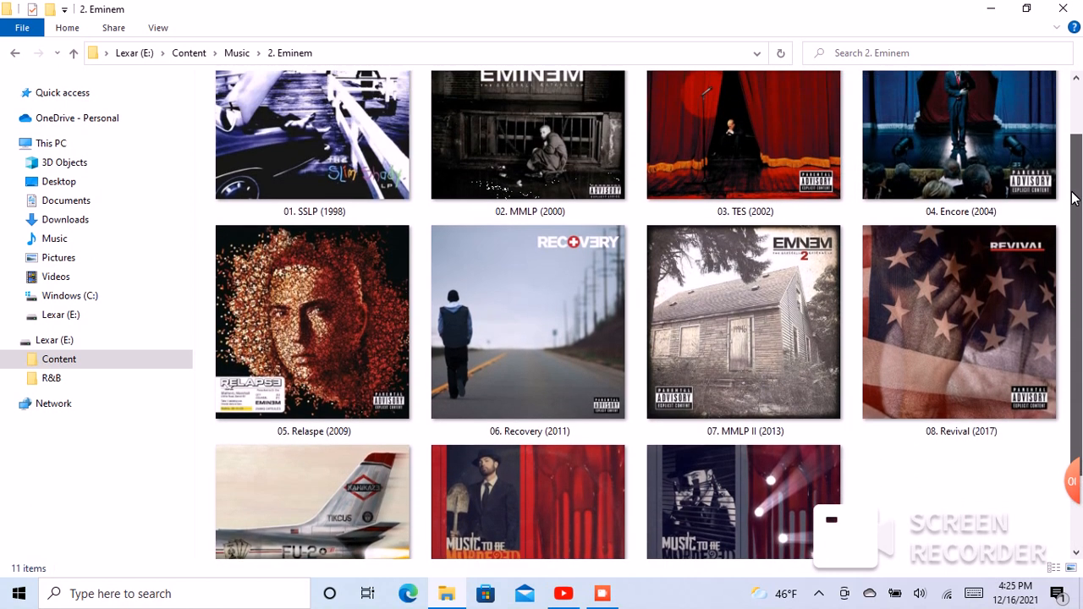
pyautogui.scroll(3)
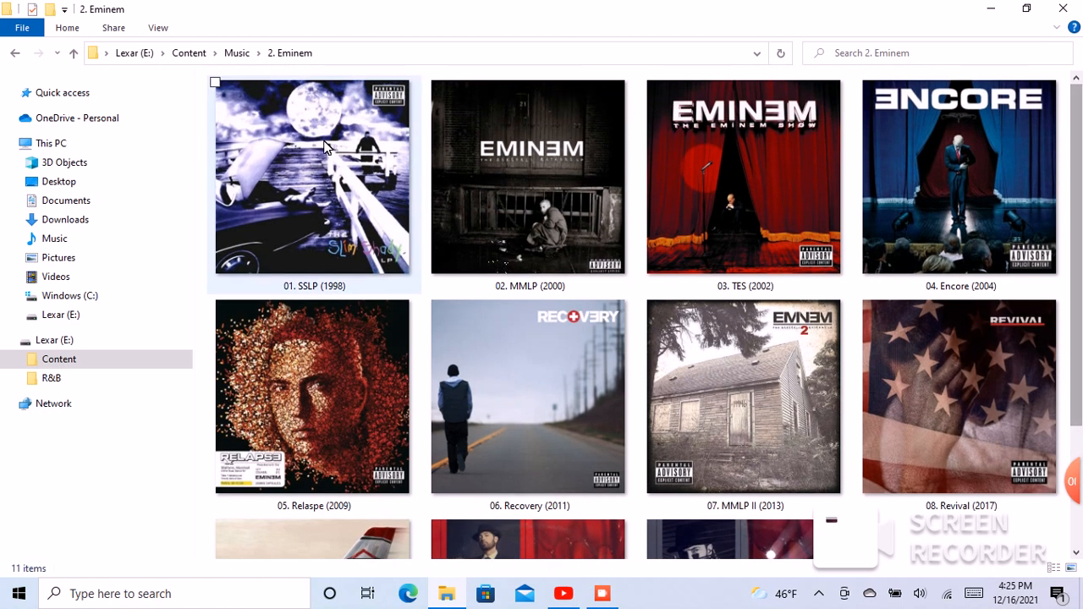
pyautogui.moveTo(14, 53)
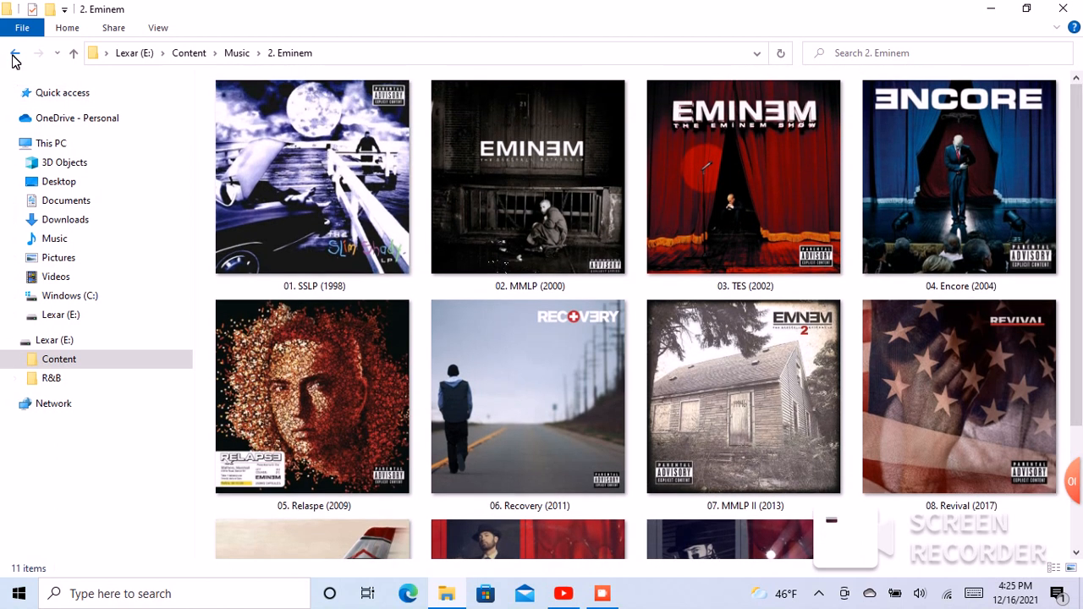
# - Open 3. Jay-Z, set Extra large icons, browse the covers, then return to Music
pyautogui.click(14, 53)
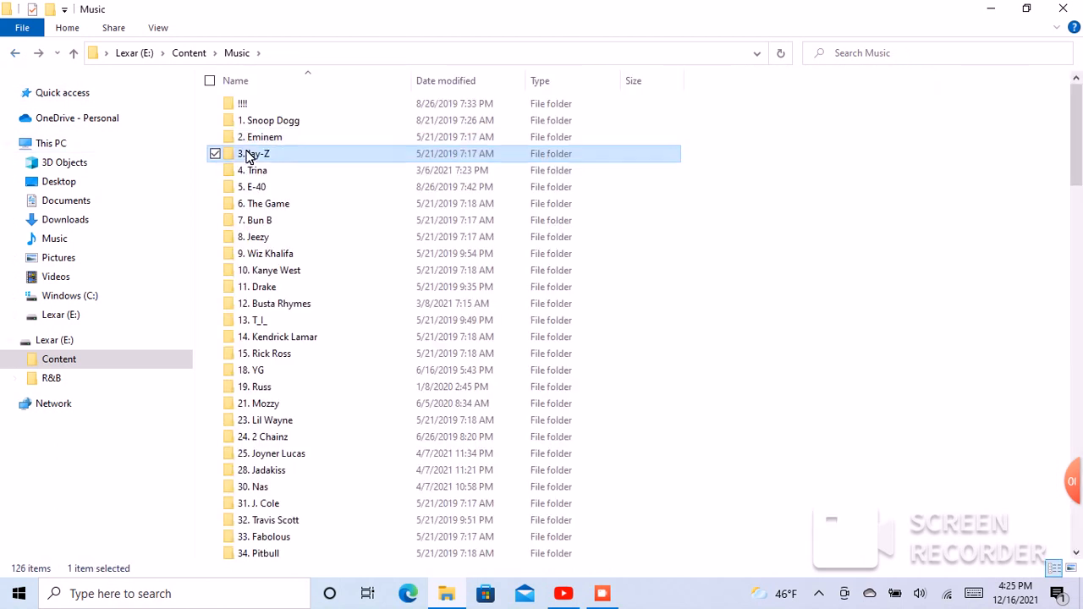
pyautogui.doubleClick(255, 153)
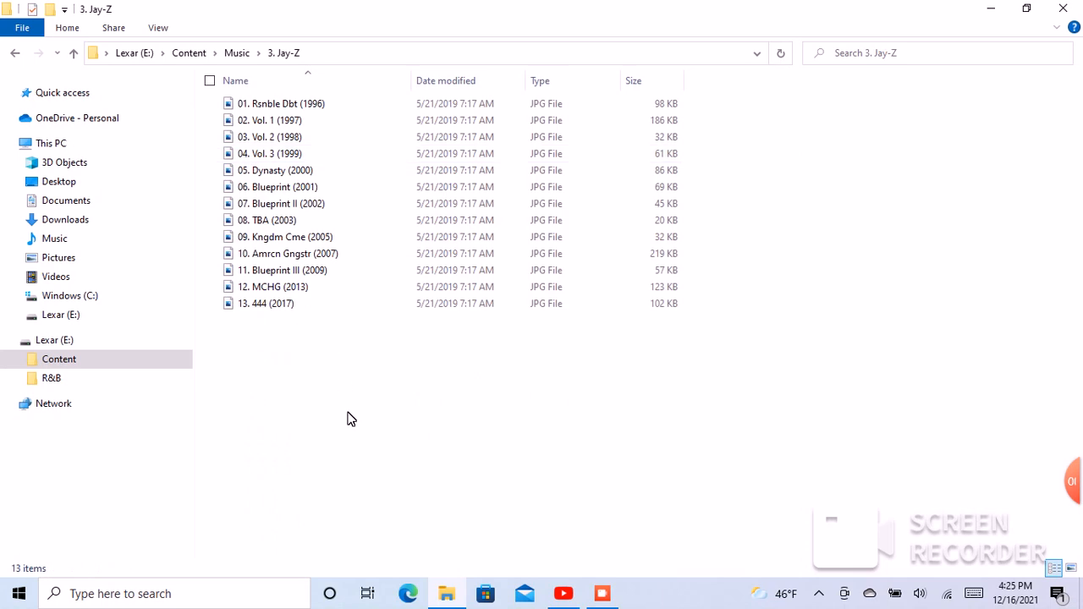
pyautogui.rightClick(351, 418)
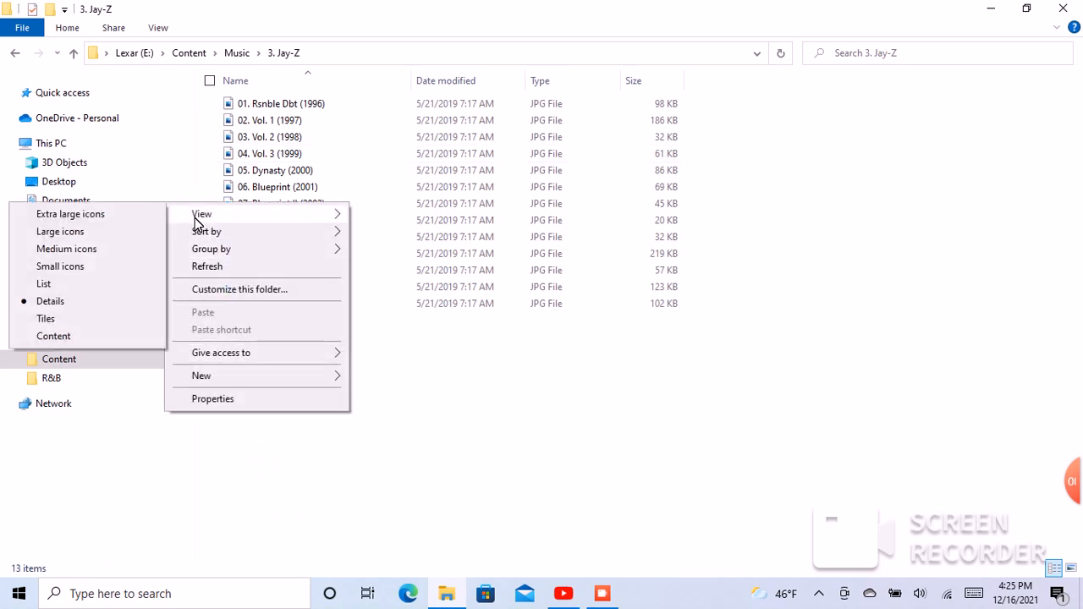
pyautogui.click(70, 213)
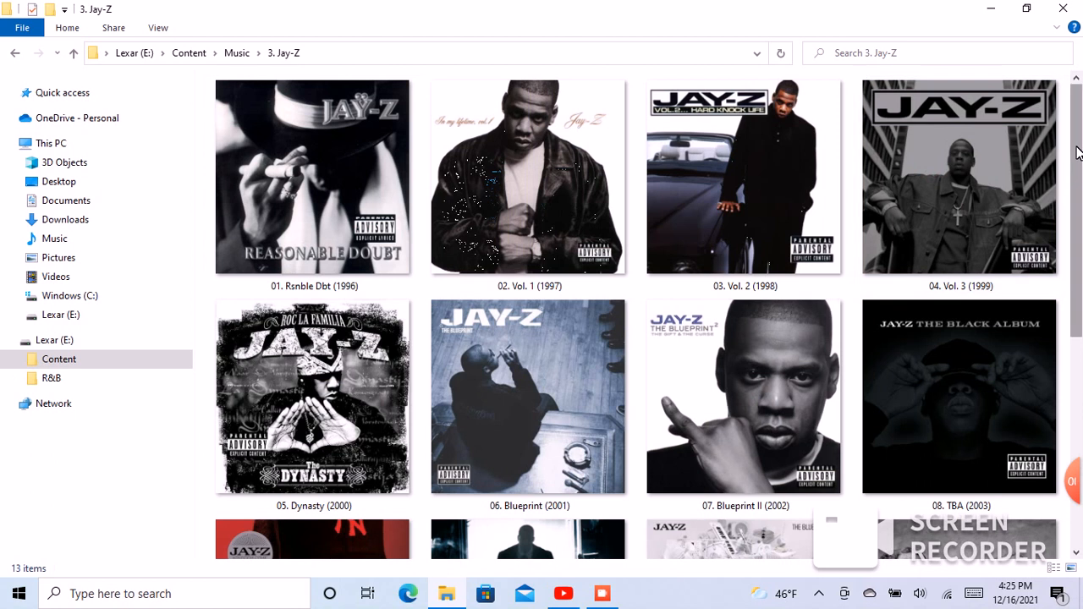
pyautogui.scroll(-3)
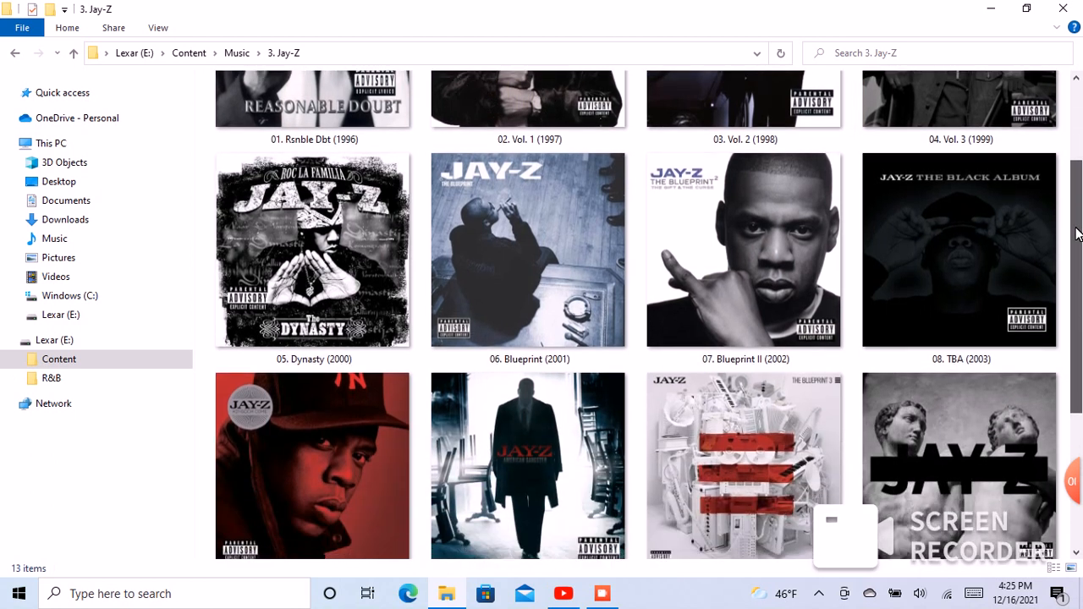
pyautogui.scroll(-3)
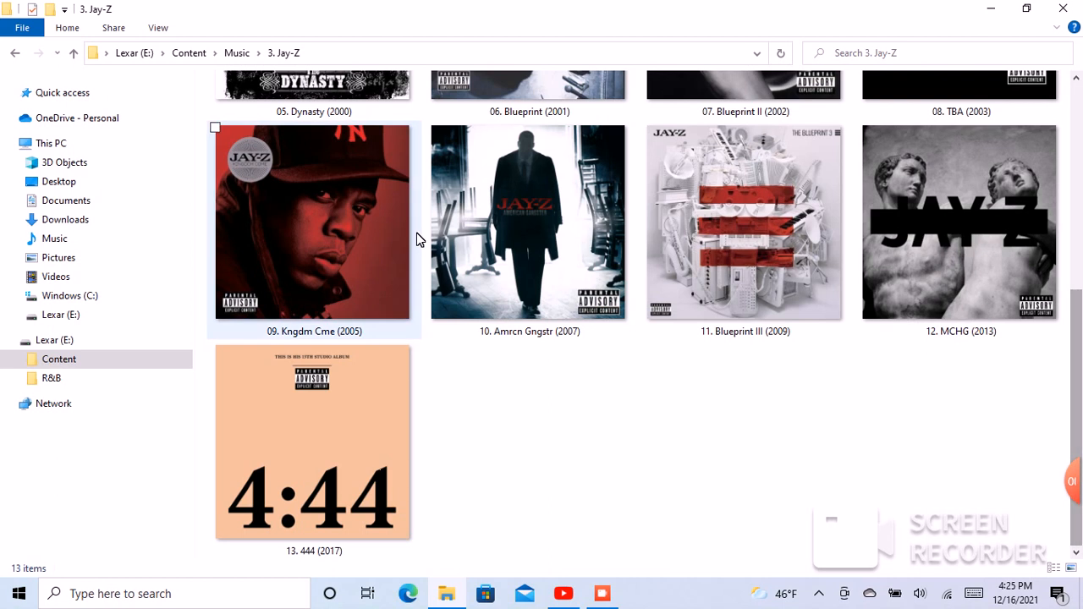
pyautogui.moveTo(14, 53)
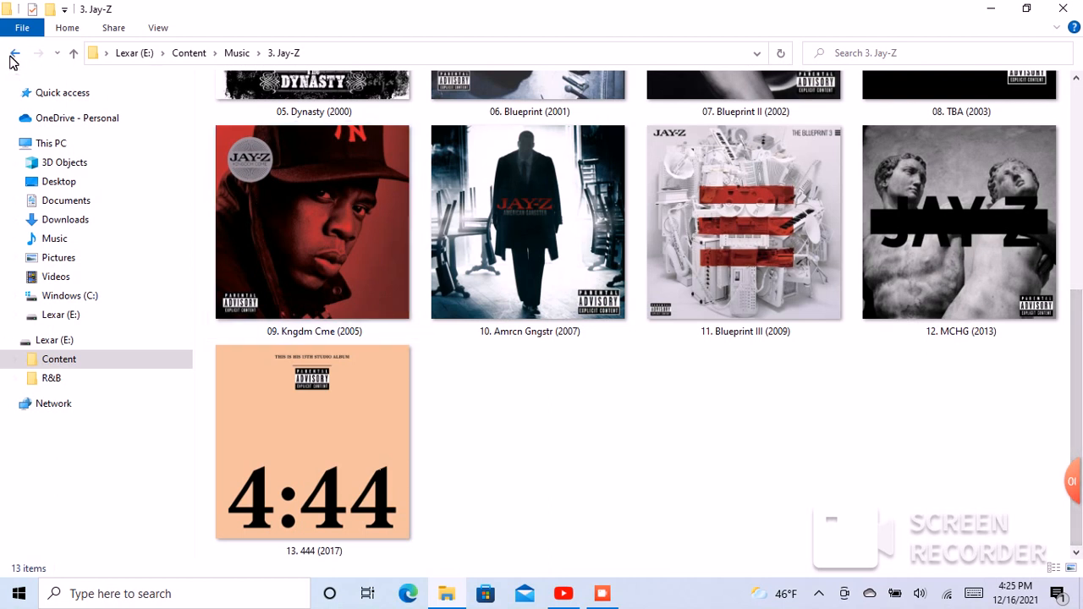
pyautogui.click(14, 53)
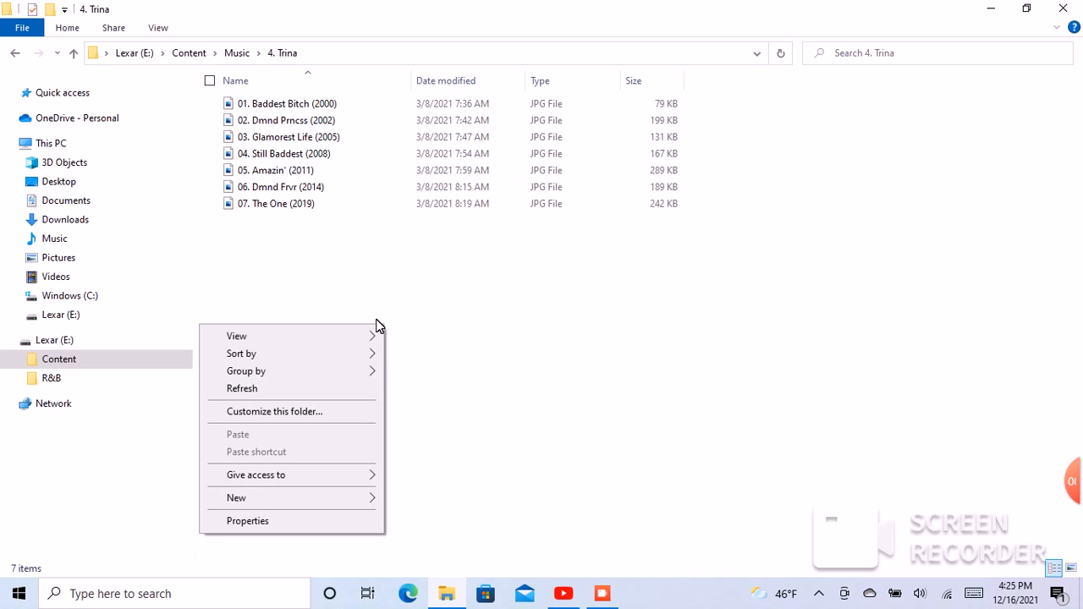
pyautogui.moveTo(179, 335)
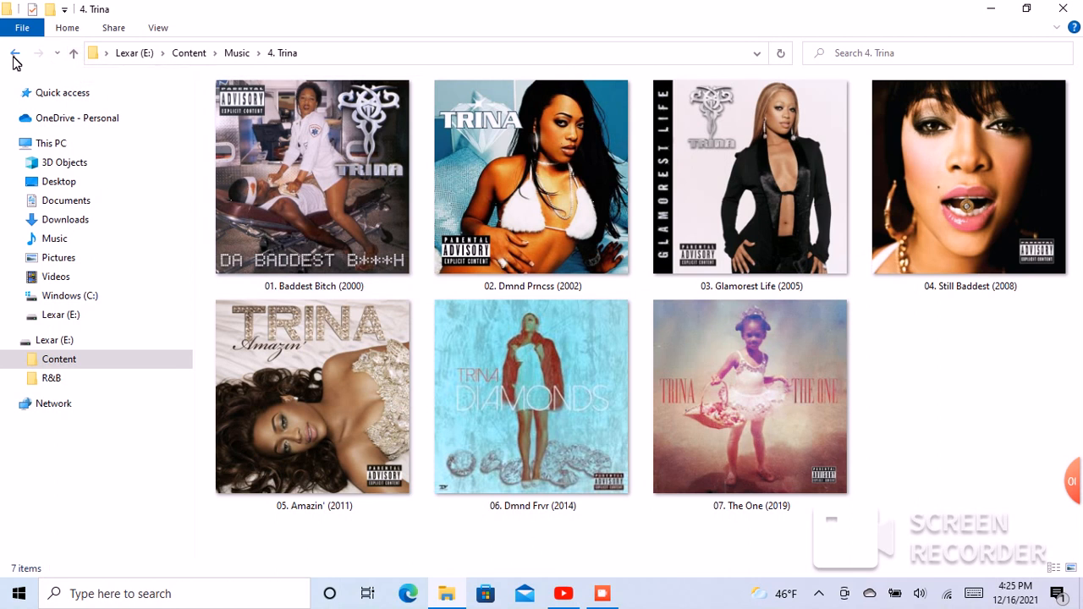
pyautogui.click(14, 52)
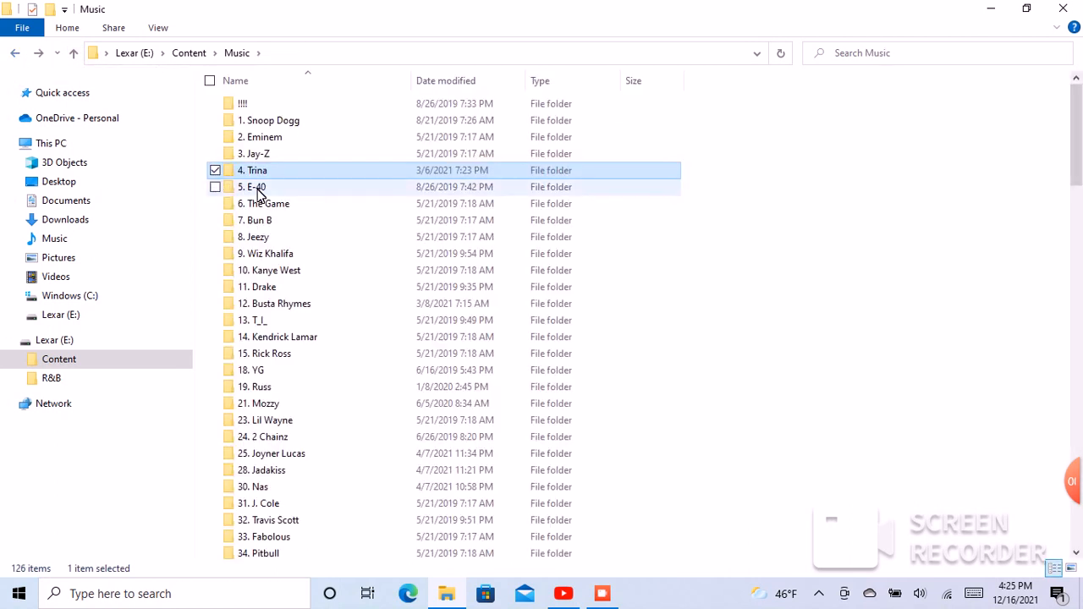
pyautogui.doubleClick(252, 186)
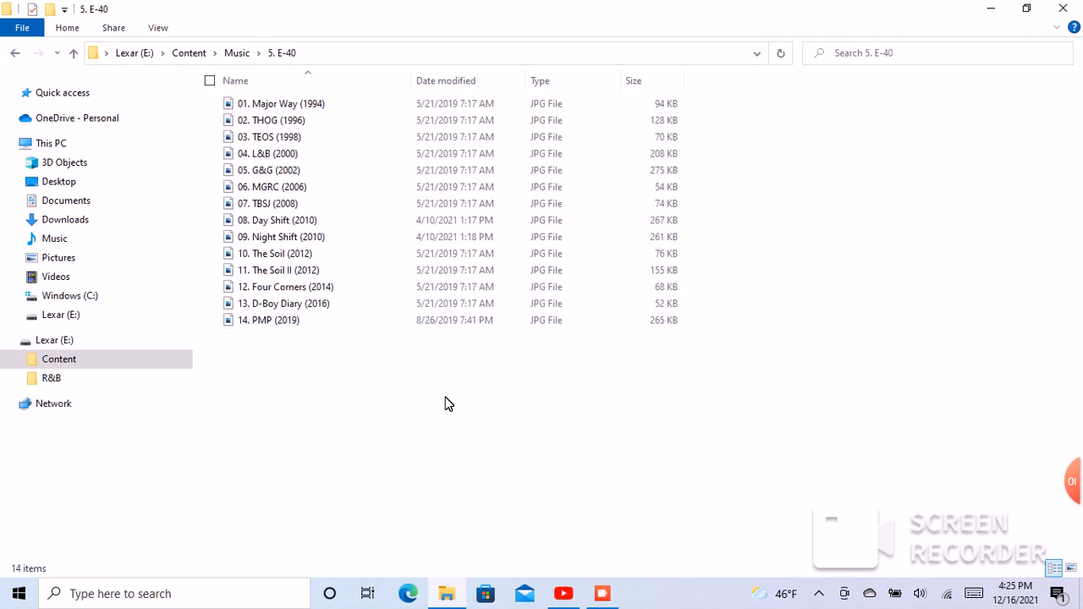
pyautogui.rightClick(449, 404)
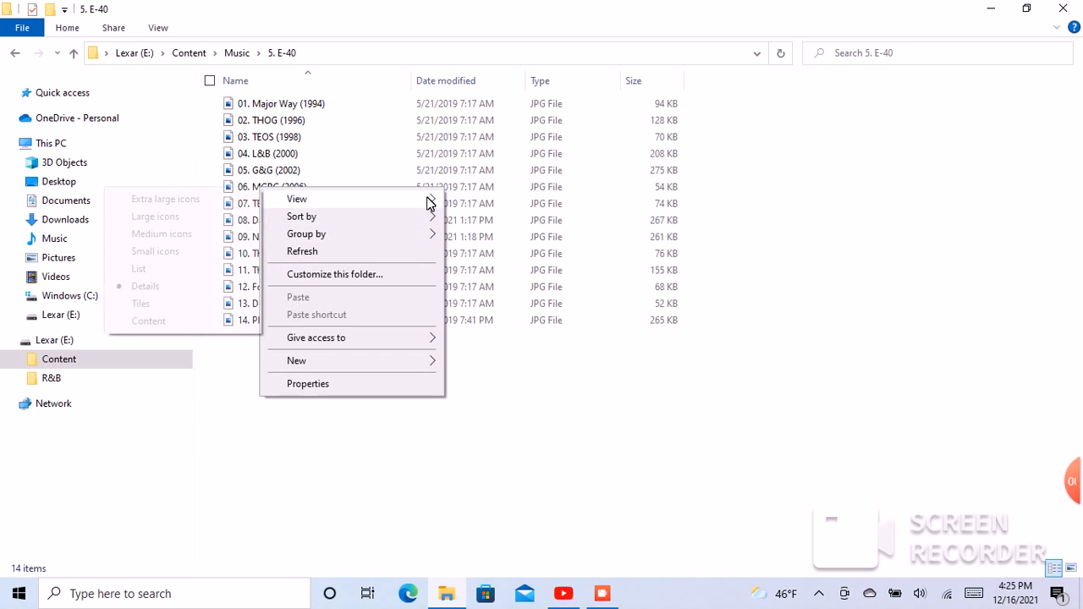
pyautogui.click(155, 216)
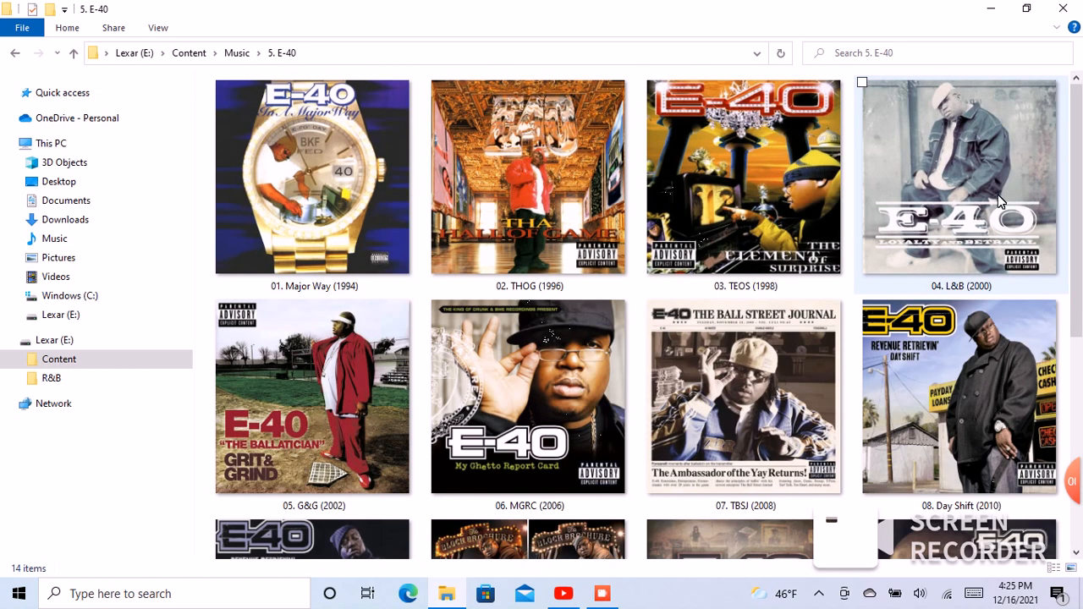
pyautogui.scroll(-3)
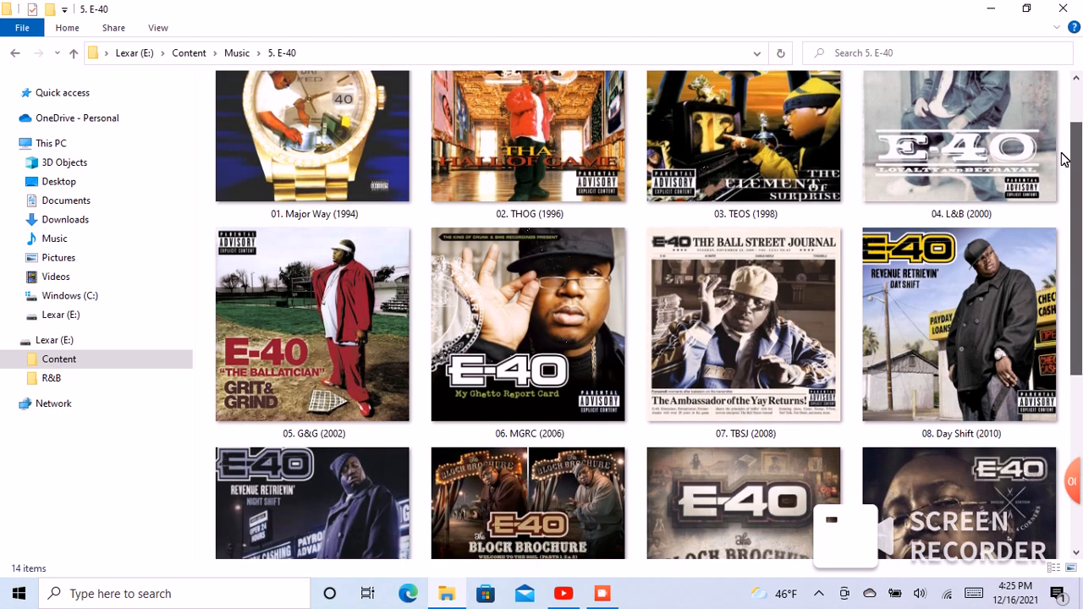
pyautogui.scroll(-3)
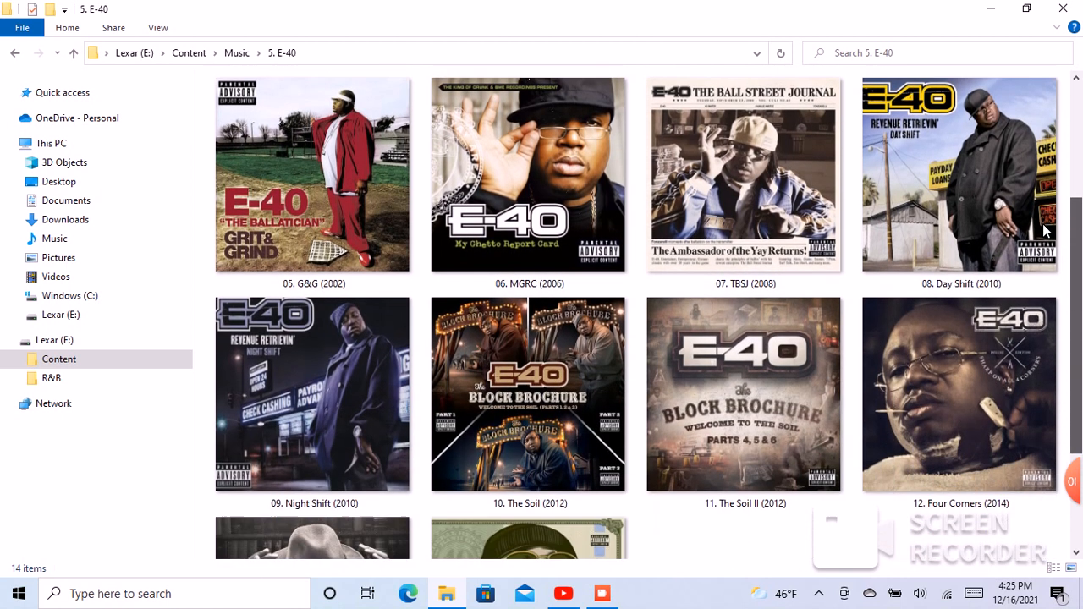
pyautogui.scroll(-3)
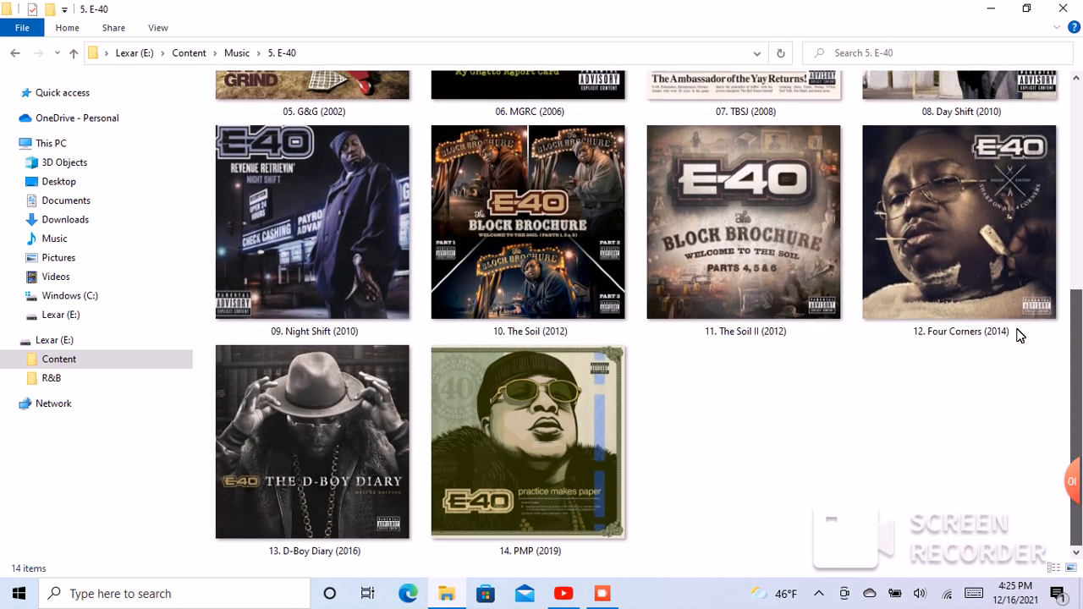
pyautogui.moveTo(668, 434)
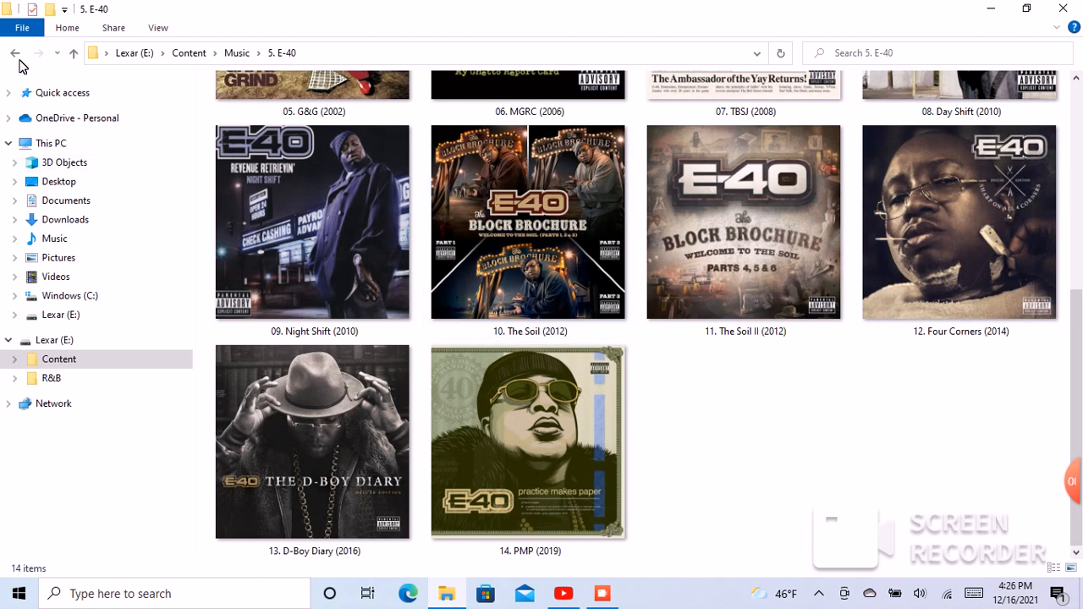
# - Show The Game's nine album covers as extra-large icons, browse to B2P, then return to Music
pyautogui.click(15, 53)
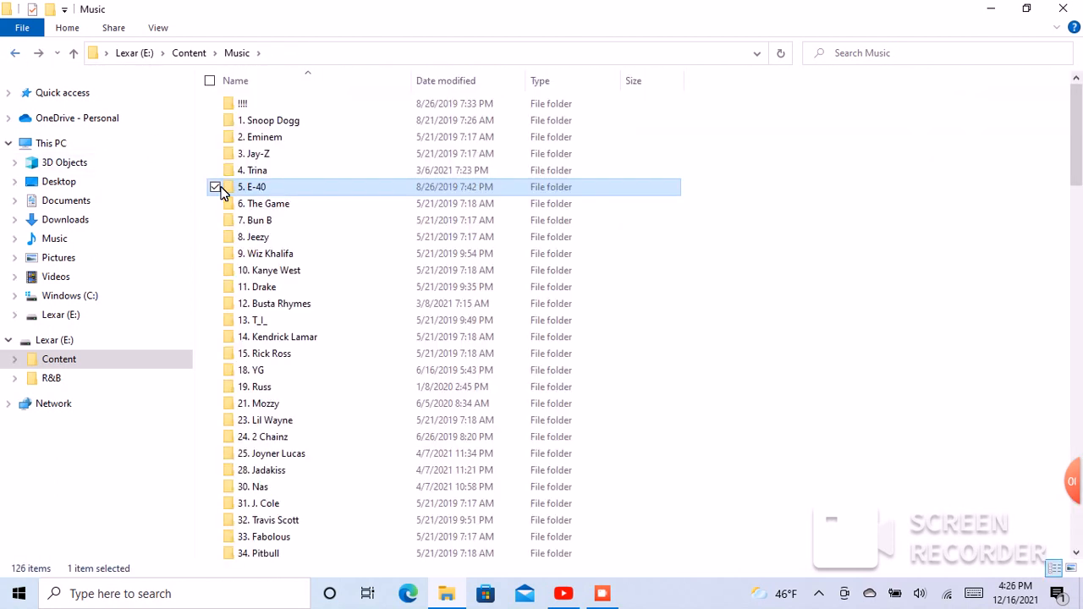
pyautogui.doubleClick(263, 203)
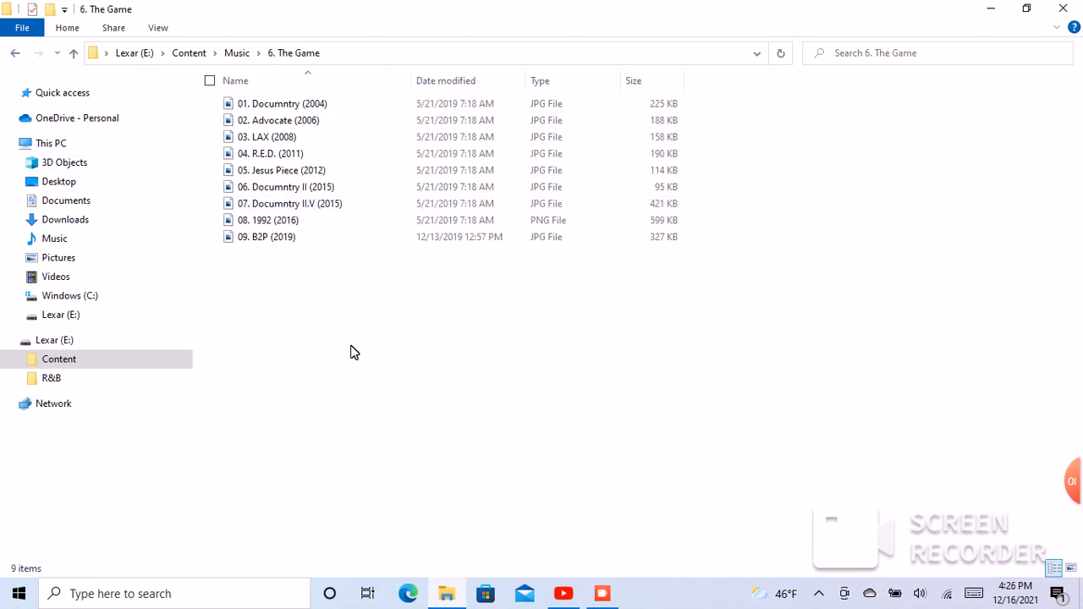
pyautogui.rightClick(354, 351)
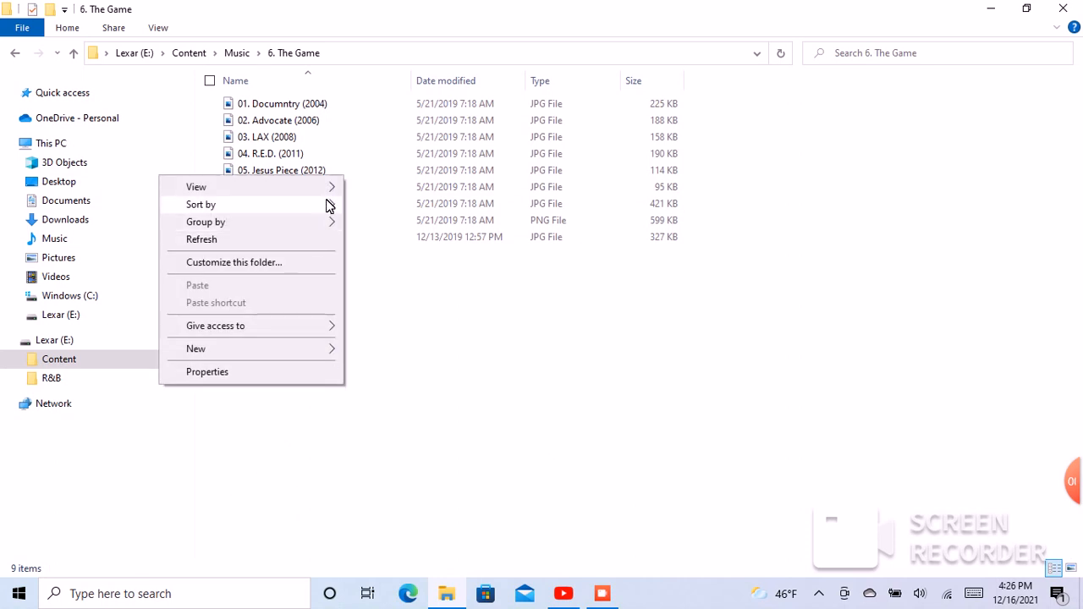
pyautogui.moveTo(195, 186)
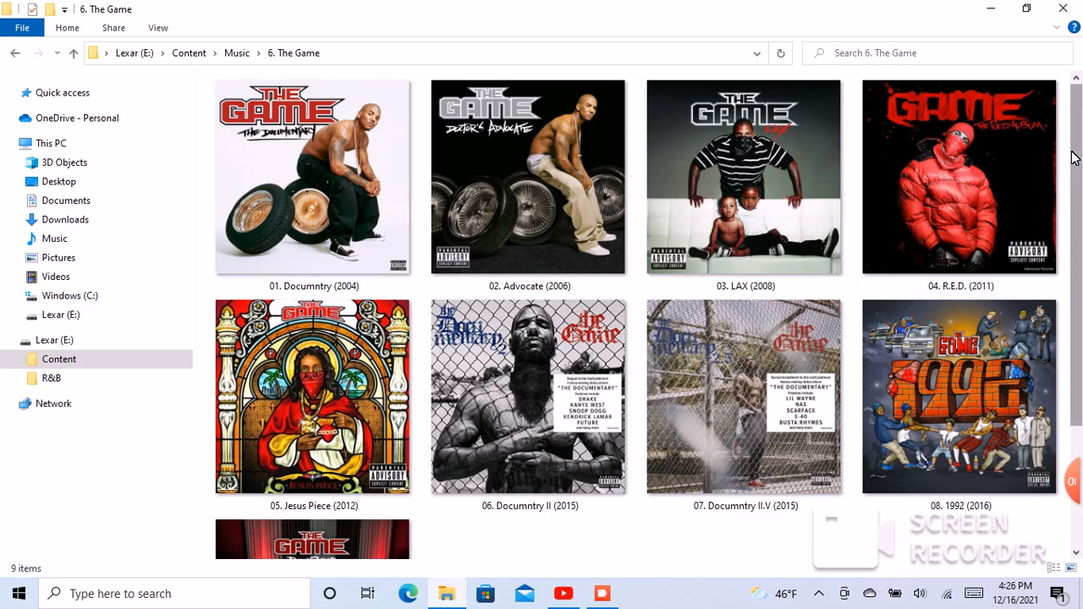
pyautogui.moveTo(1076, 133)
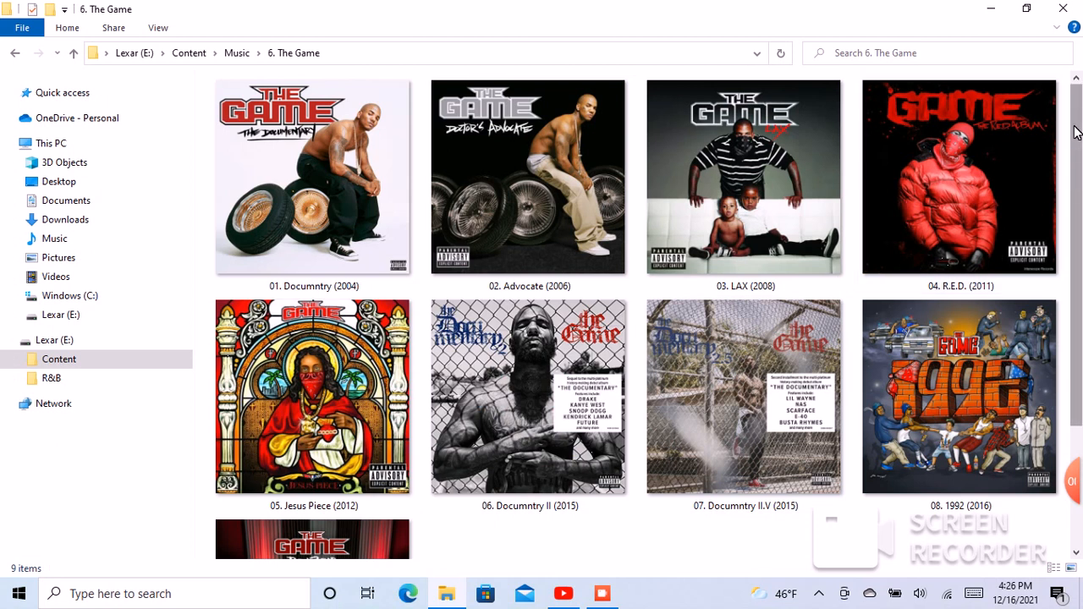
pyautogui.scroll(-3)
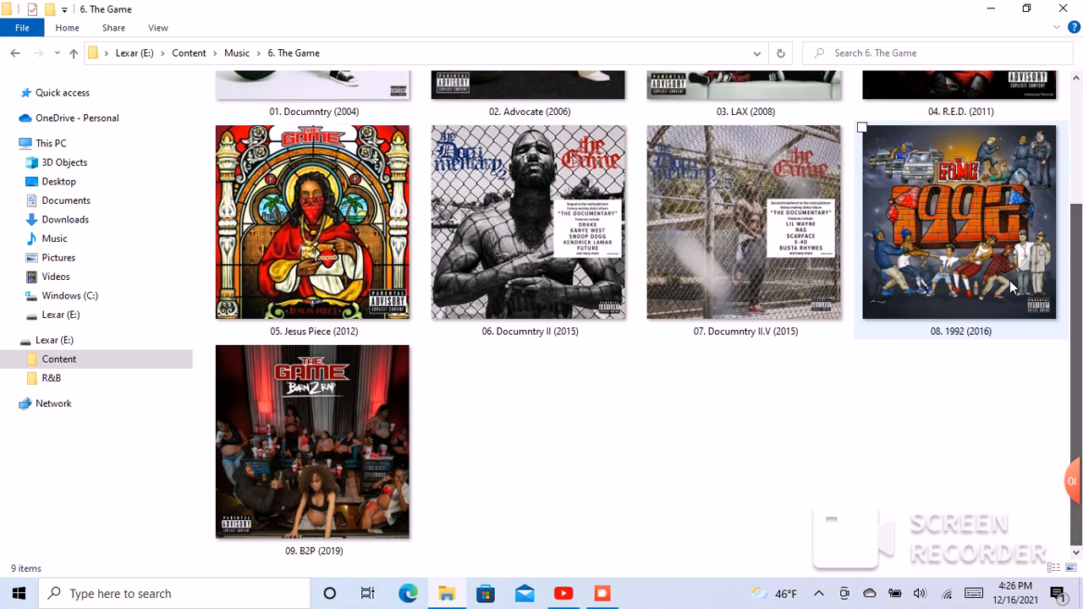
pyautogui.click(542, 473)
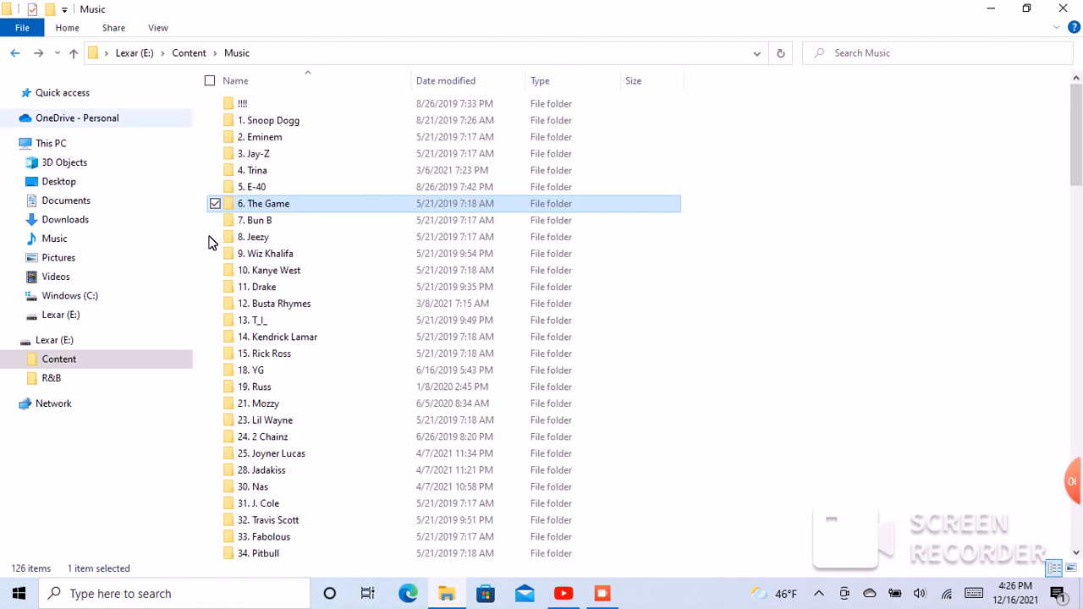
# - Display the Bun B folder's five album covers as extra-large icons
pyautogui.click(256, 220)
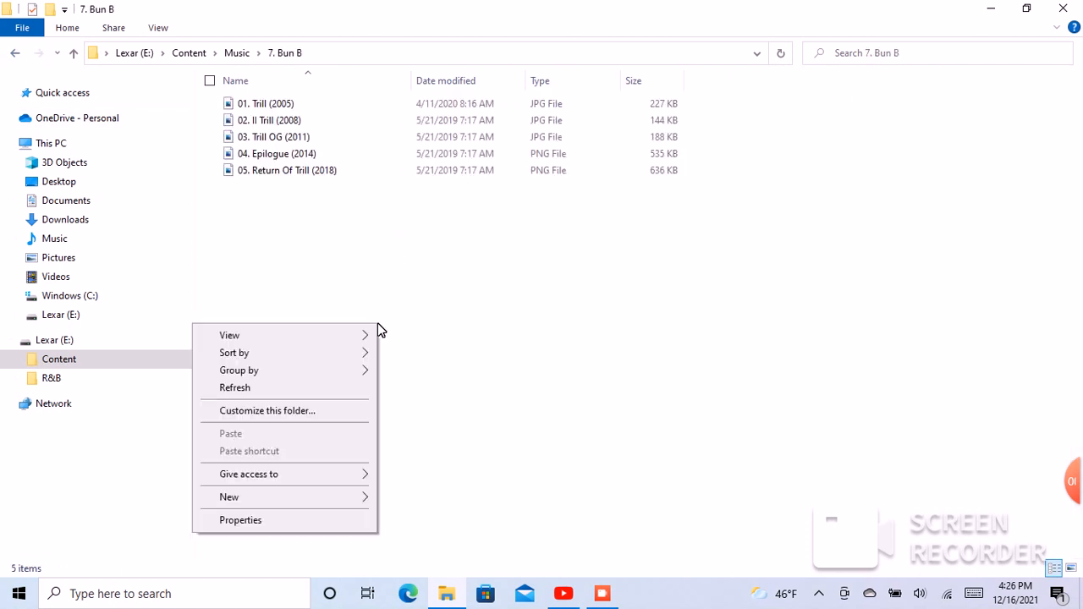
pyautogui.click(229, 335)
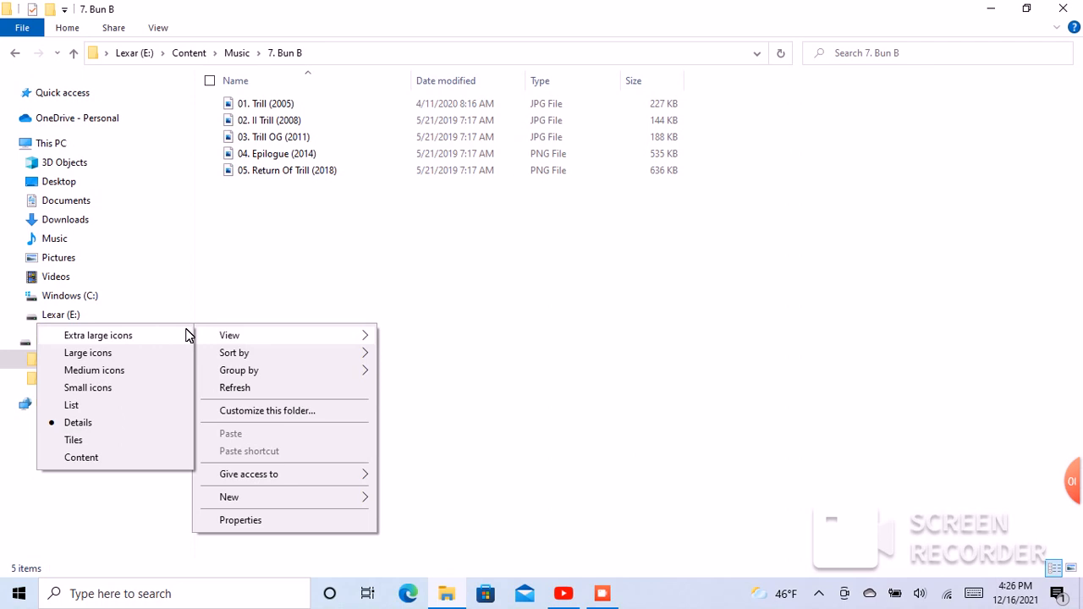
pyautogui.click(98, 335)
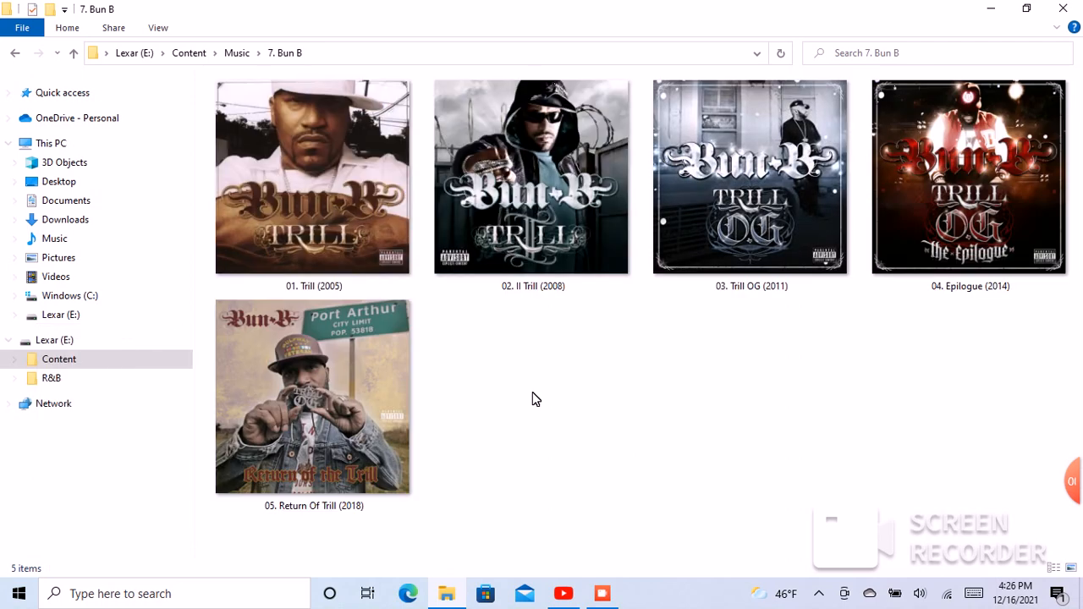
pyautogui.moveTo(671, 404)
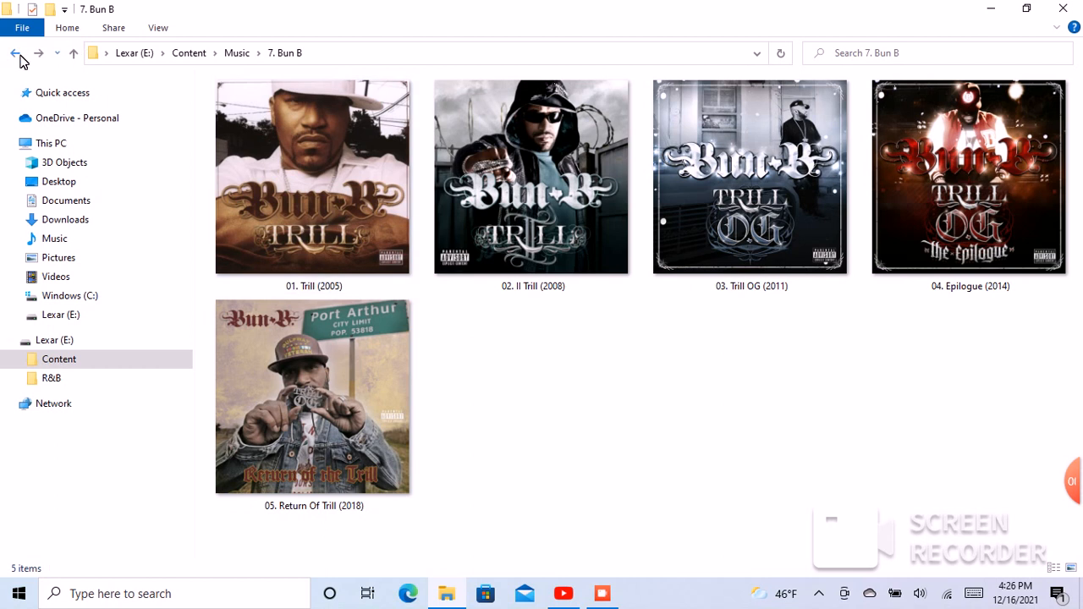
# - Show Jeezy's ten album covers as extra-large icons and browse down to Recession II
pyautogui.click(14, 52)
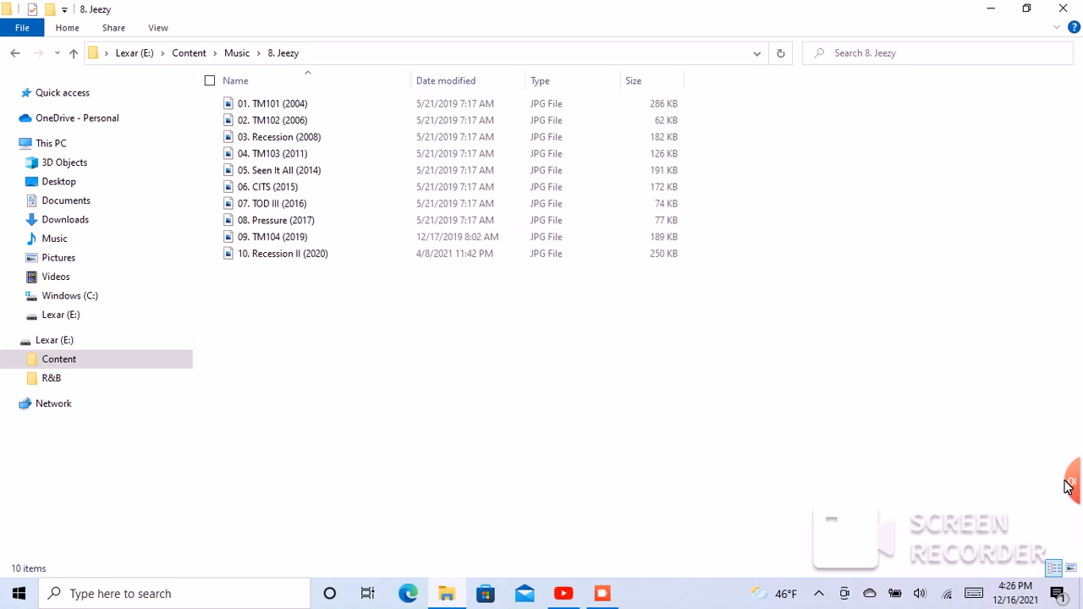
pyautogui.moveTo(943, 456)
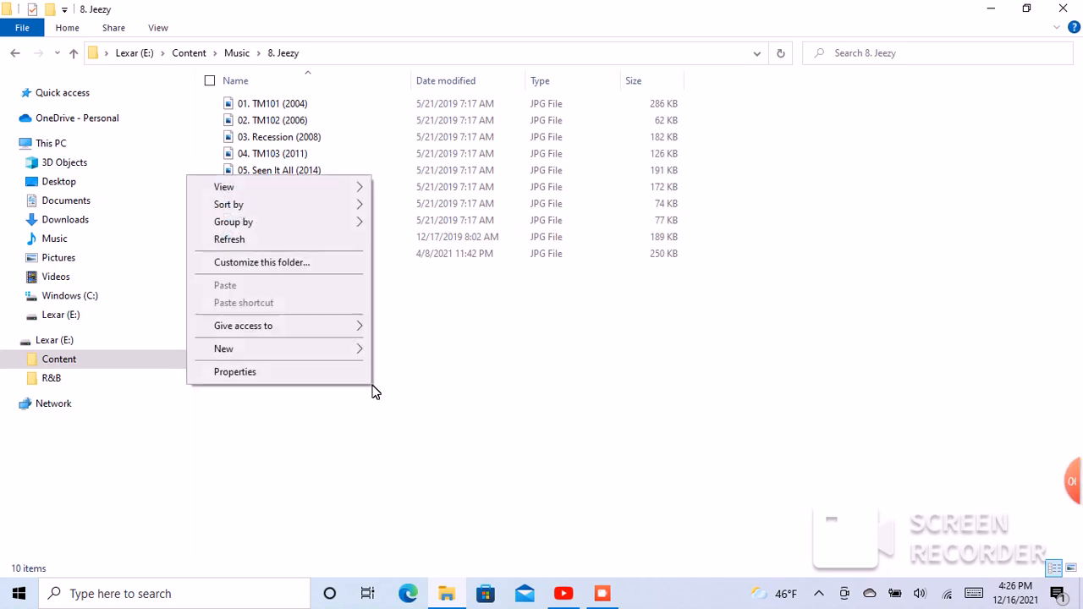
pyautogui.moveTo(288, 222)
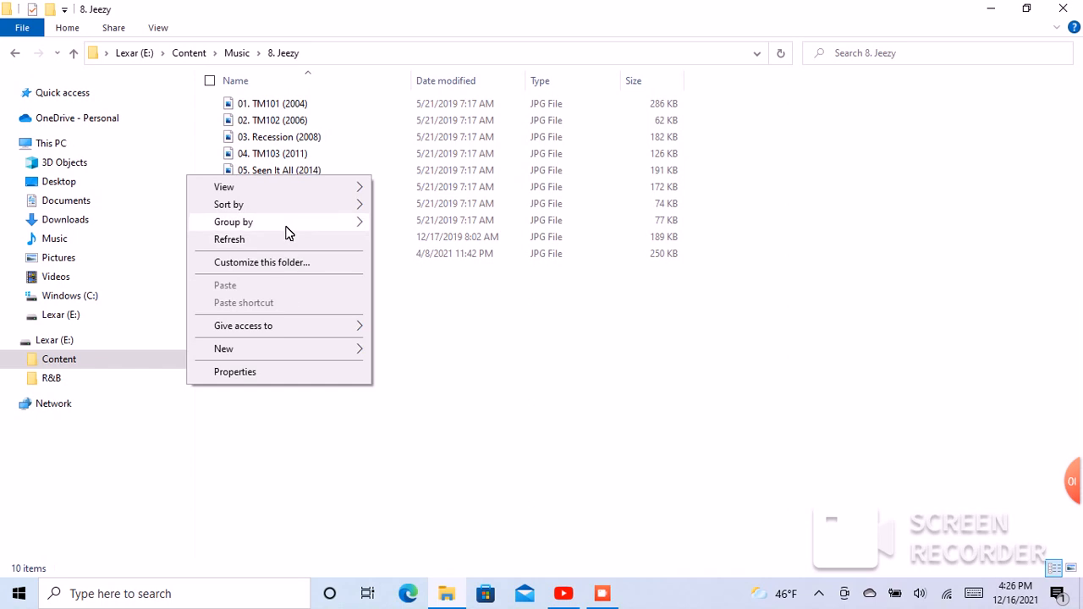
pyautogui.click(225, 186)
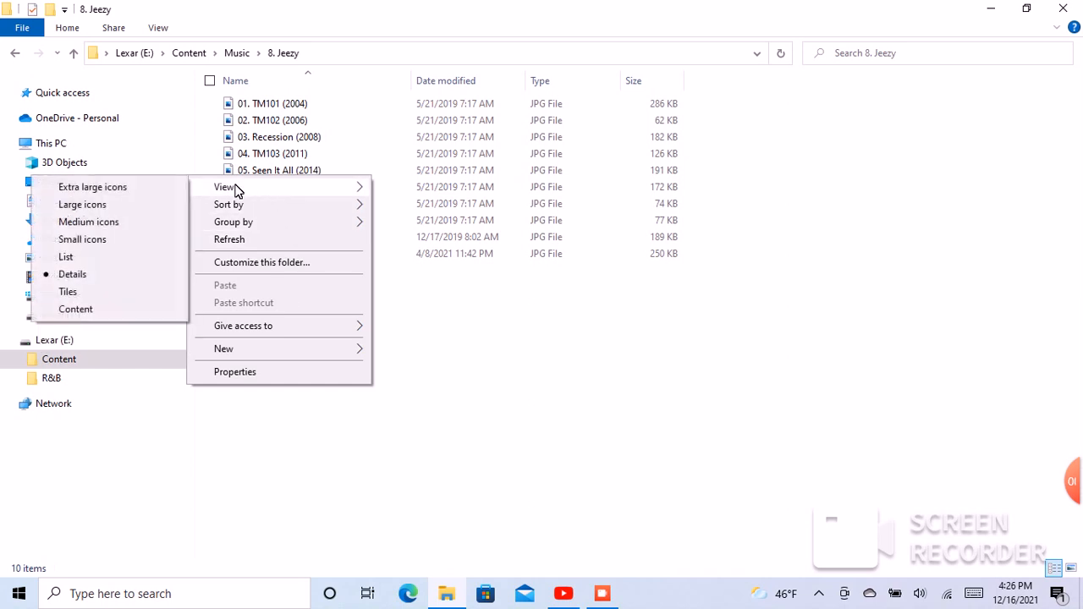
pyautogui.click(82, 204)
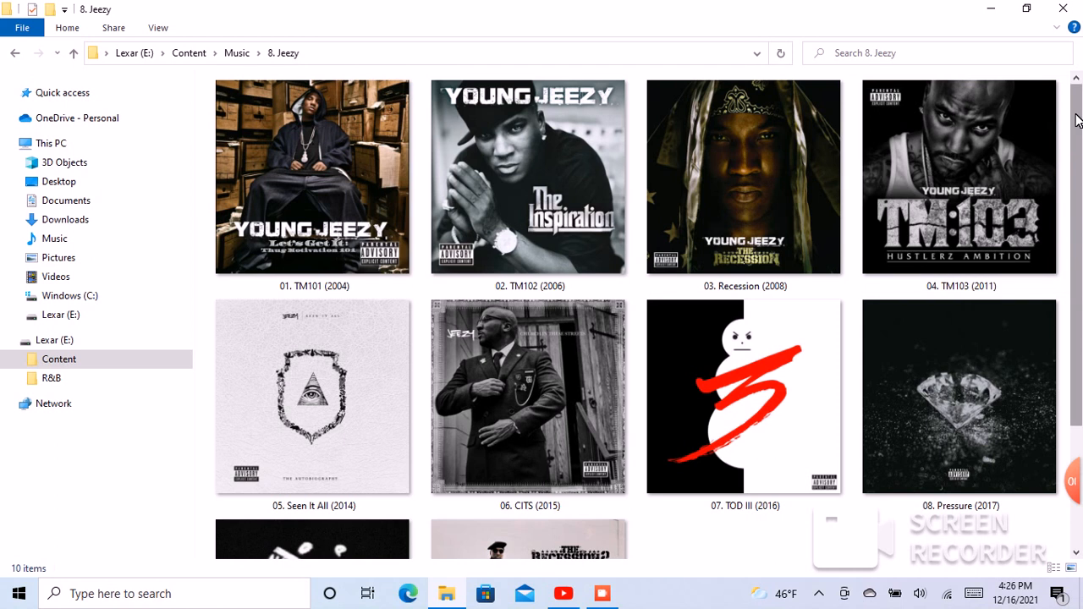
pyautogui.scroll(-3)
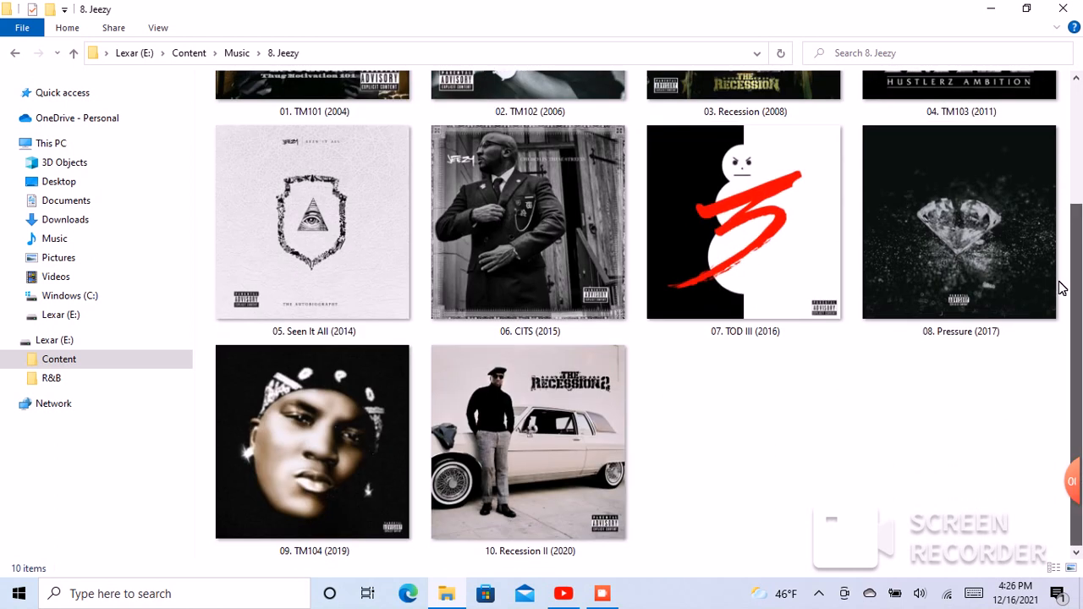
pyautogui.moveTo(494, 161)
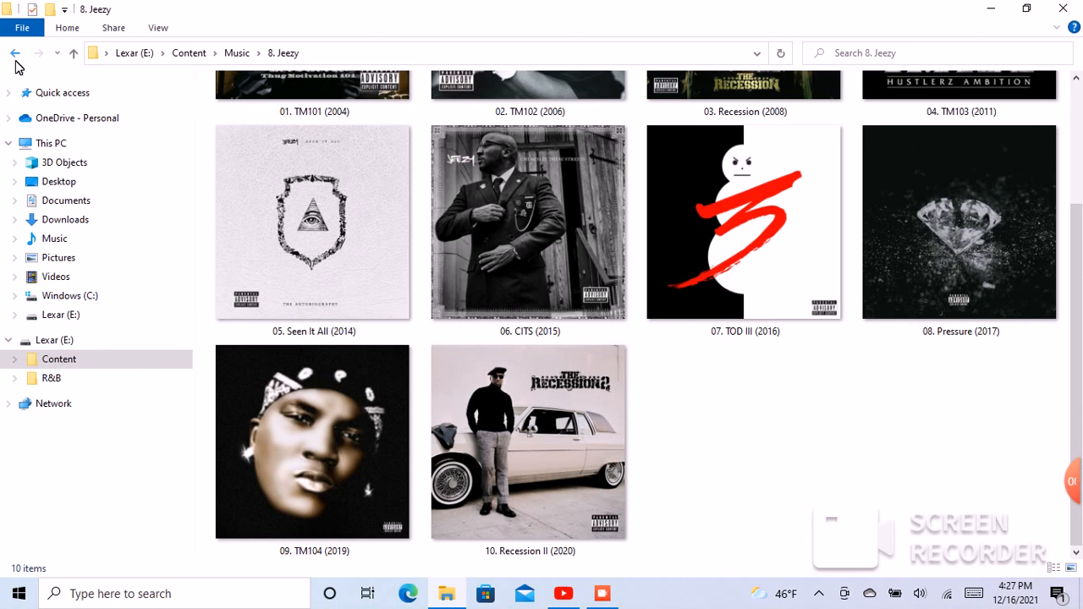
pyautogui.moveTo(16, 53)
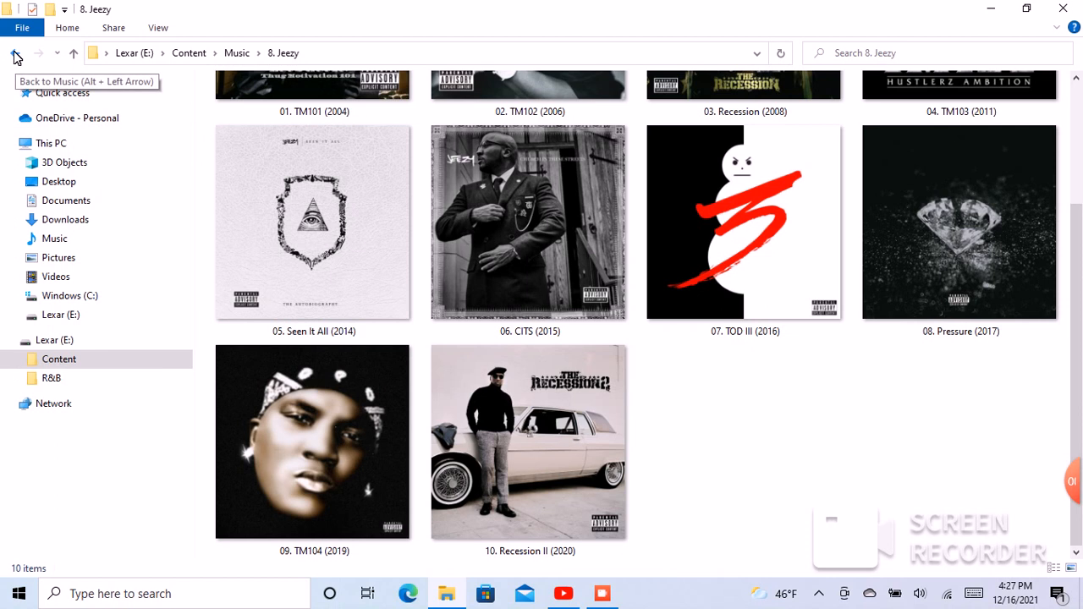
# - Display the Wiz Khalifa folder's five album covers as extra-large icons
pyautogui.click(15, 53)
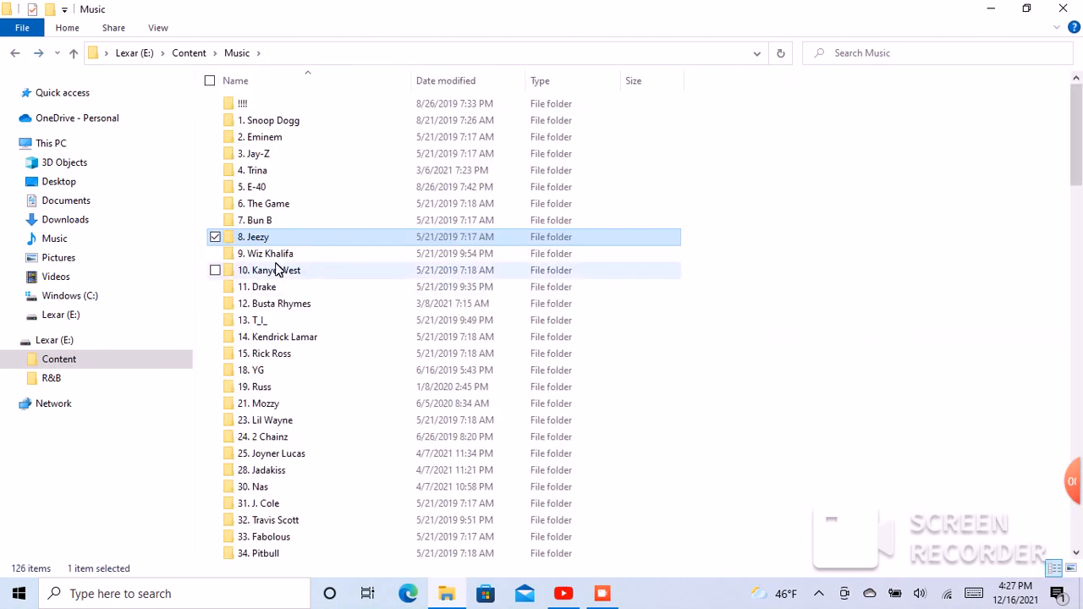
pyautogui.doubleClick(266, 253)
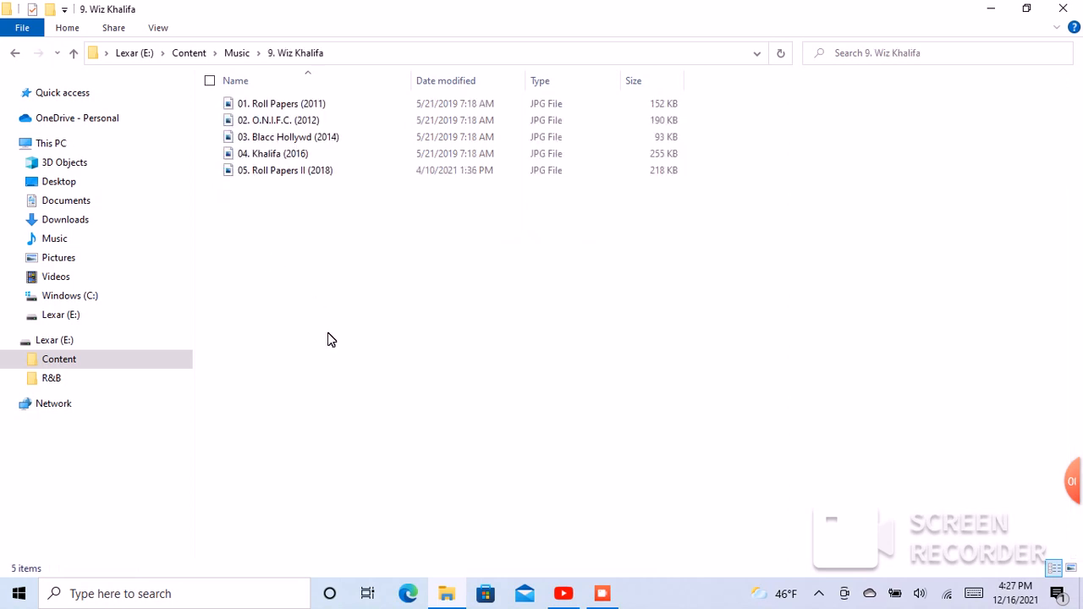
pyautogui.rightClick(330, 338)
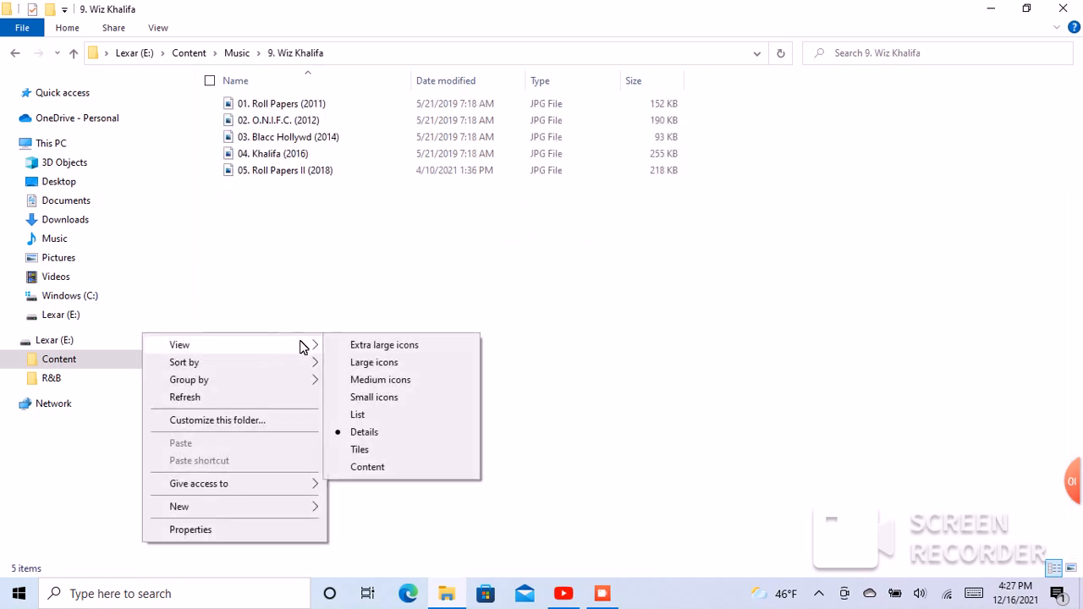
pyautogui.click(383, 344)
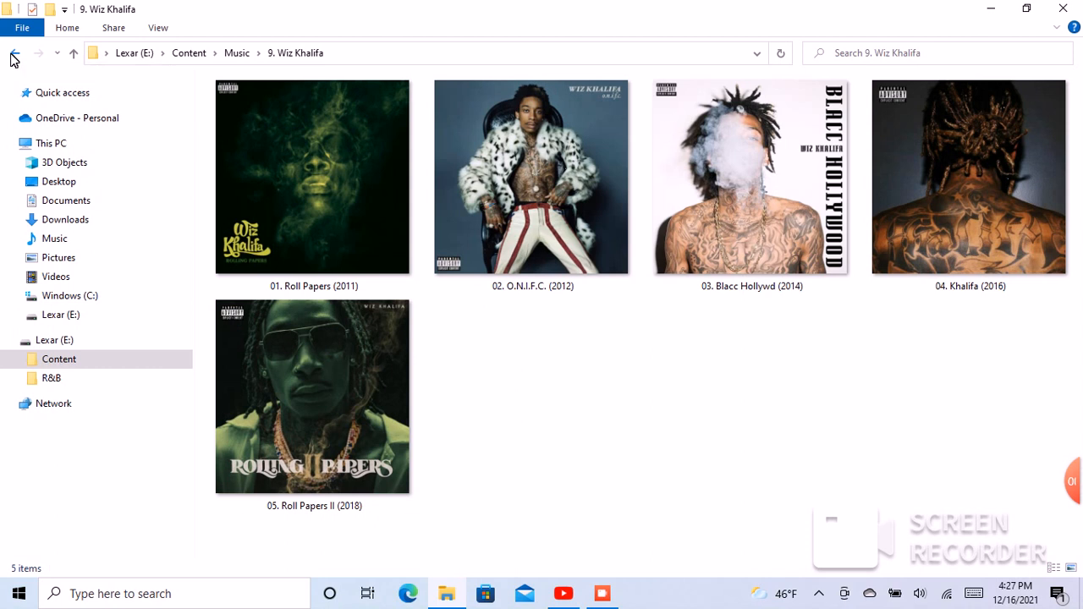
# - Show Kanye West's nine album covers as extra-large icons and browse to Jesus Is King
pyautogui.click(14, 52)
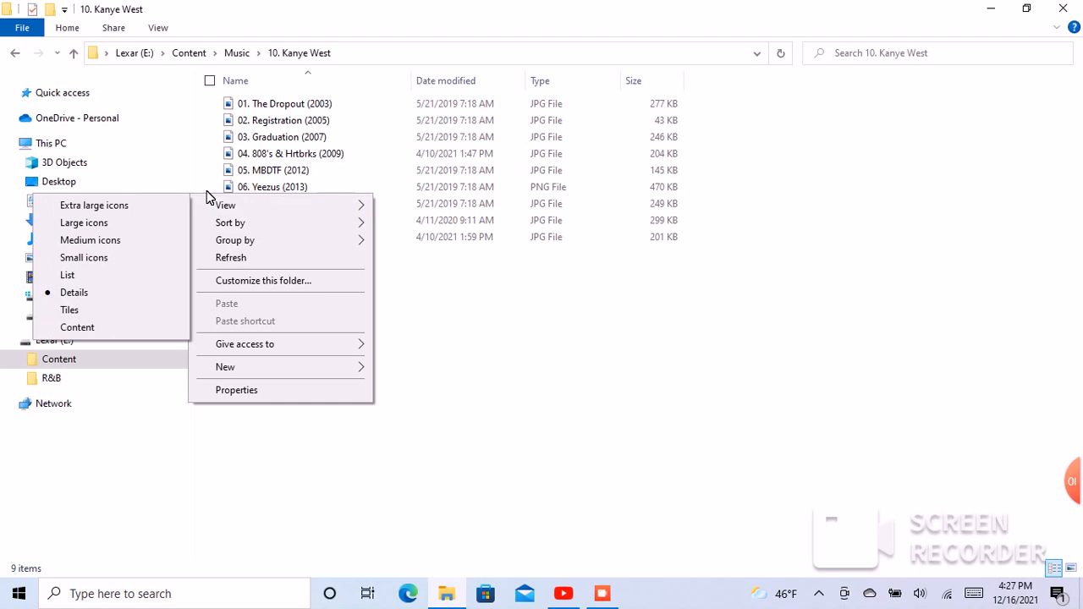
pyautogui.click(84, 223)
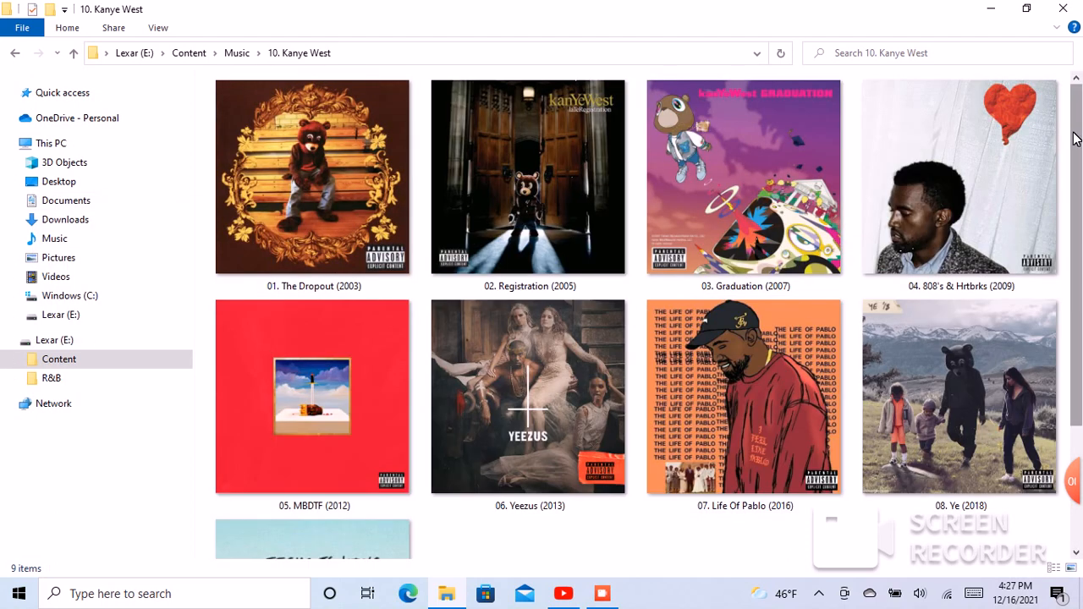
pyautogui.scroll(-3)
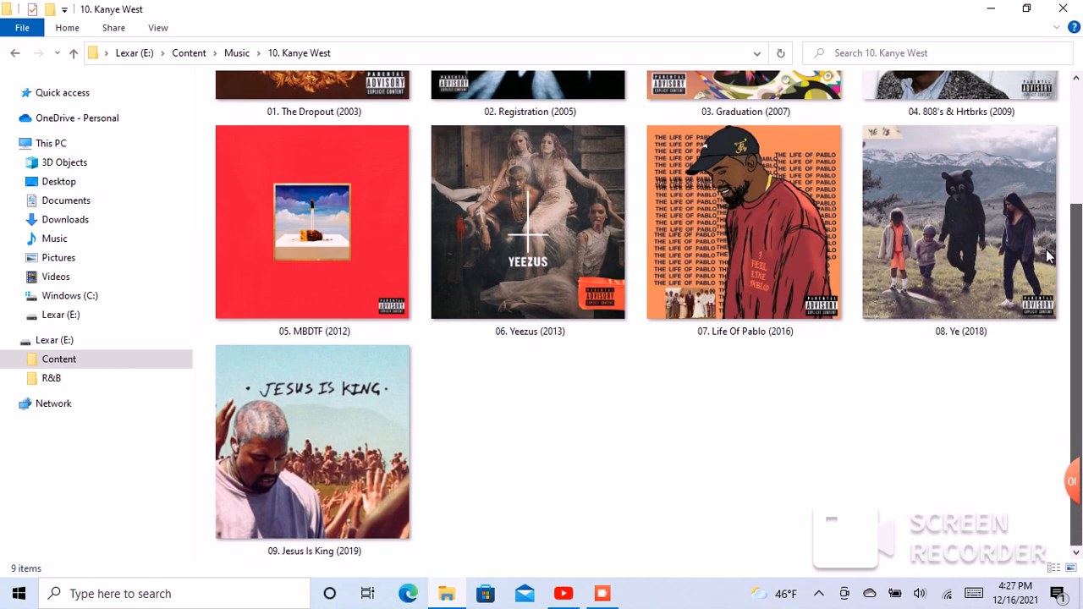